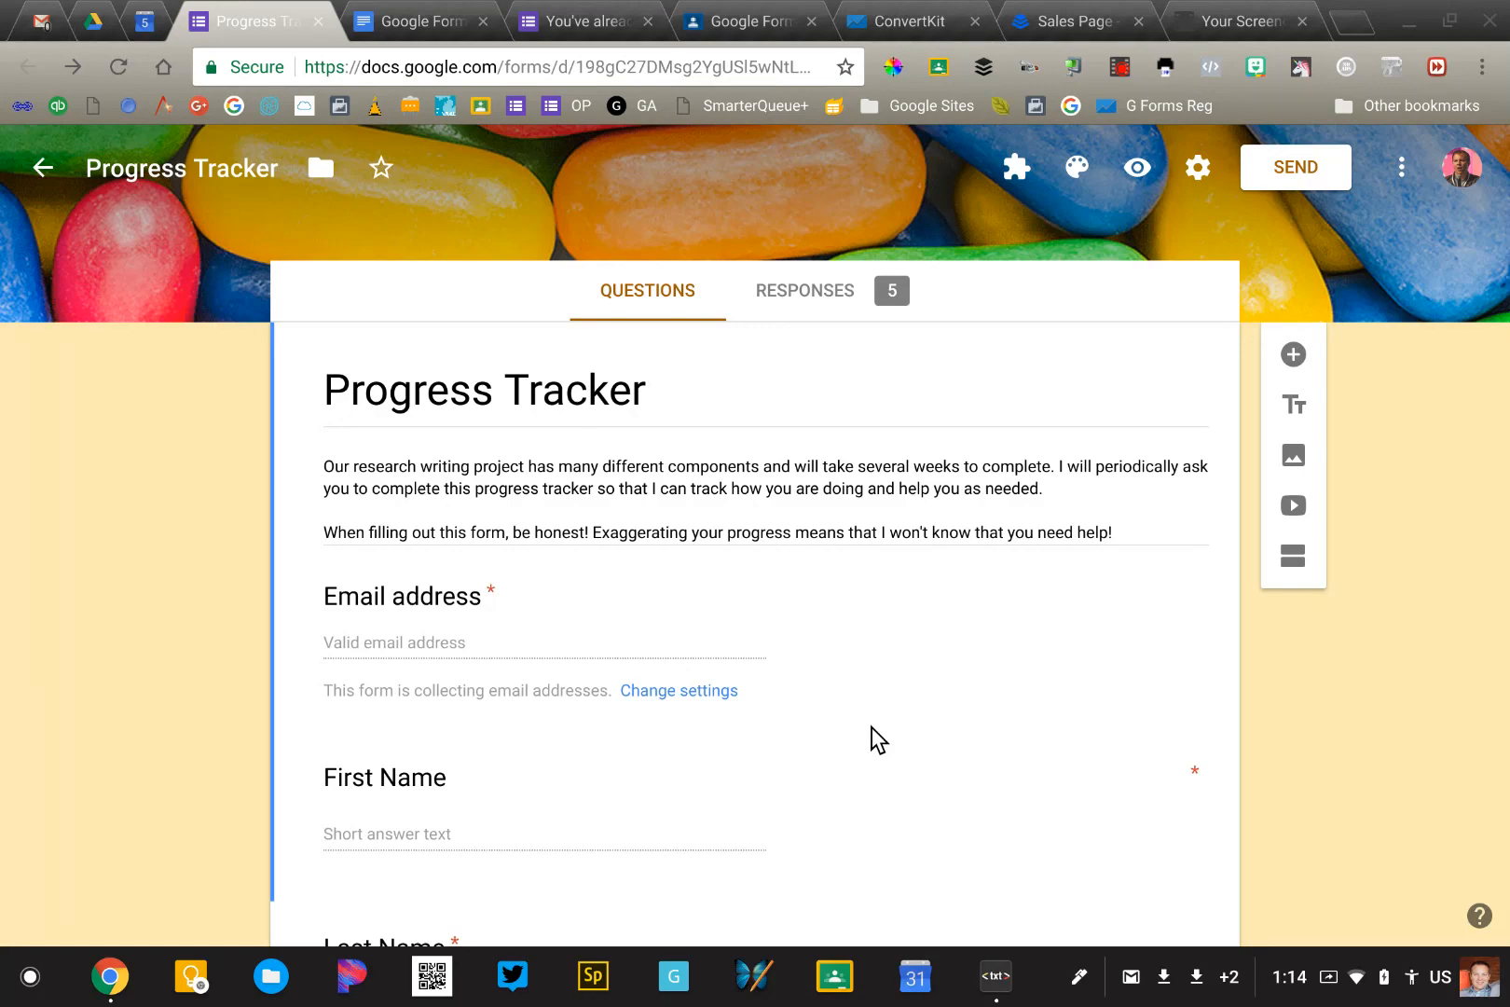
Scroll through the Progress Tracker form and back to the top.
{"action": "scroll", "scroll_direction": "down", "scroll_amount": 3}
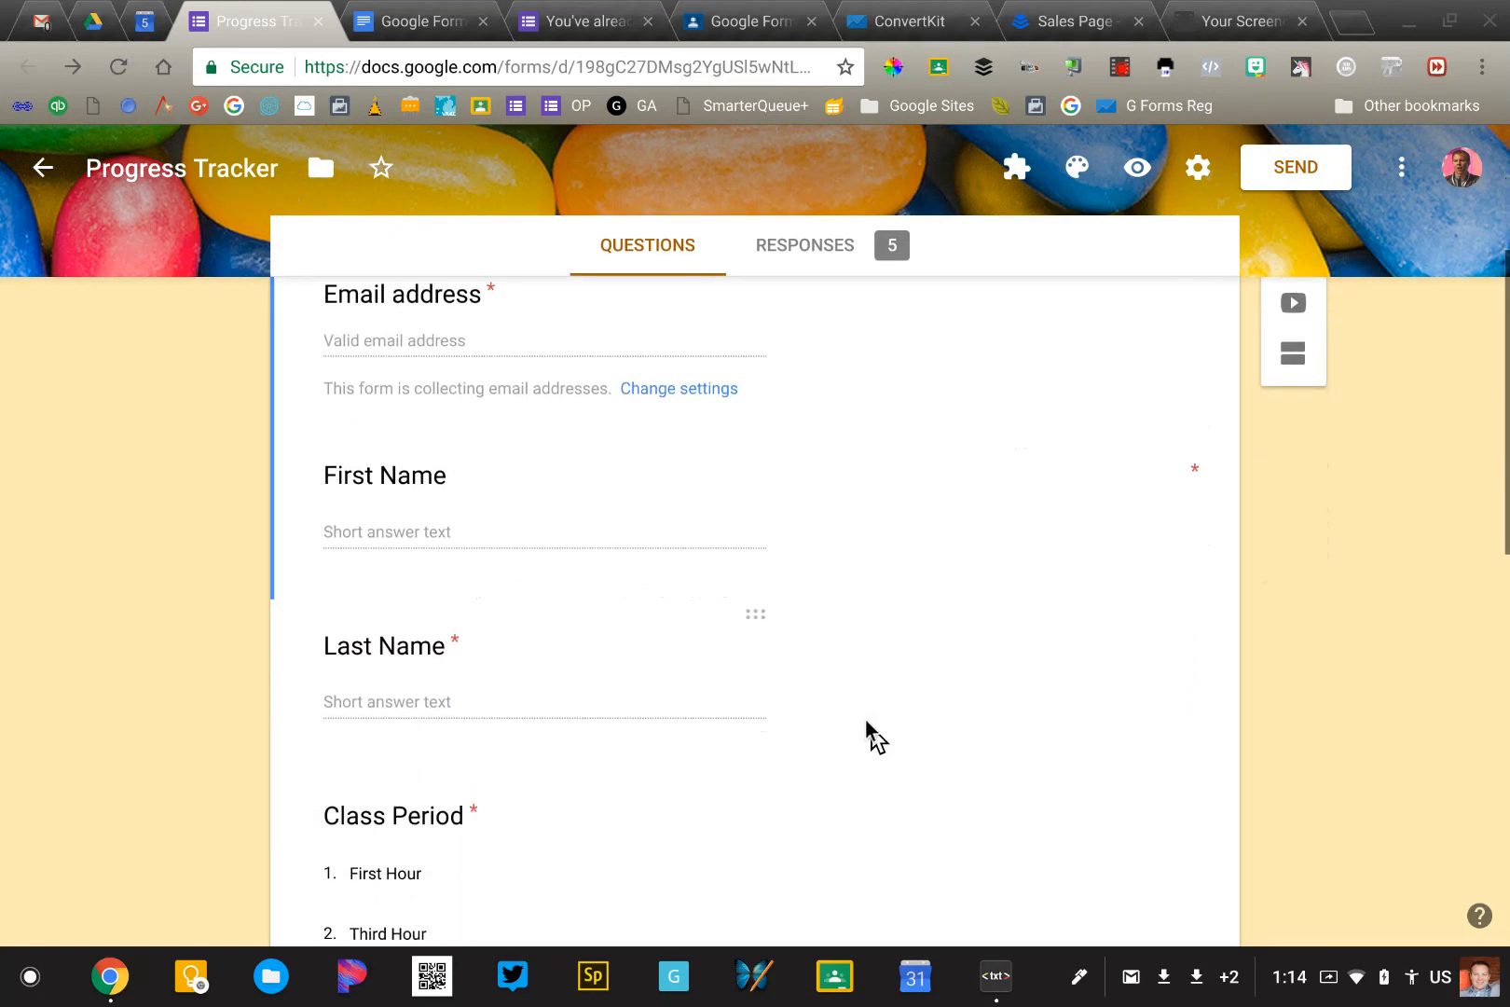
{"action": "scroll", "scroll_direction": "down", "scroll_amount": 3}
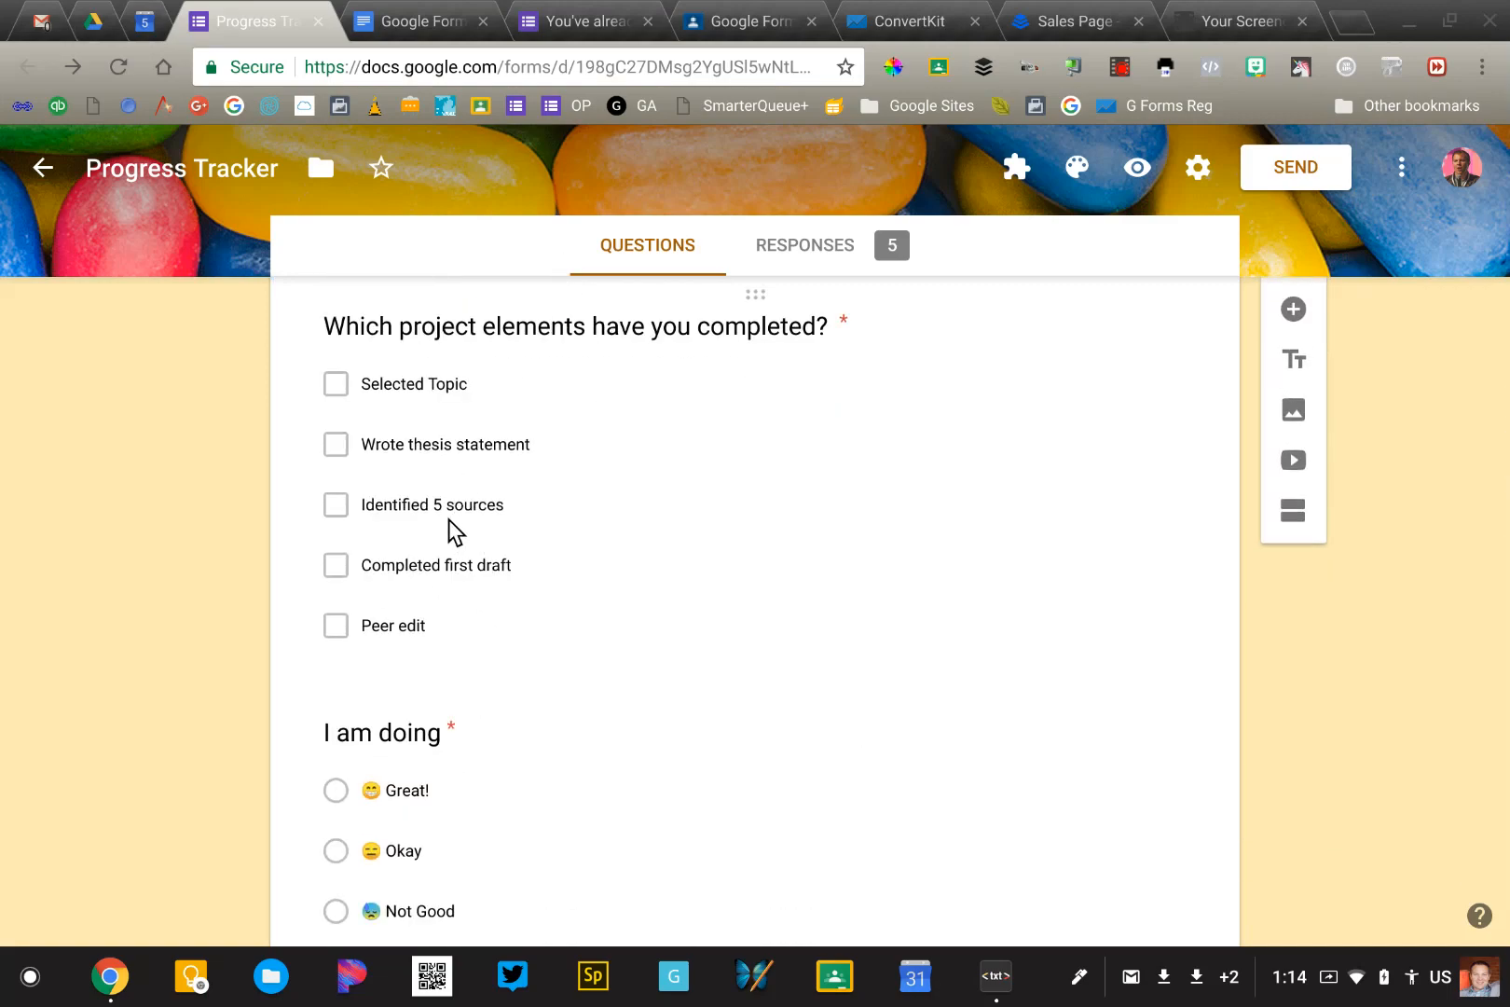
{"action": "mouse_move", "coordinate": [615, 343]}
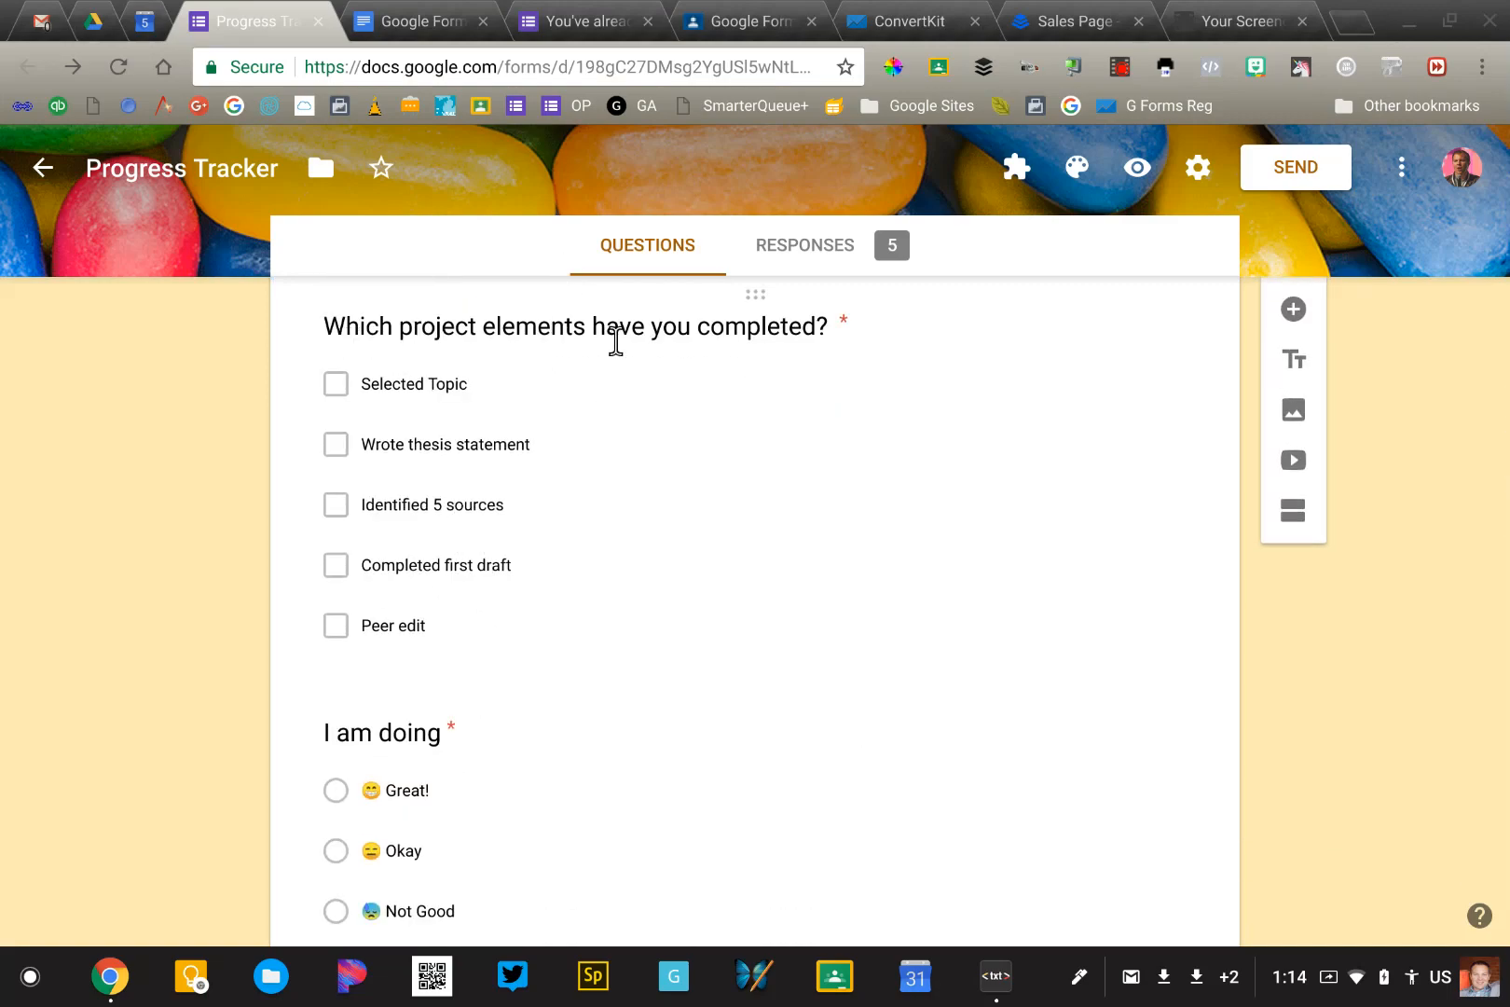
{"action": "mouse_move", "coordinate": [343, 584]}
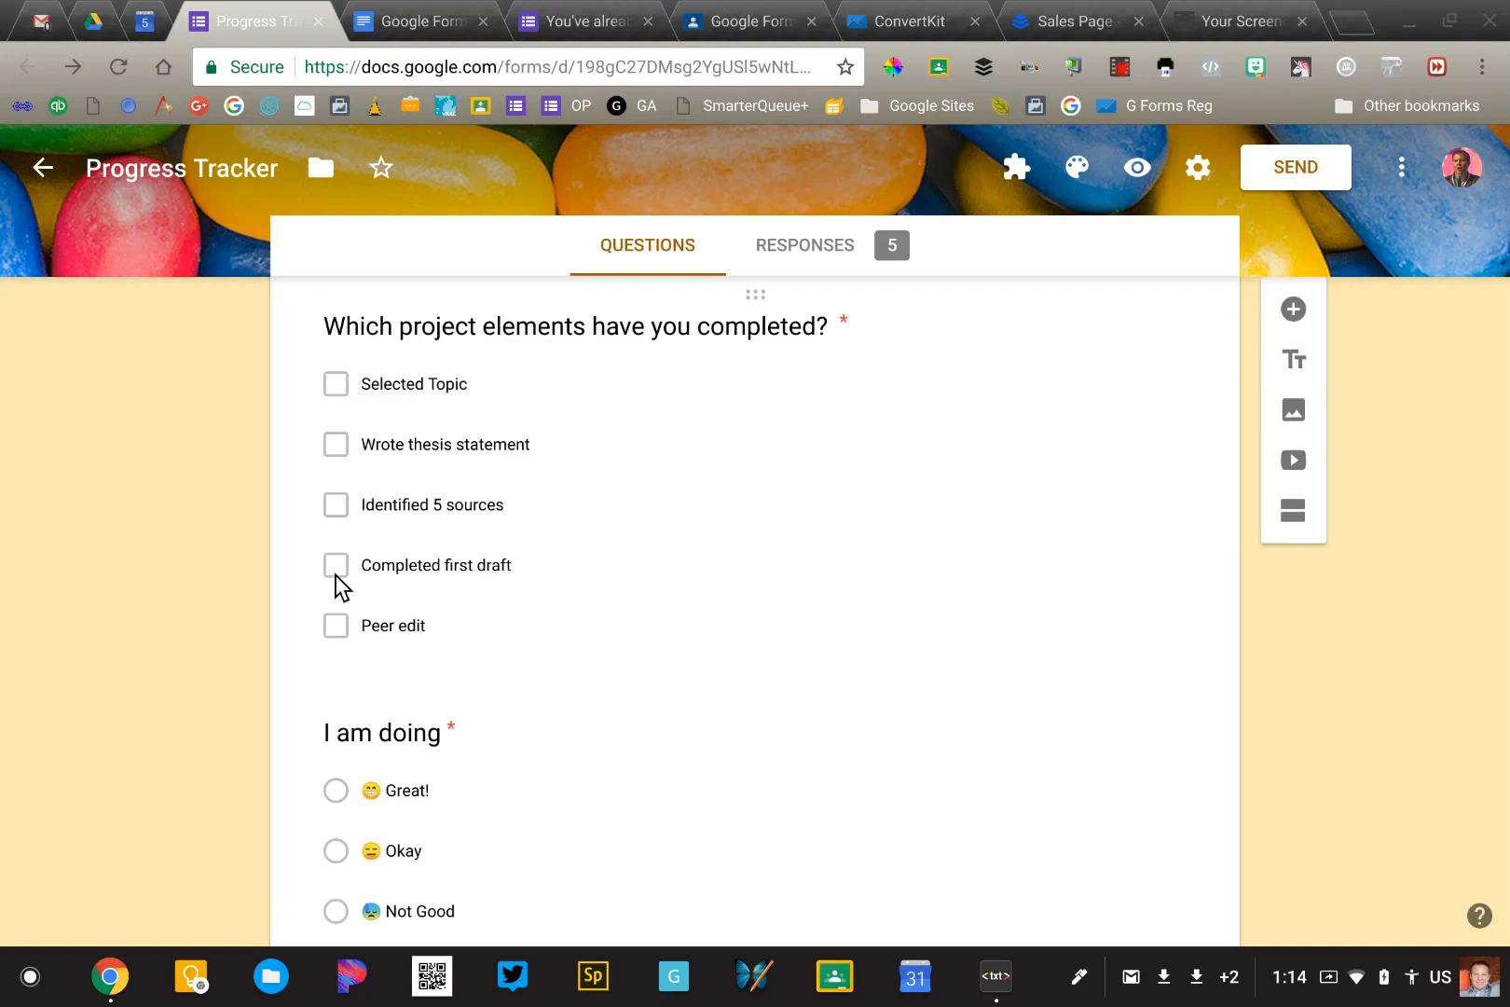
{"action": "mouse_move", "coordinate": [339, 634]}
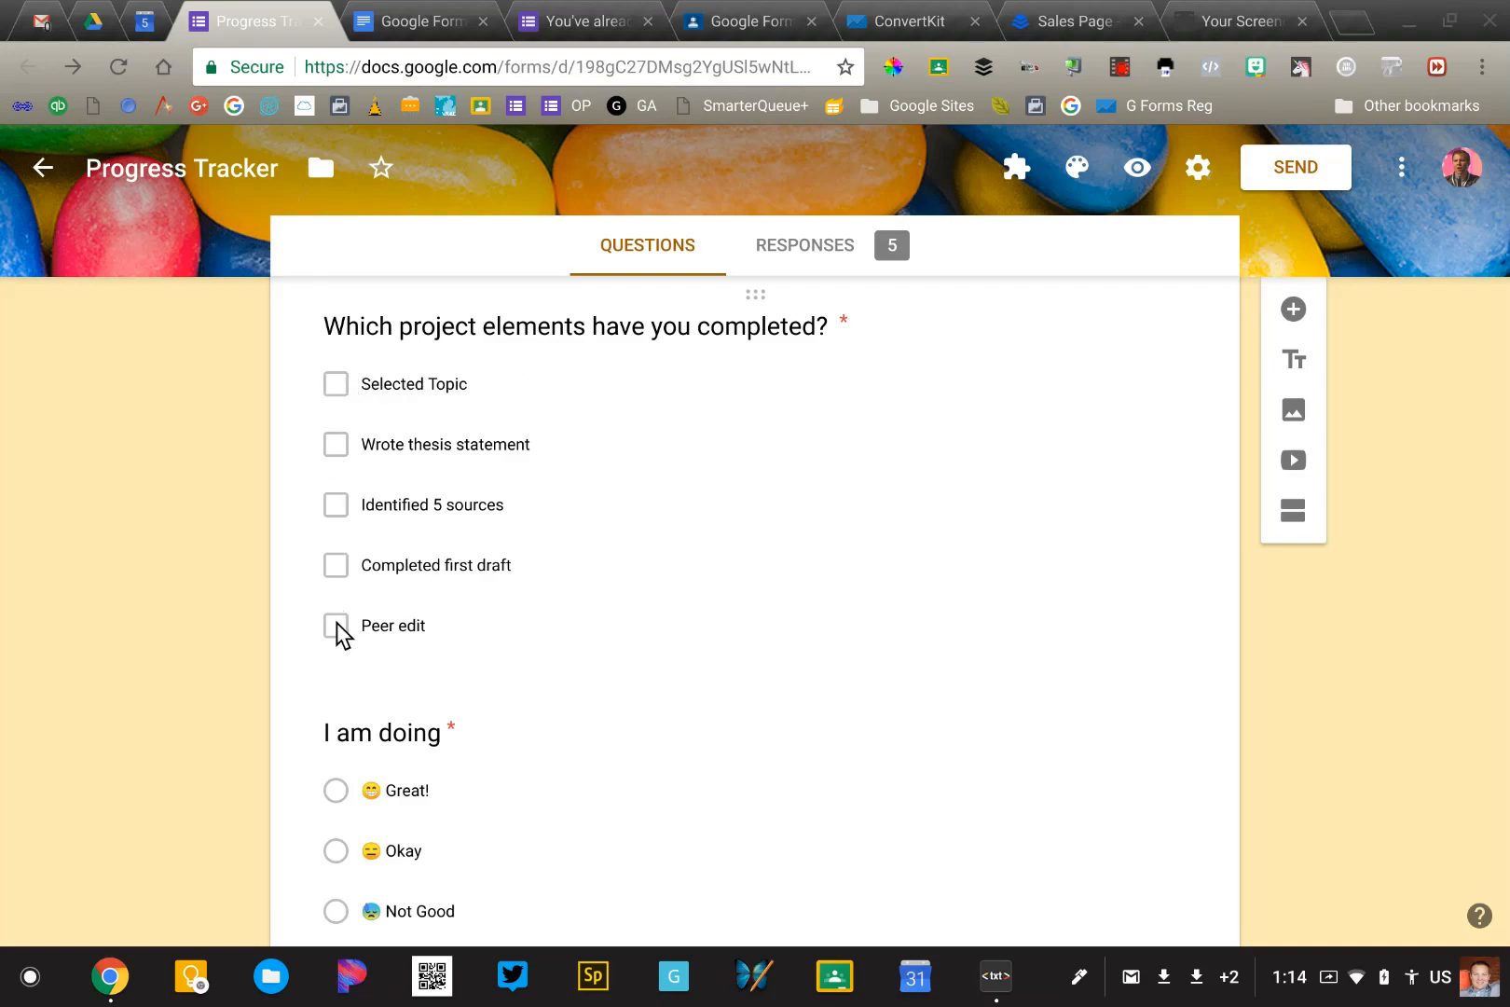
{"action": "mouse_move", "coordinate": [352, 407]}
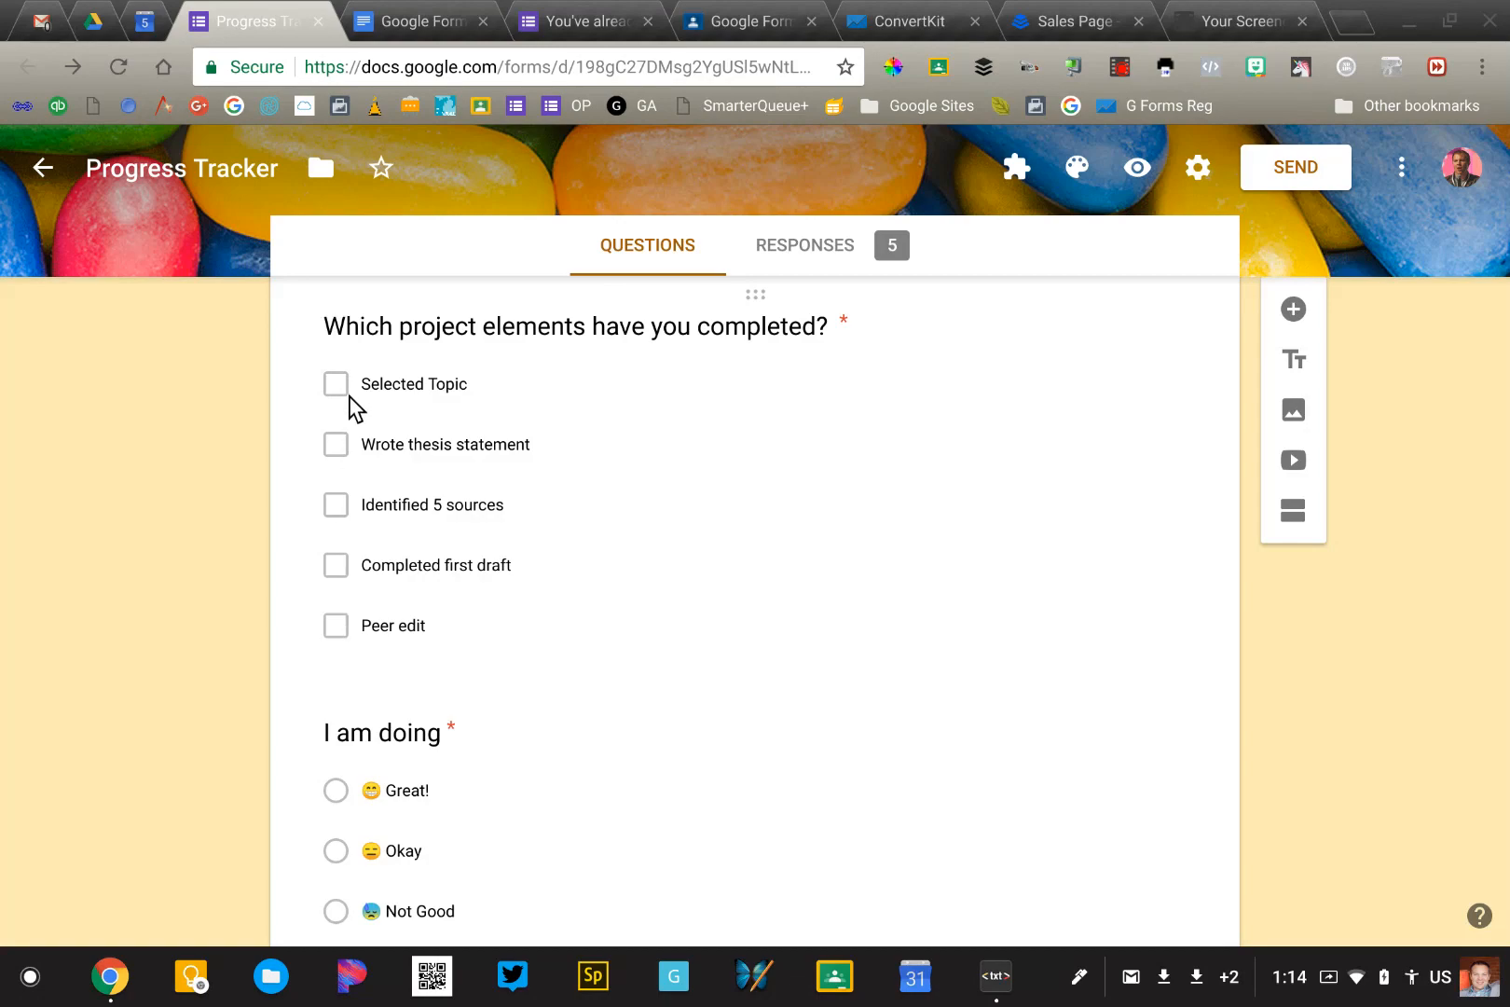
{"action": "mouse_move", "coordinate": [353, 634]}
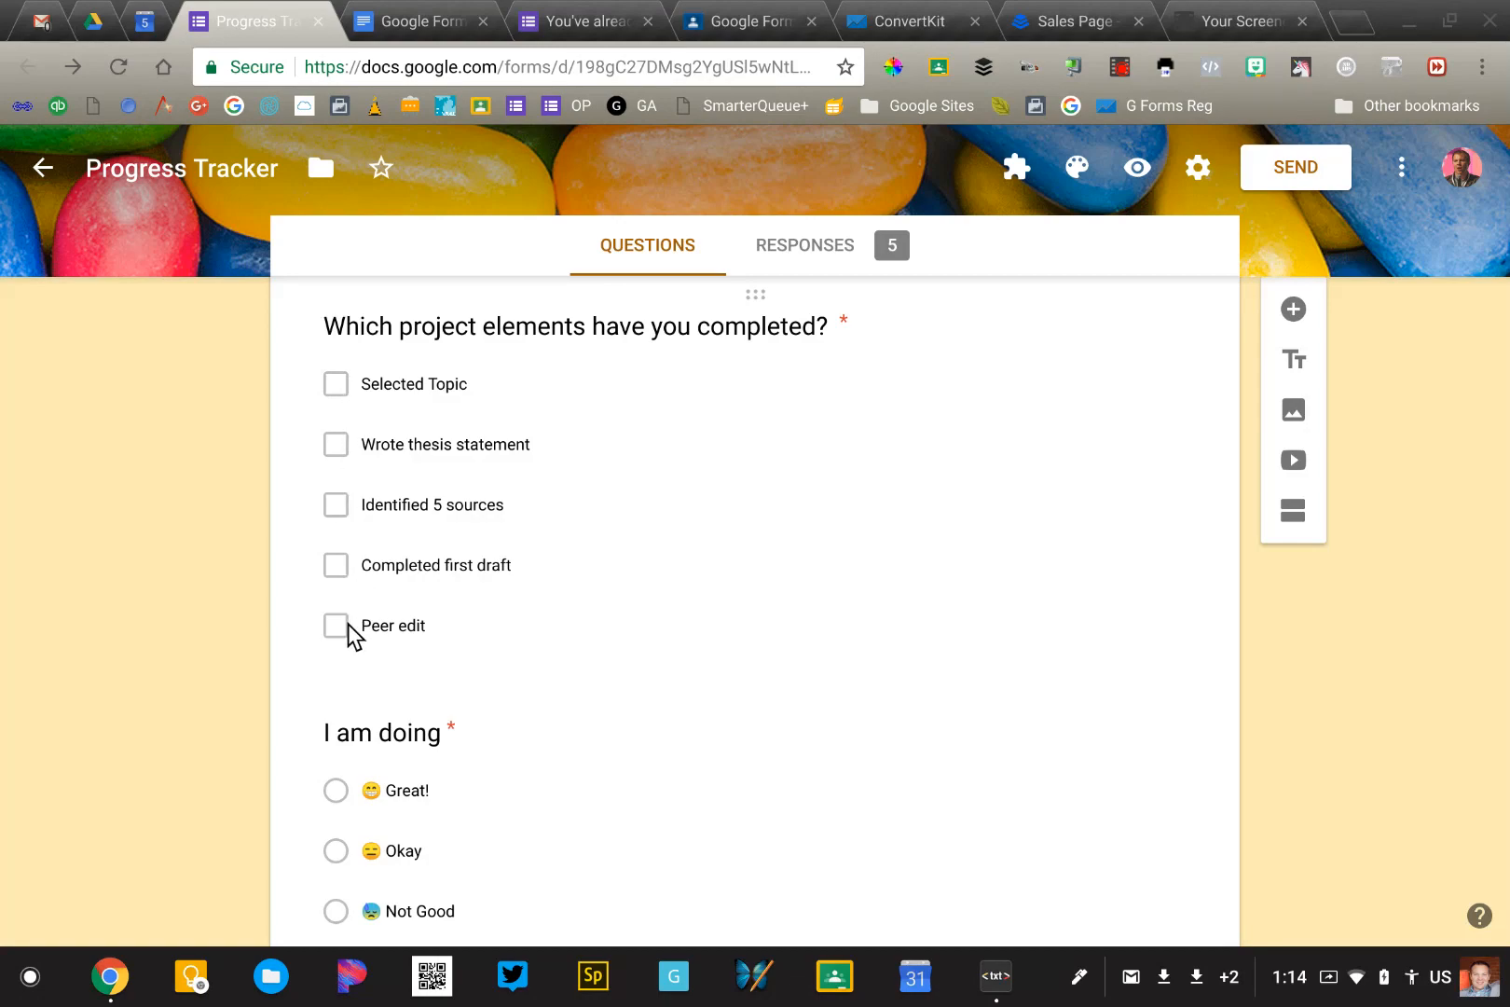
{"action": "scroll", "scroll_direction": "down", "scroll_amount": 3}
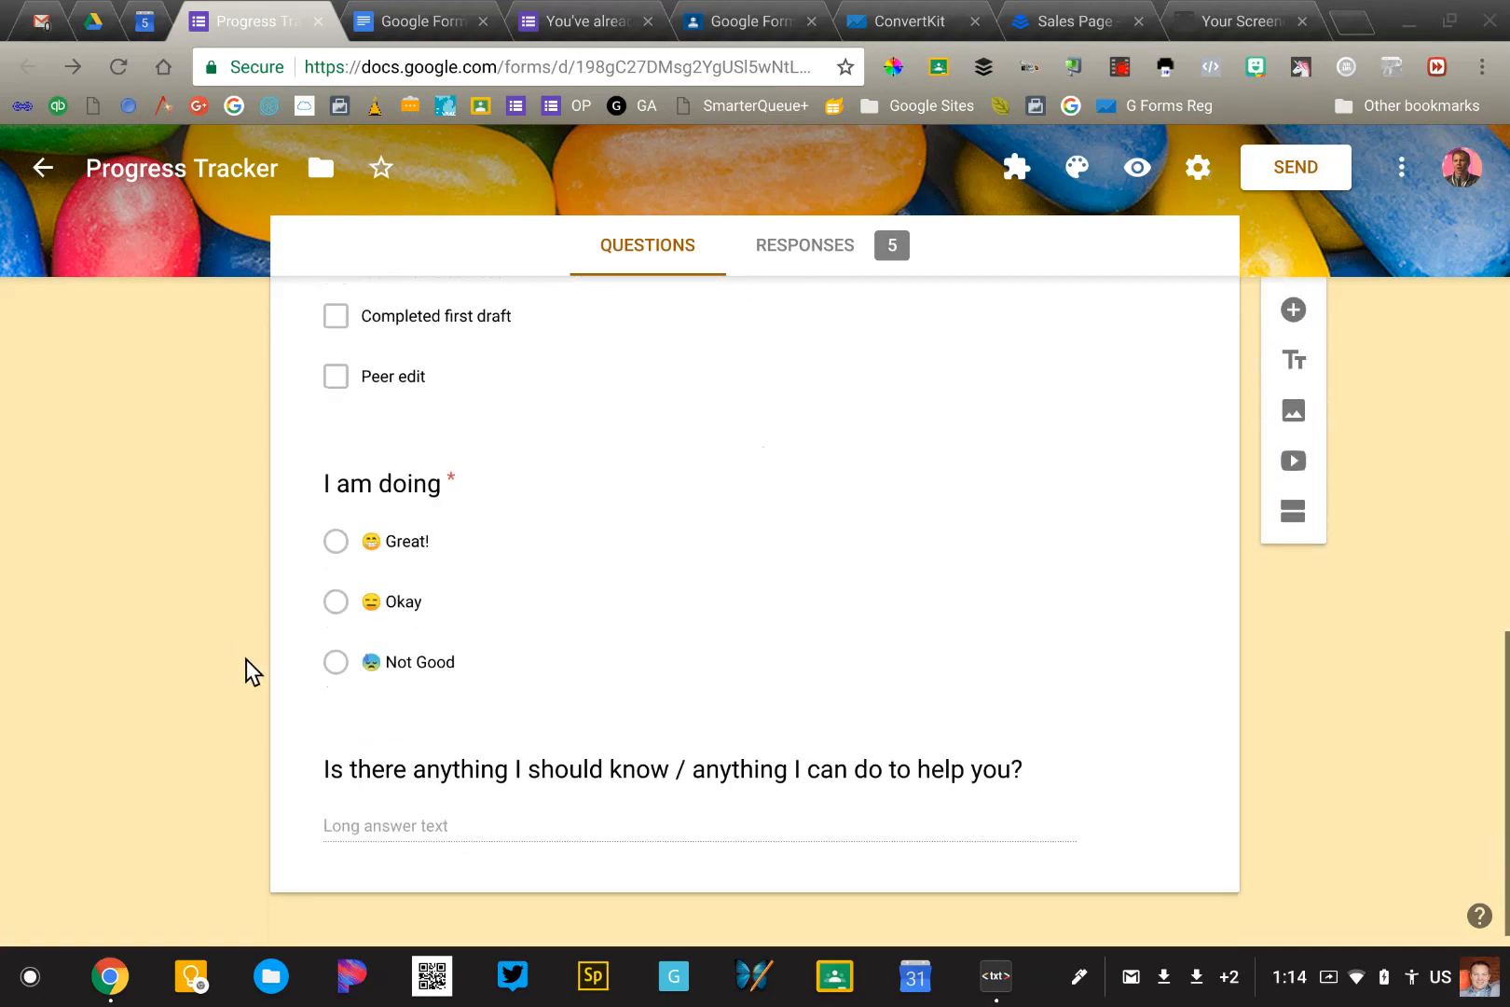
{"action": "mouse_move", "coordinate": [278, 732]}
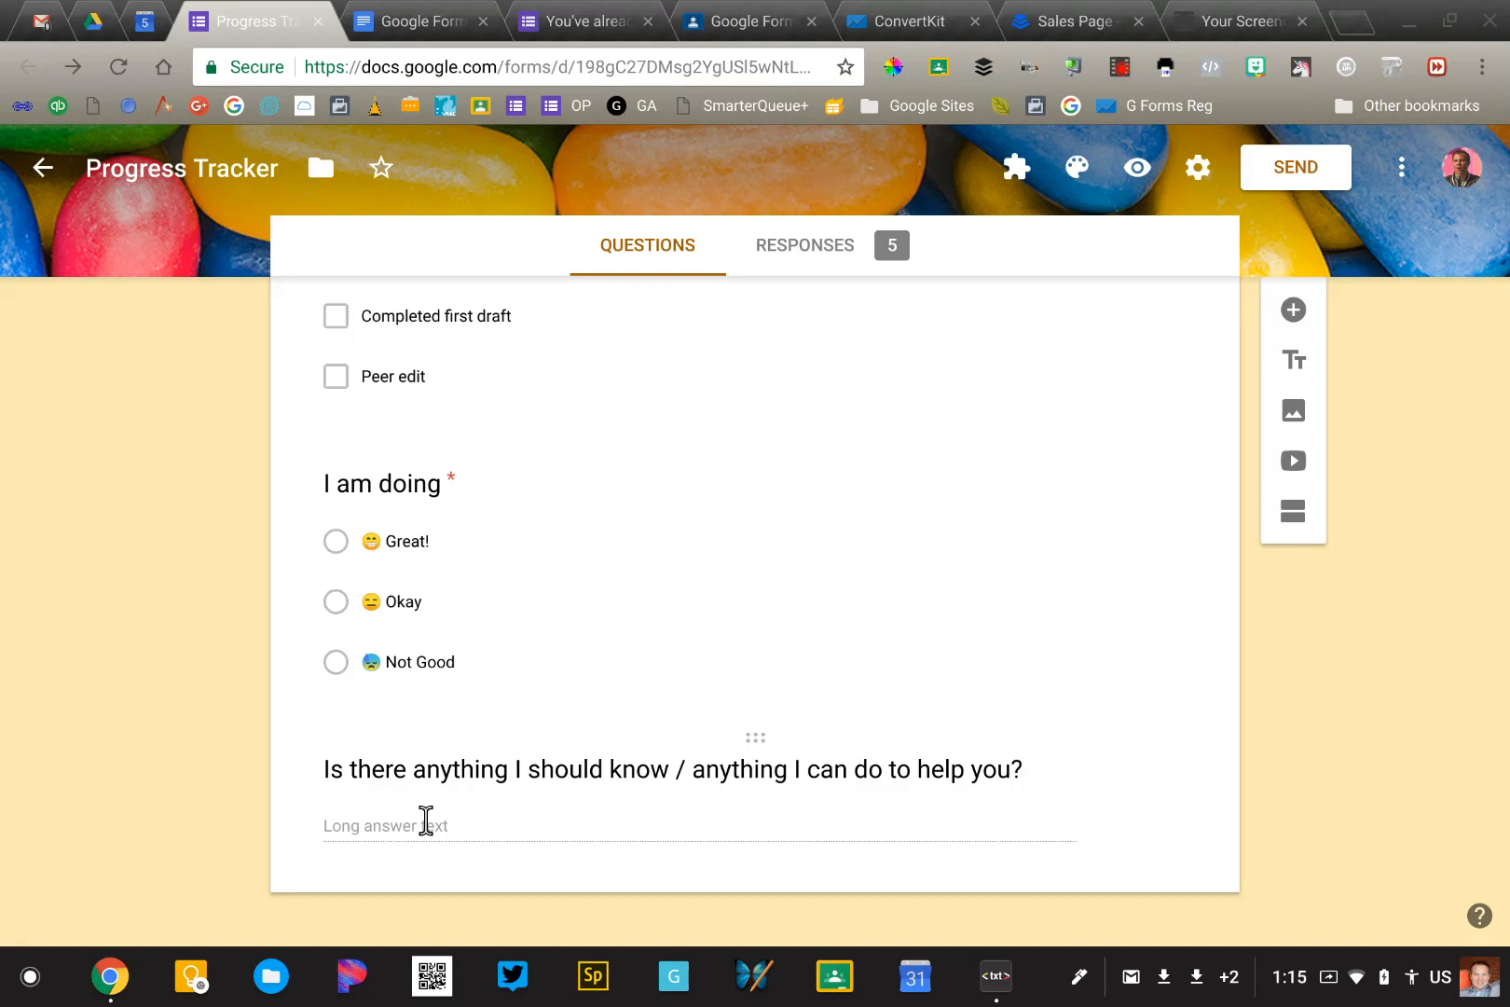
{"action": "scroll", "scroll_direction": "up", "scroll_amount": 3}
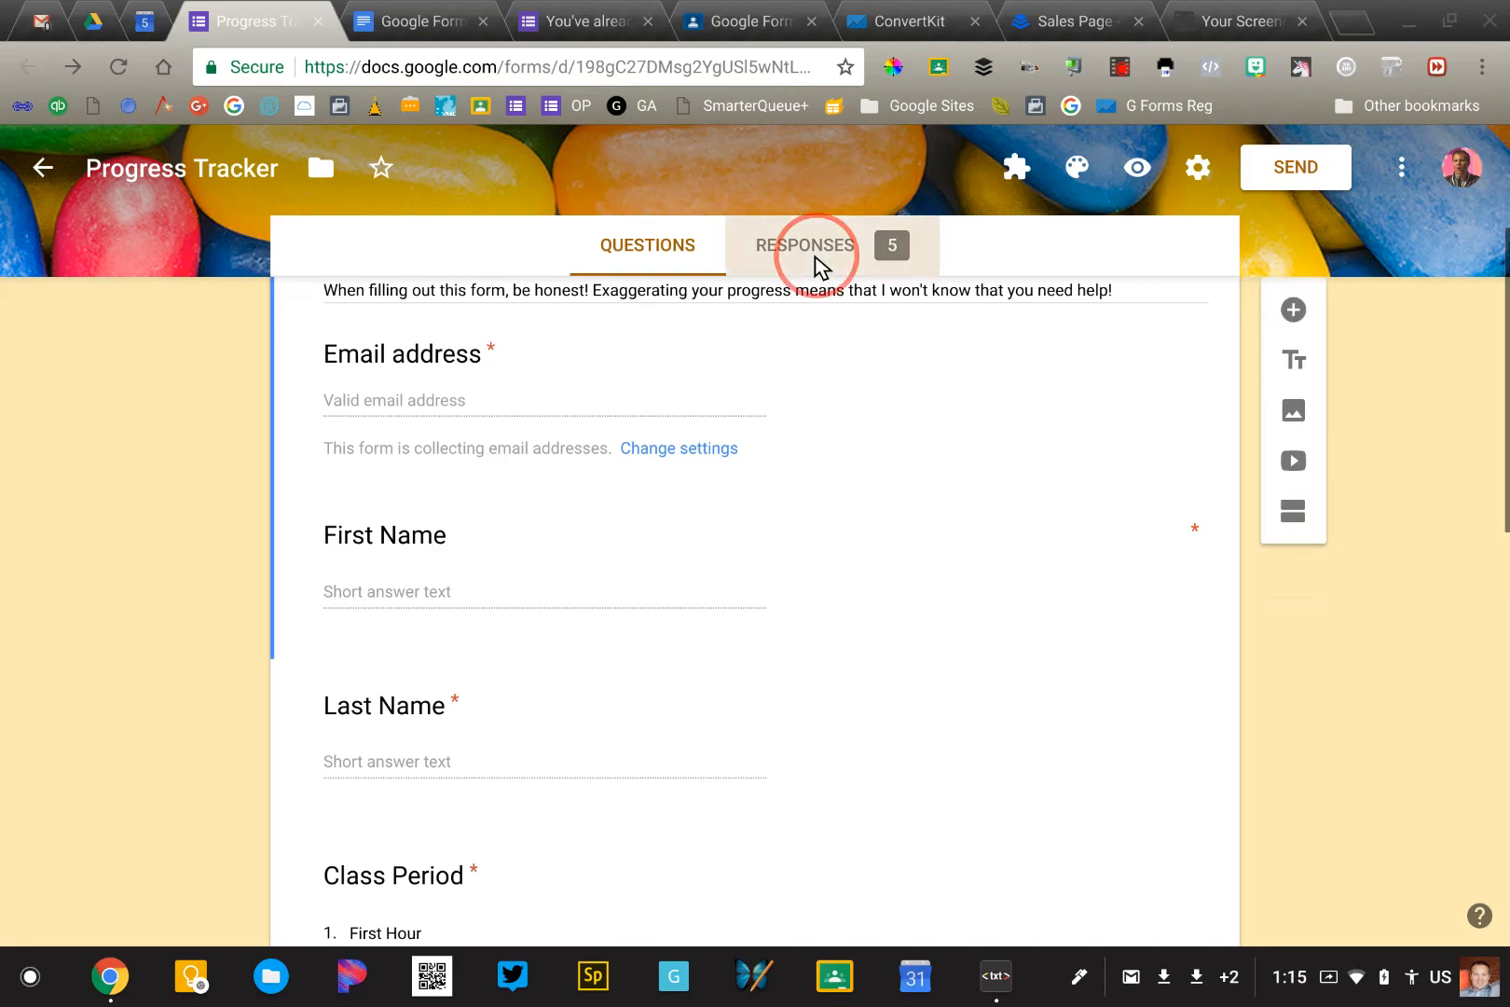
Review the five-response summary charts on the Responses tab, then return to the top.
{"action": "left_click", "coordinate": [805, 246]}
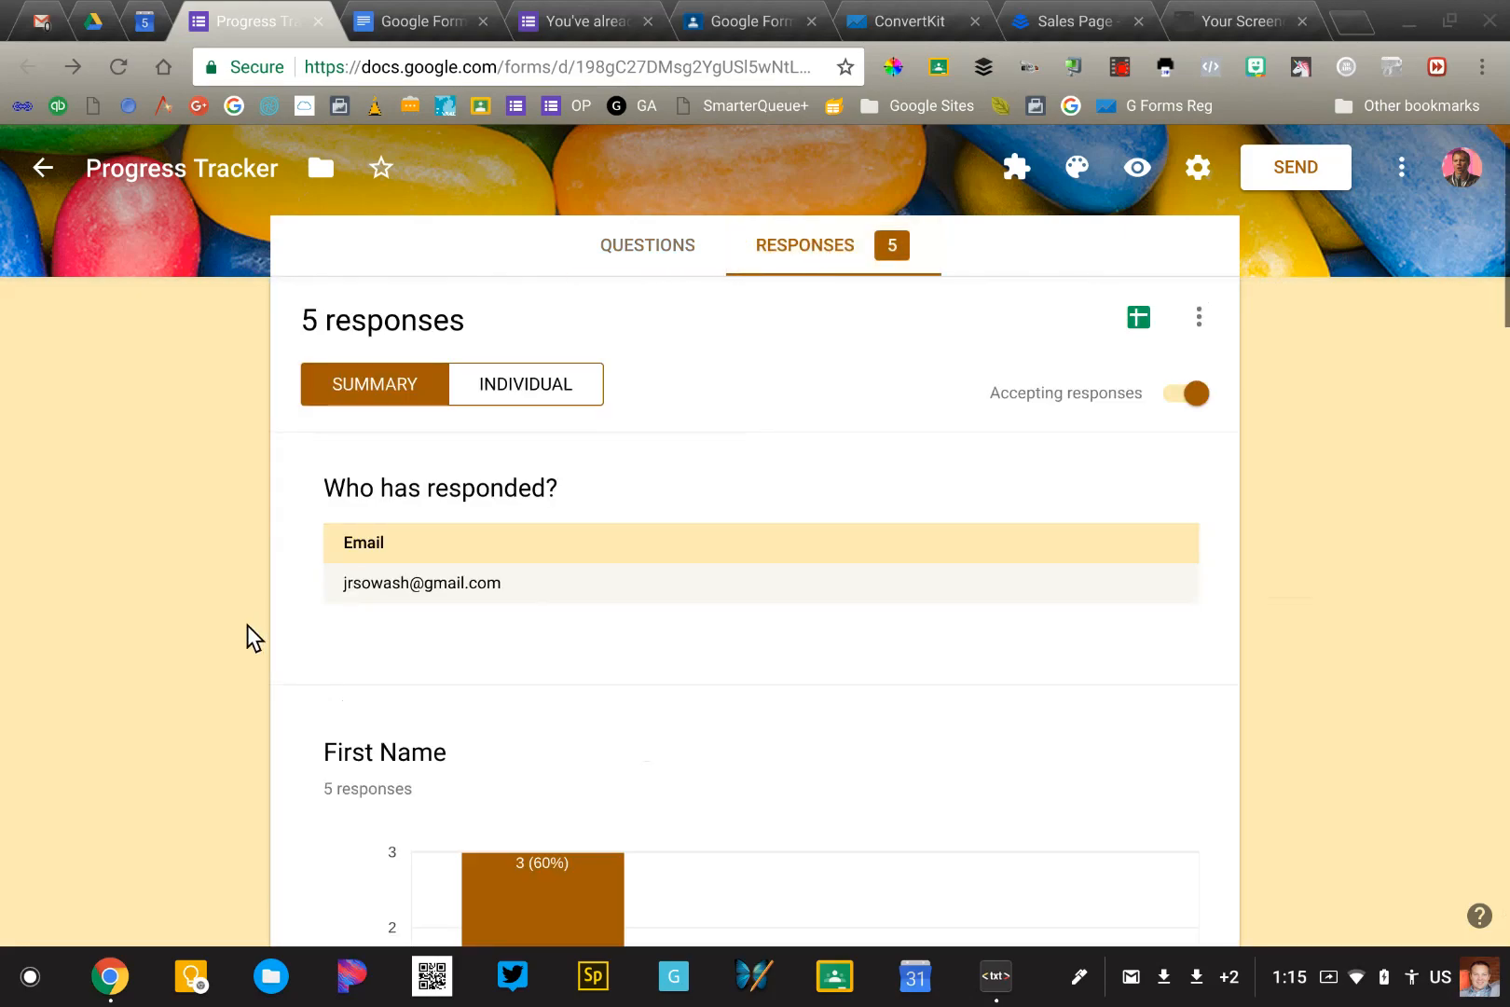
{"action": "scroll", "scroll_direction": "down", "scroll_amount": 3}
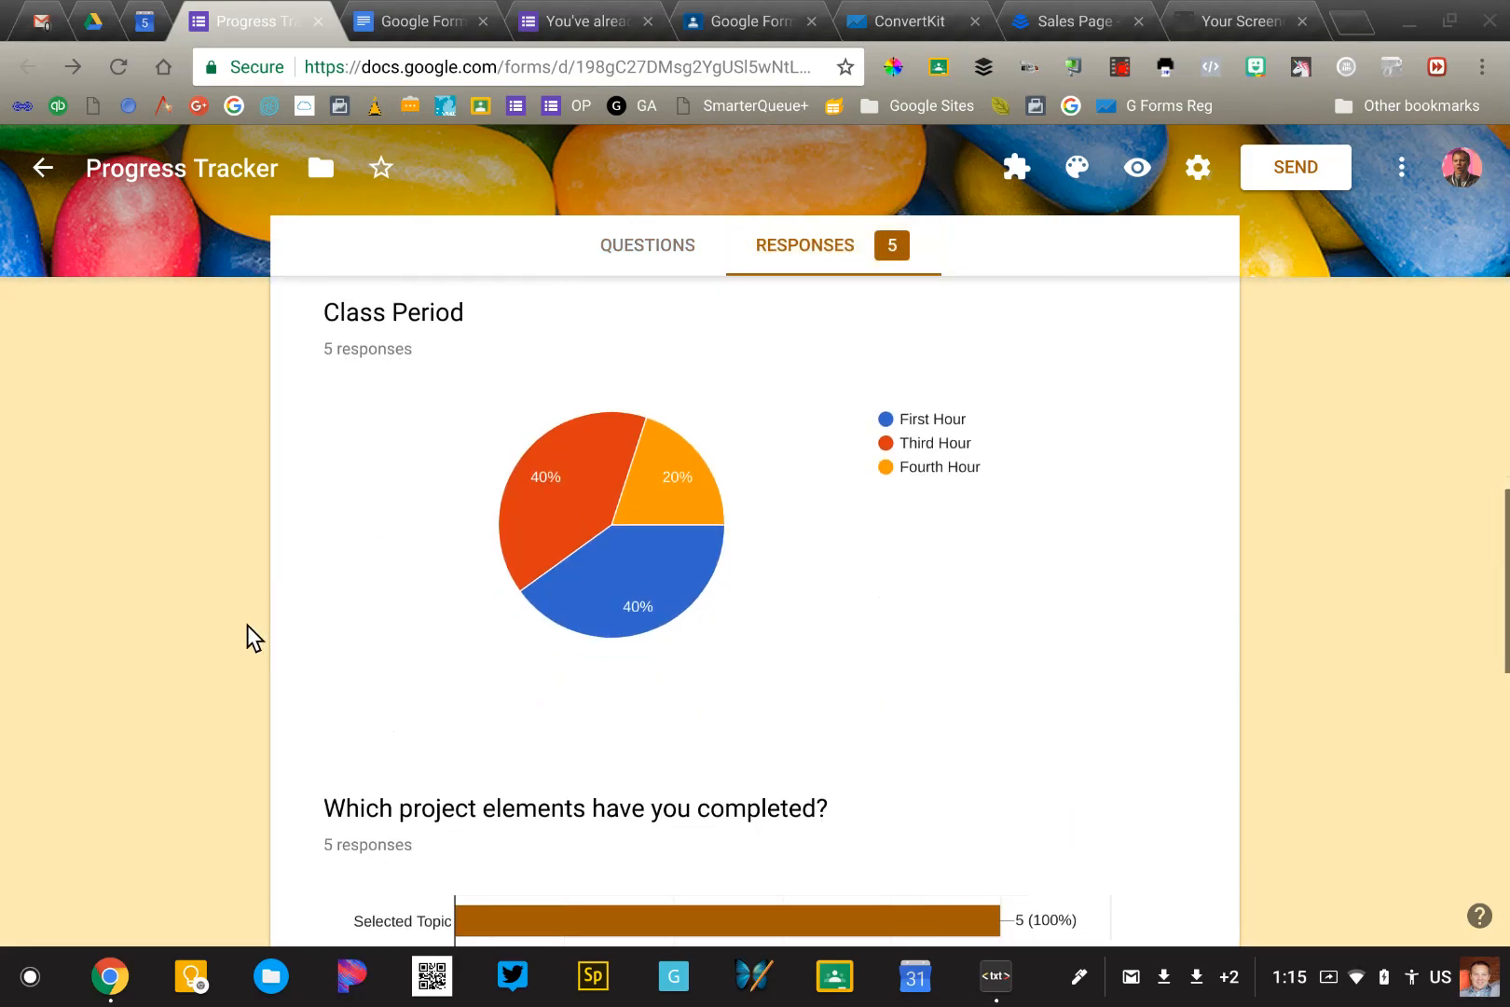
{"action": "scroll", "scroll_direction": "down", "scroll_amount": 3}
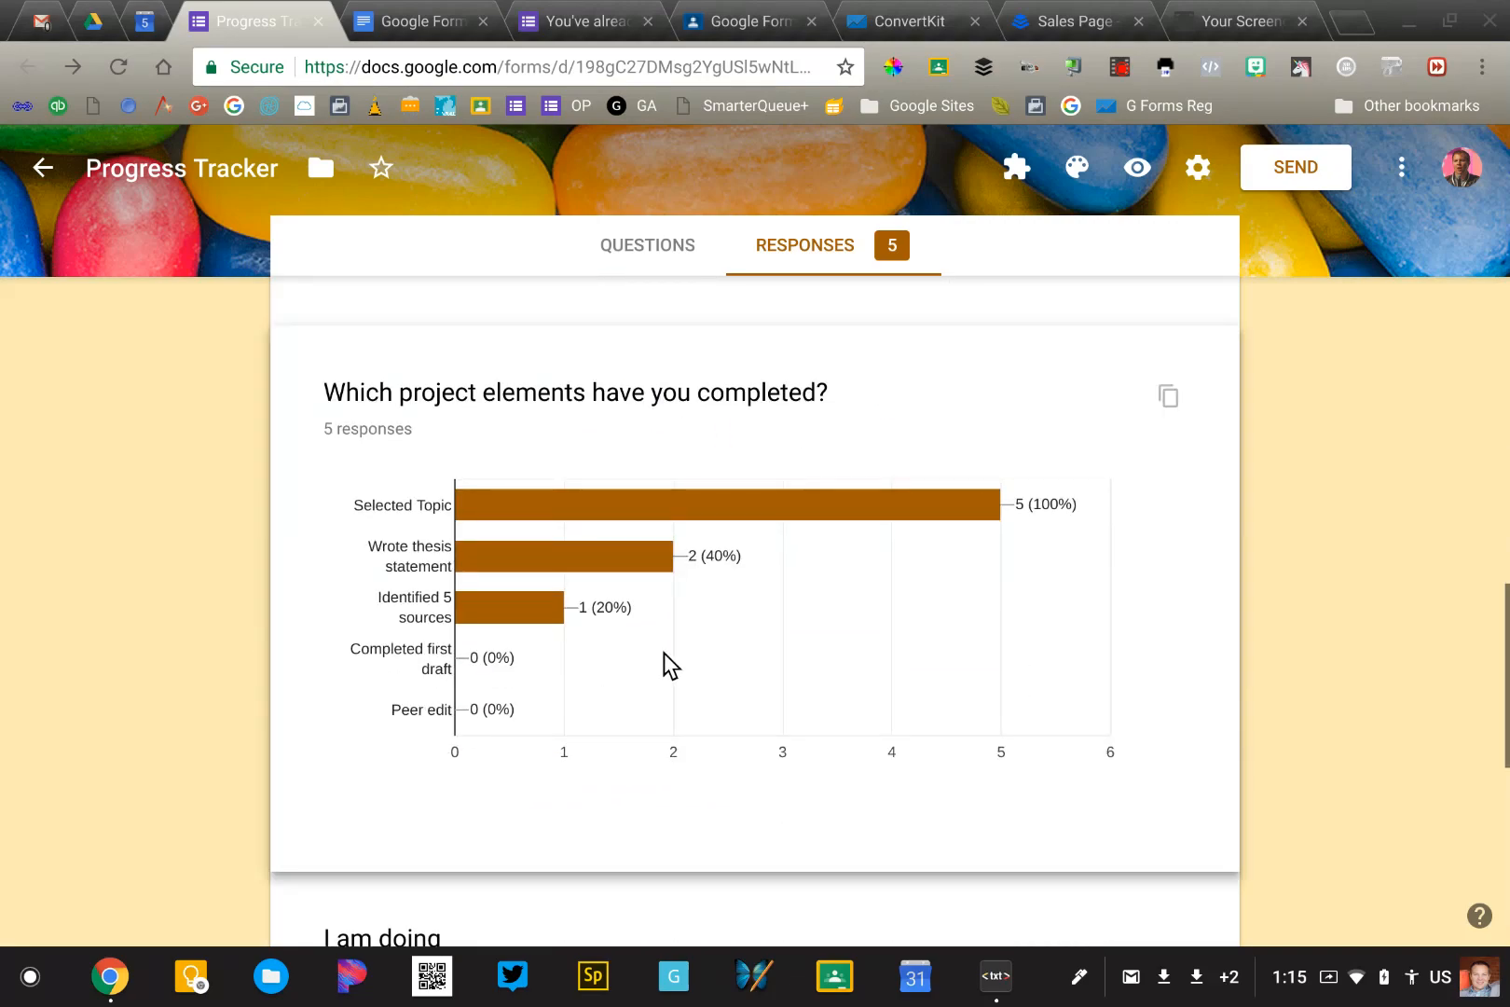
{"action": "mouse_move", "coordinate": [411, 518]}
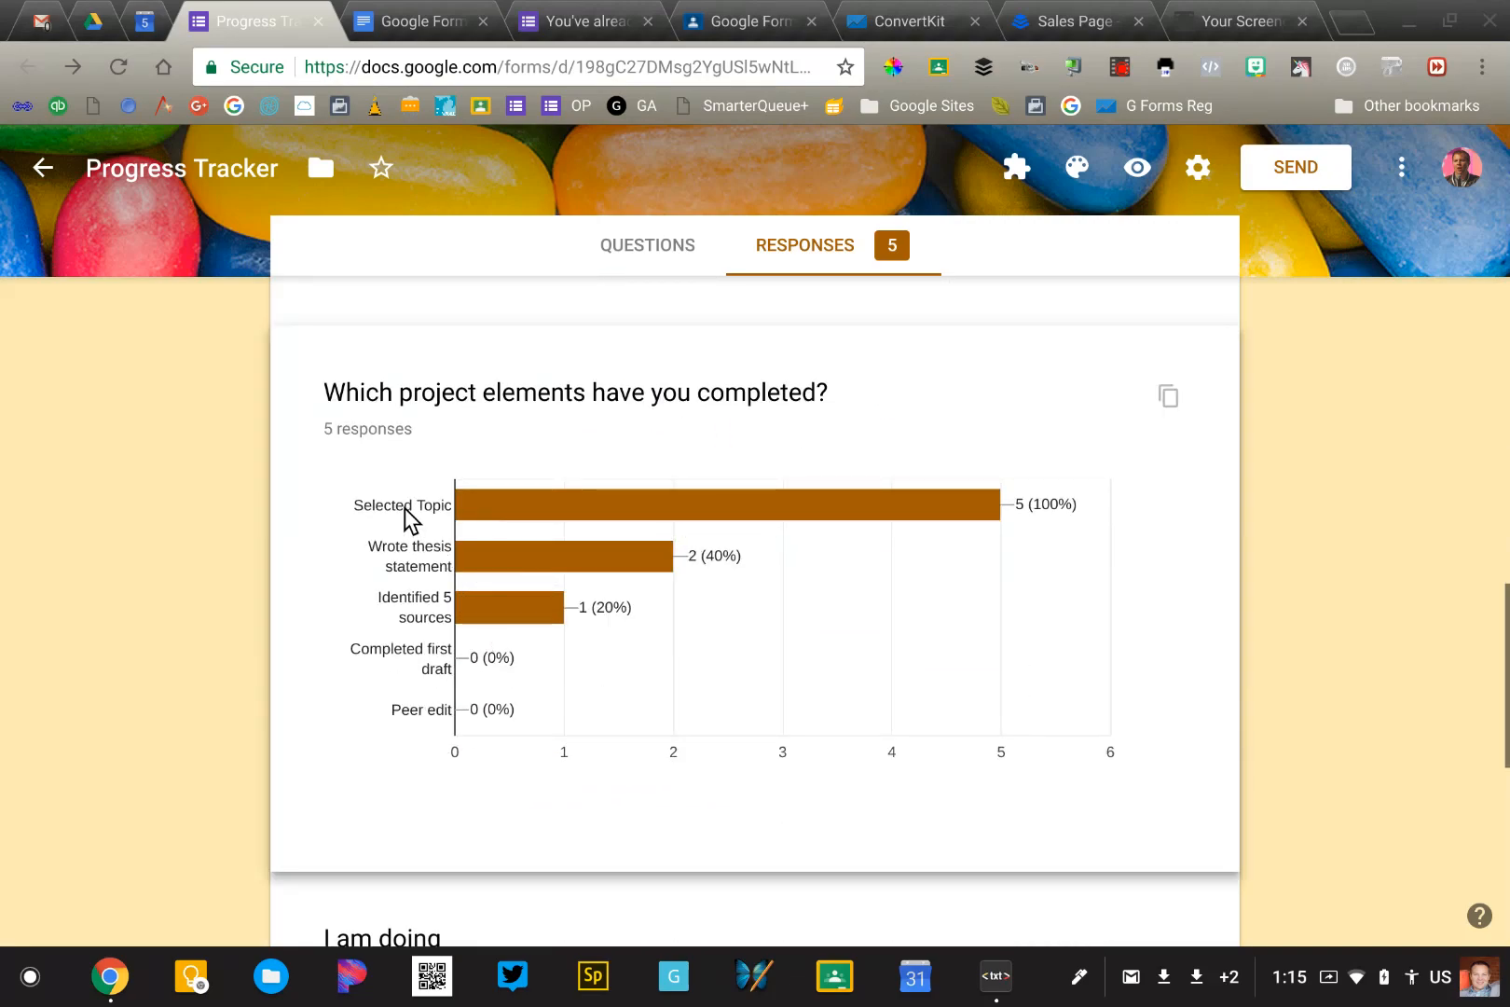
{"action": "mouse_move", "coordinate": [500, 527]}
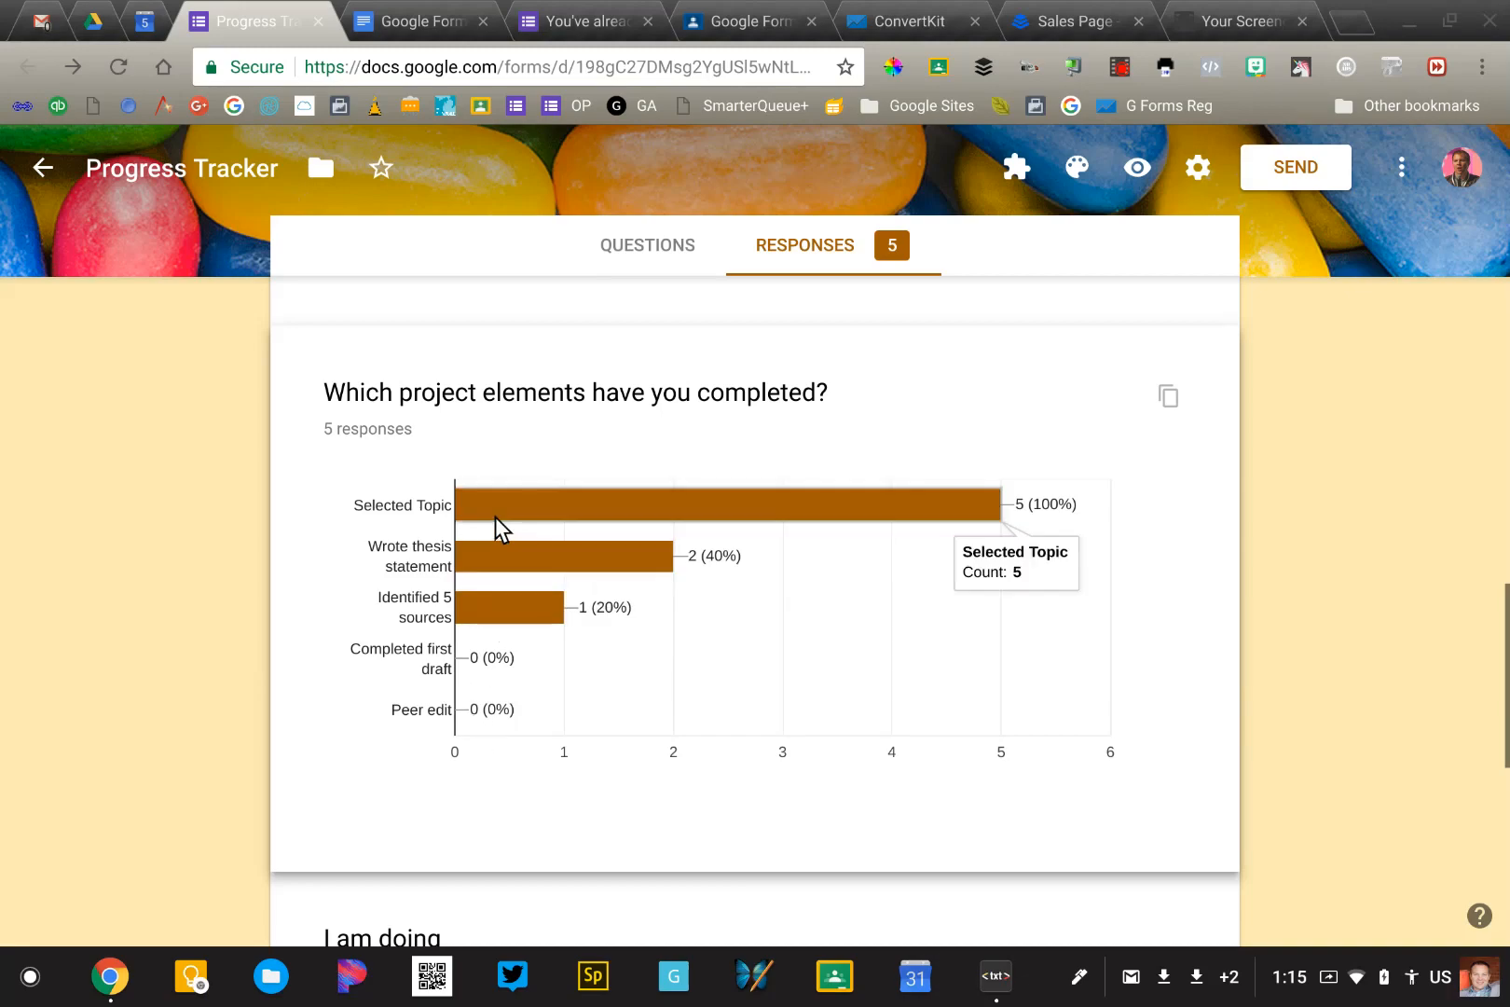
{"action": "mouse_move", "coordinate": [490, 671]}
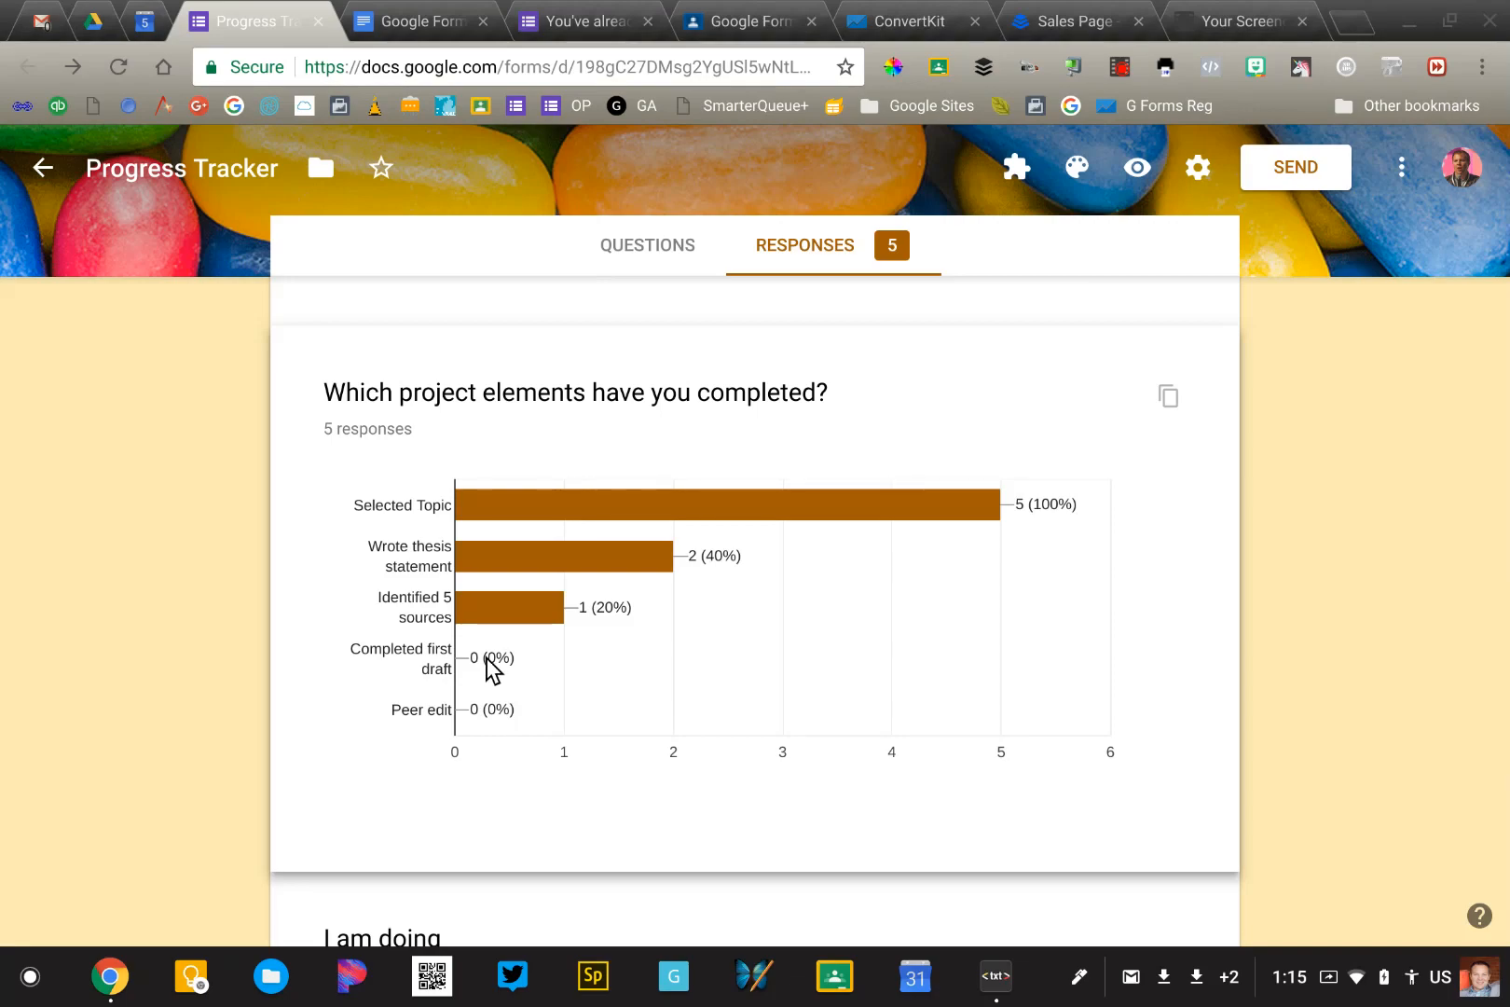
{"action": "mouse_move", "coordinate": [603, 540]}
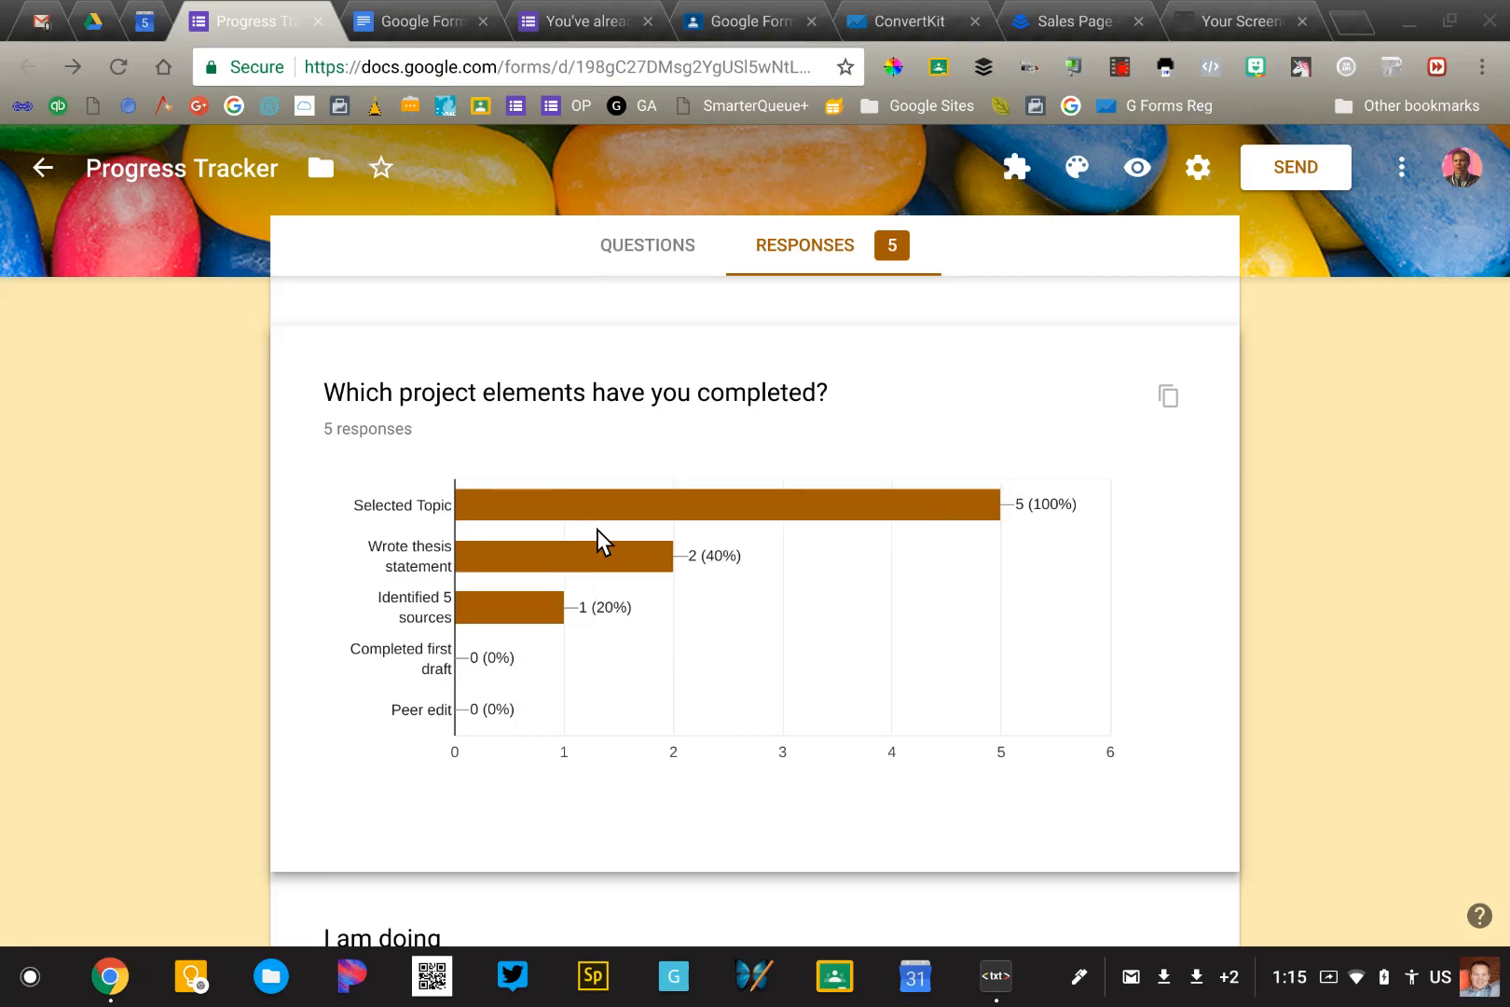
{"action": "mouse_move", "coordinate": [511, 607]}
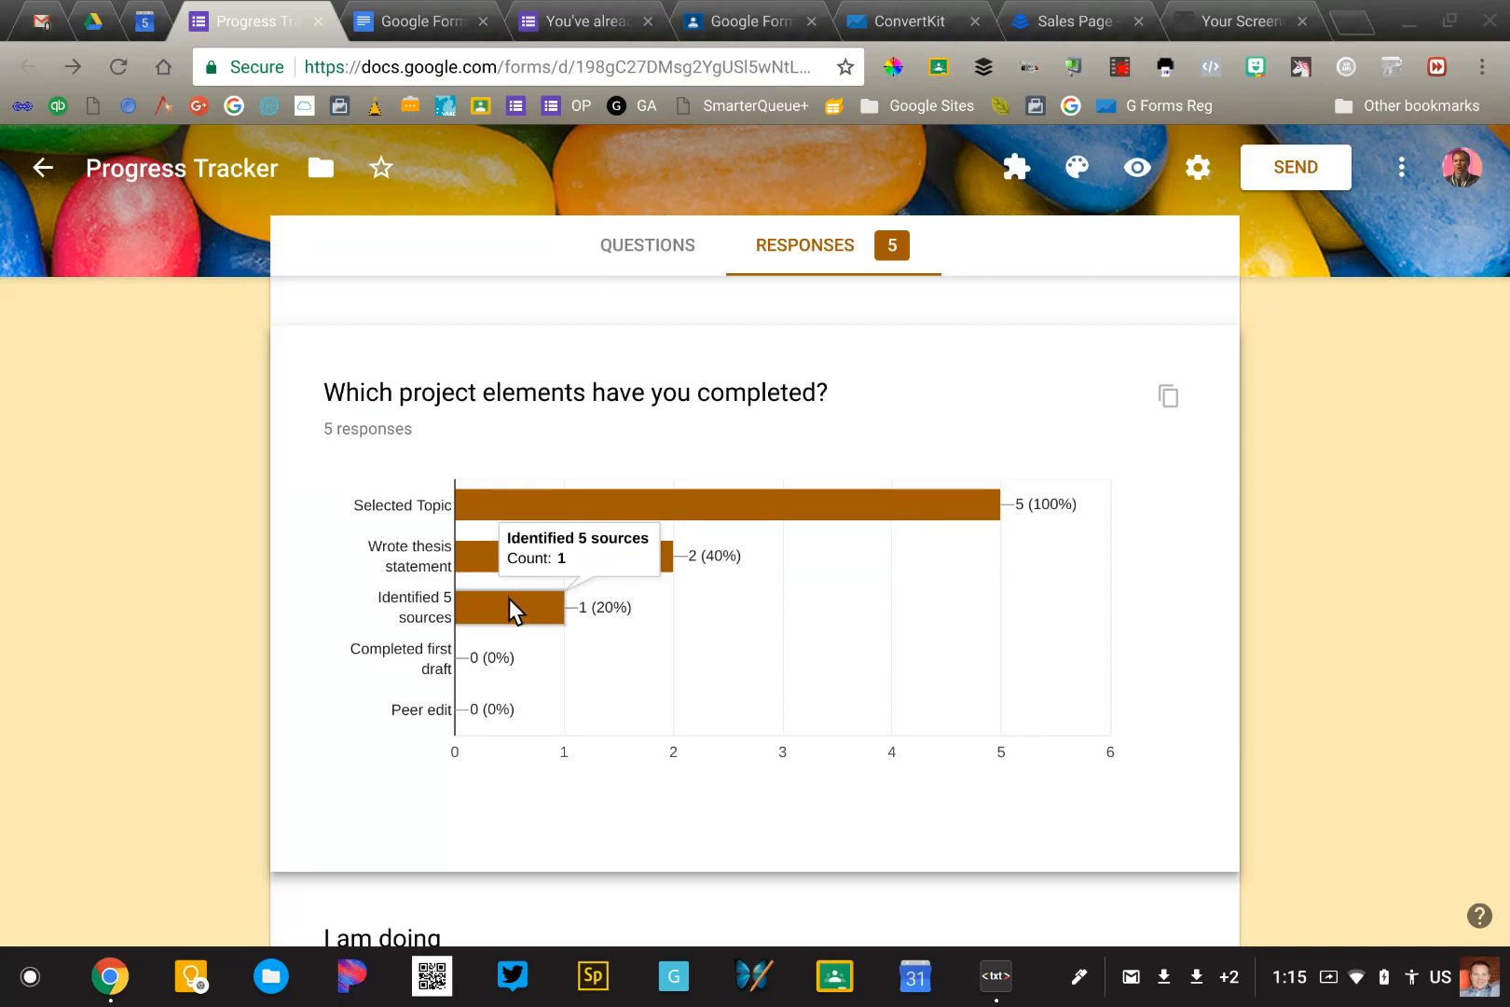
{"action": "mouse_move", "coordinate": [713, 500]}
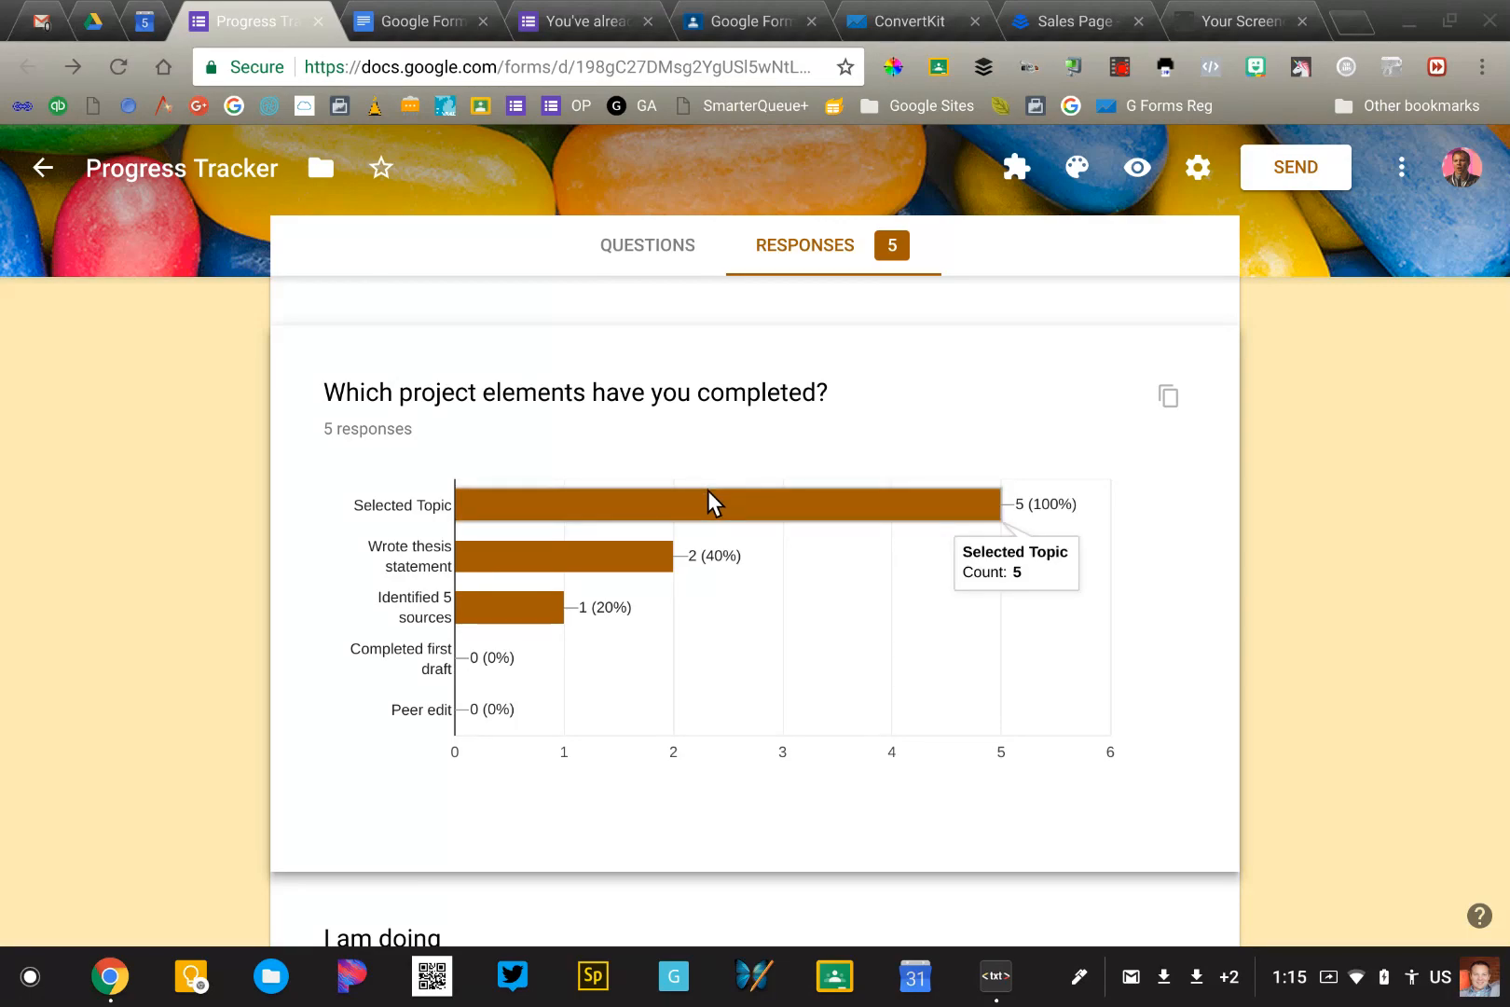
{"action": "scroll", "scroll_direction": "up", "scroll_amount": 3}
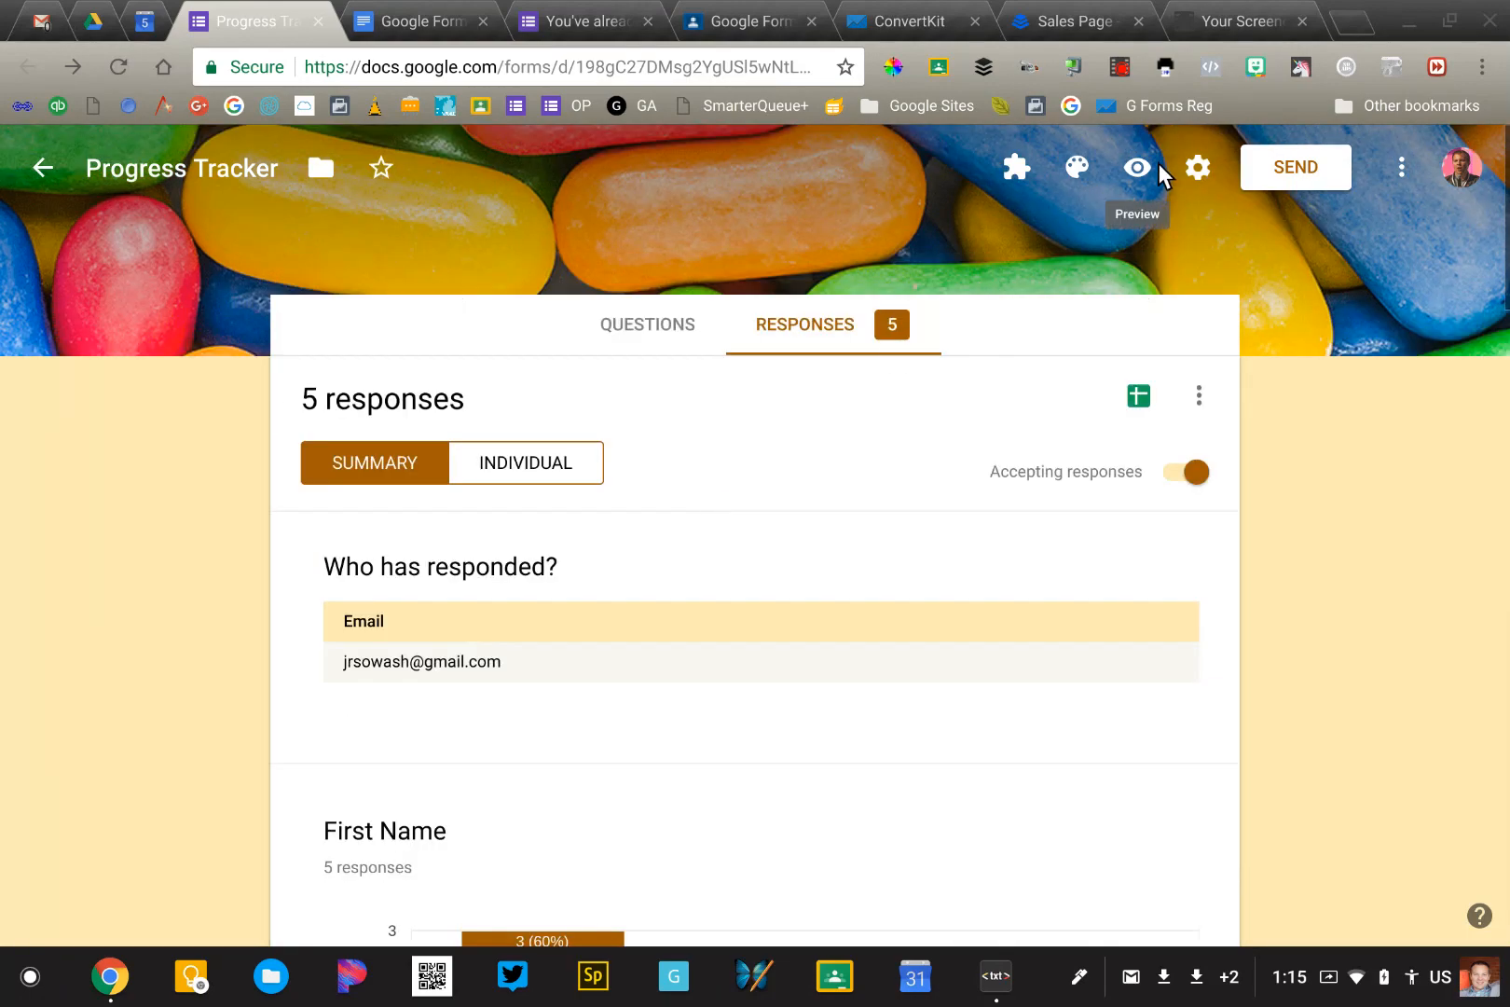
{"action": "mouse_move", "coordinate": [1198, 168]}
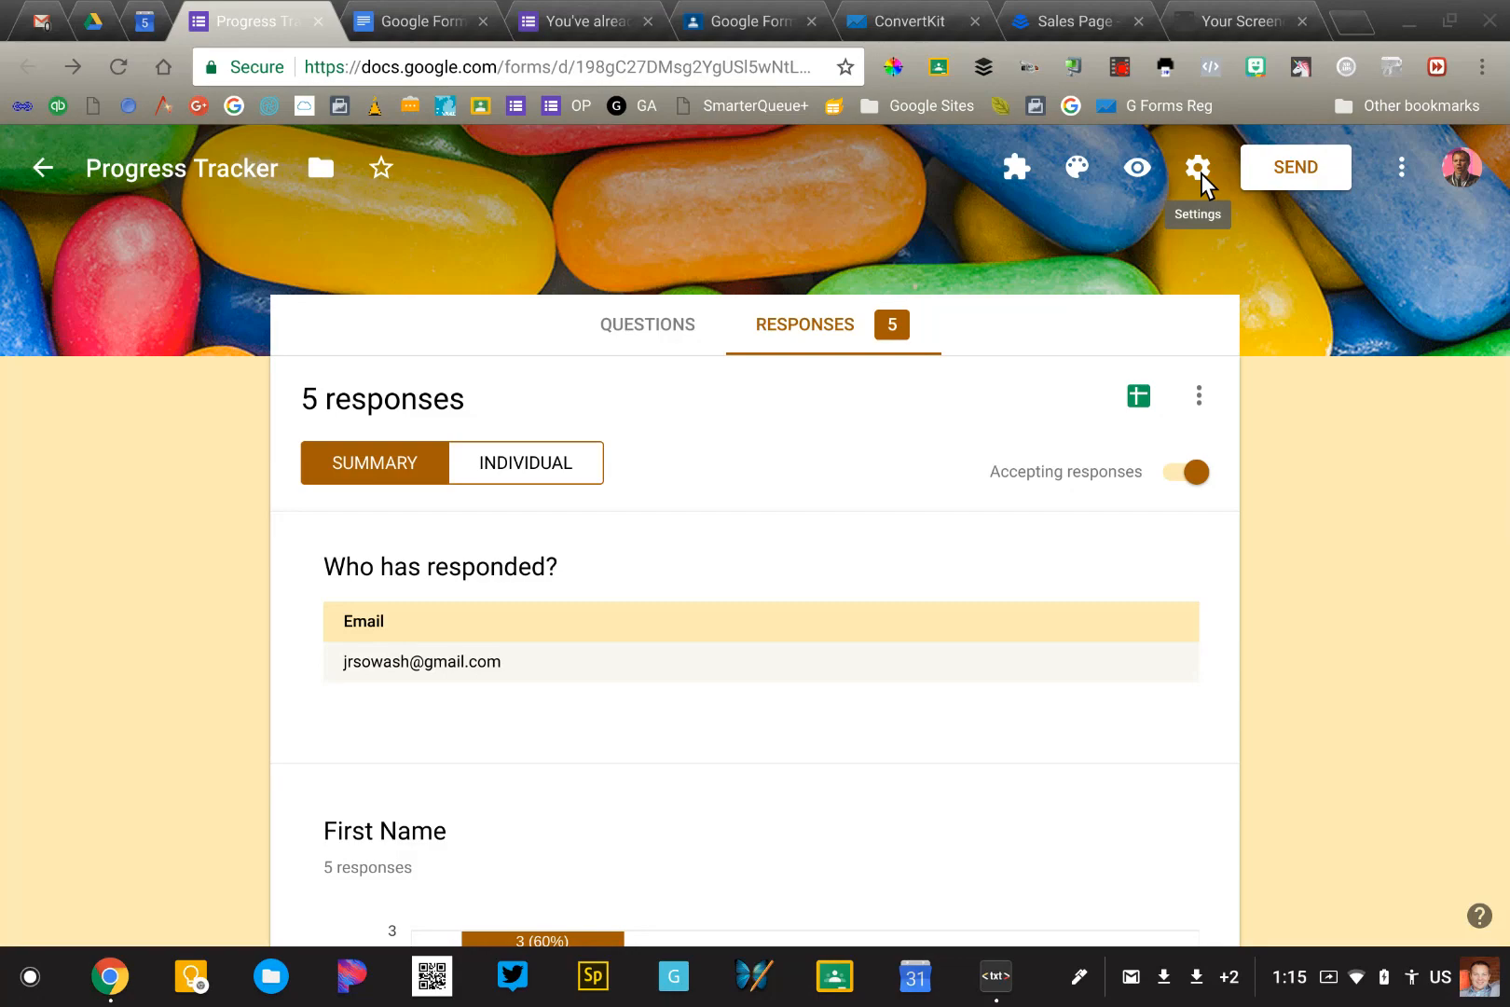
{"action": "left_click", "coordinate": [1197, 167]}
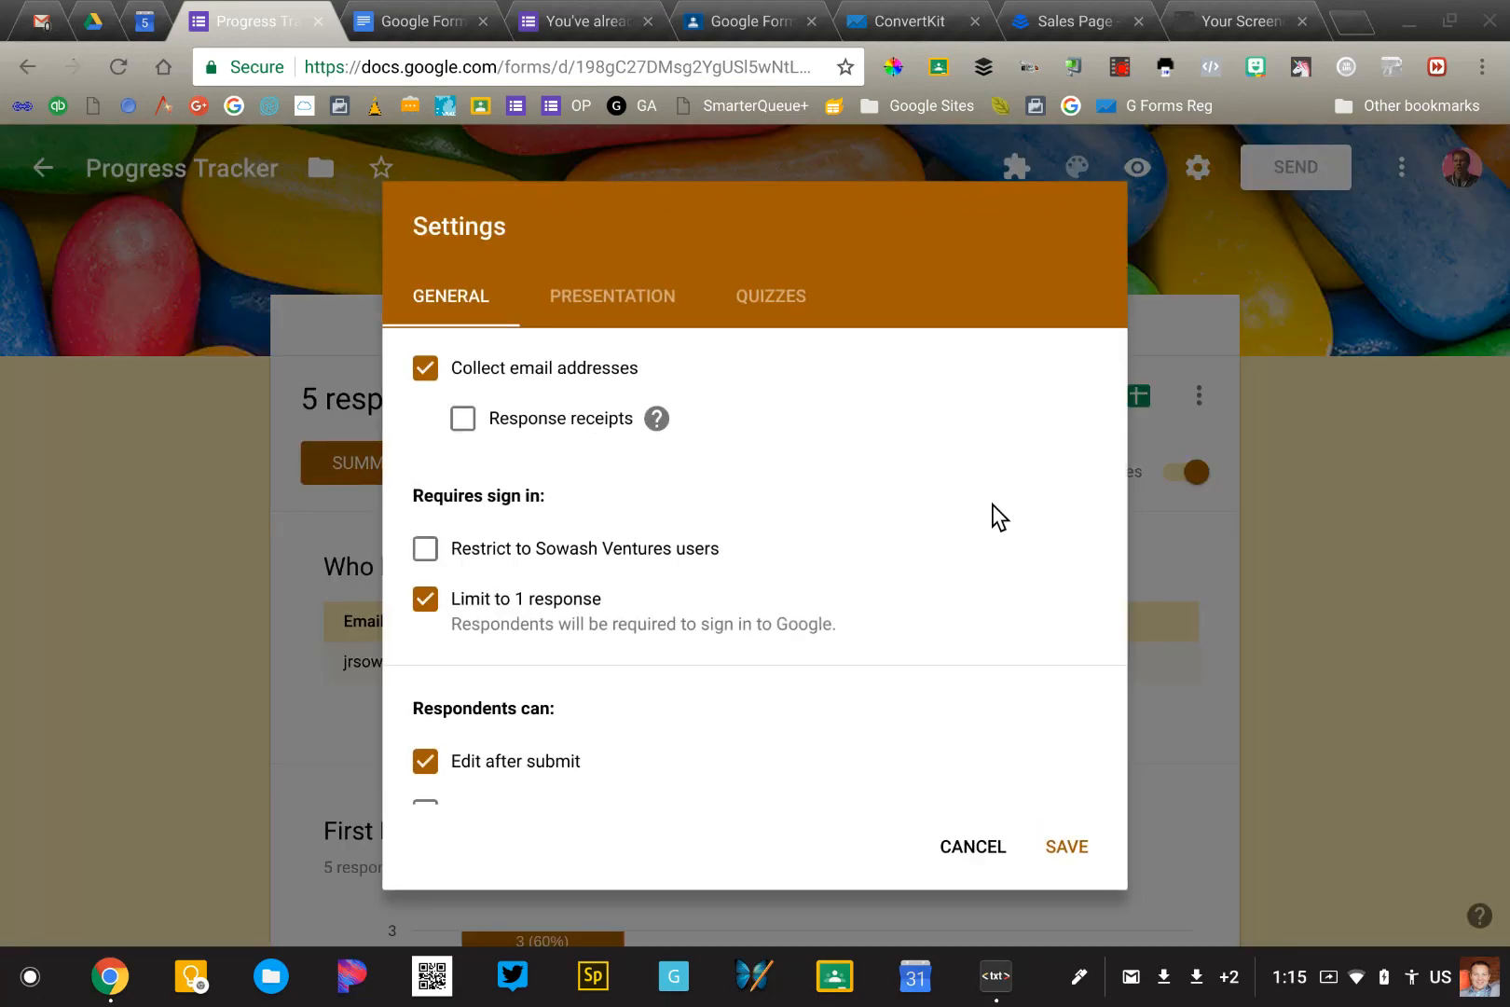
{"action": "mouse_move", "coordinate": [990, 517]}
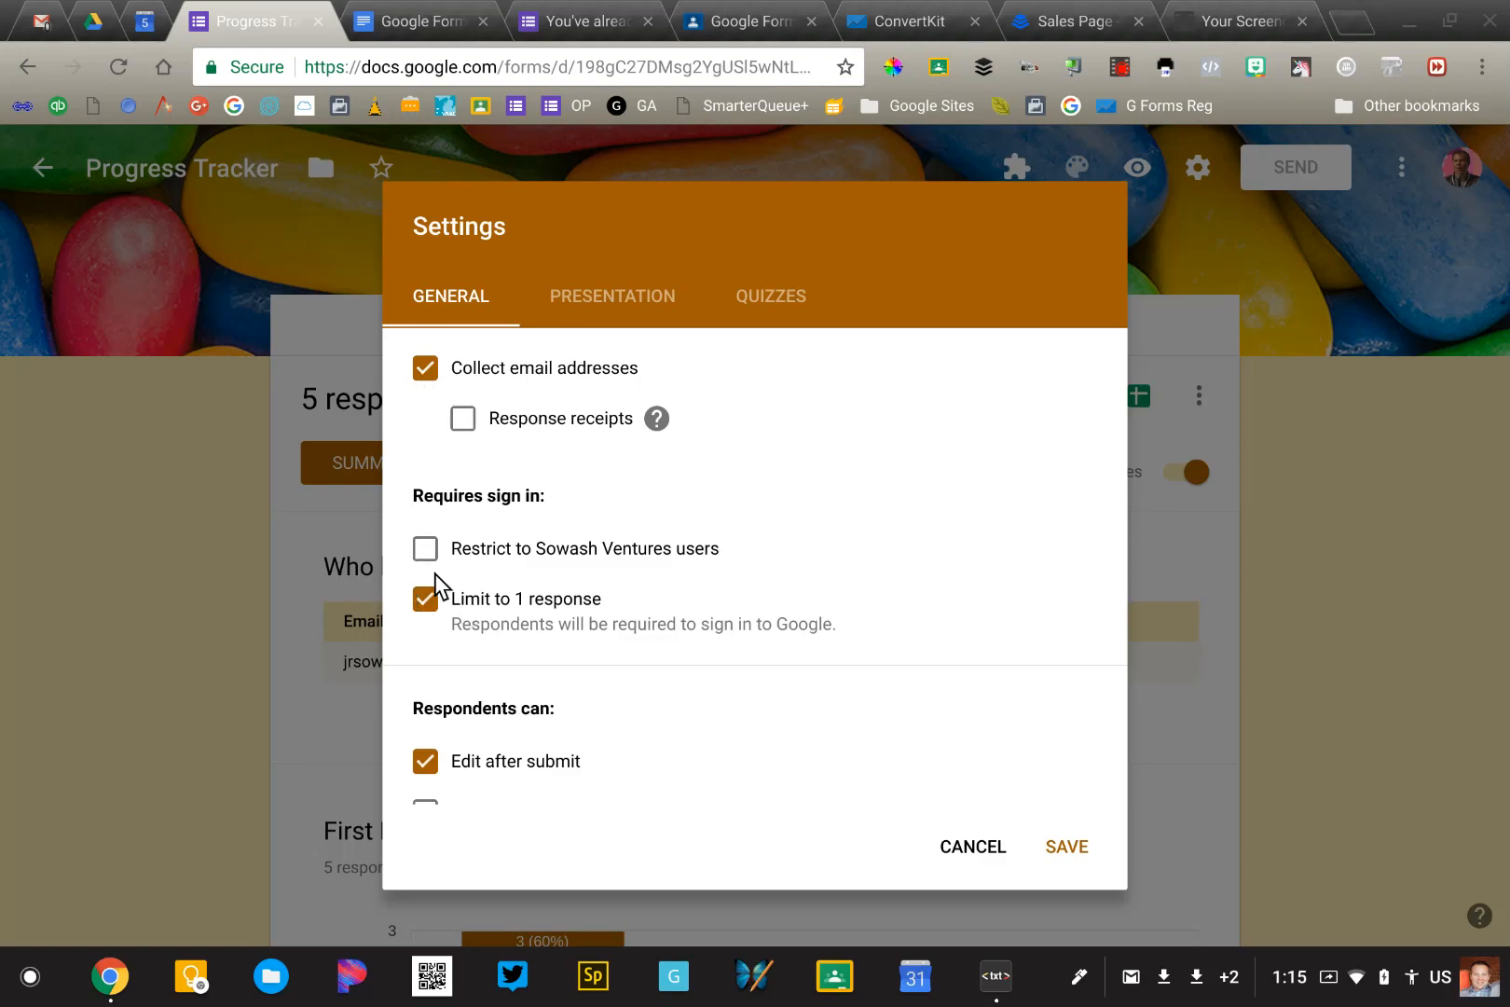
{"action": "mouse_move", "coordinate": [431, 619]}
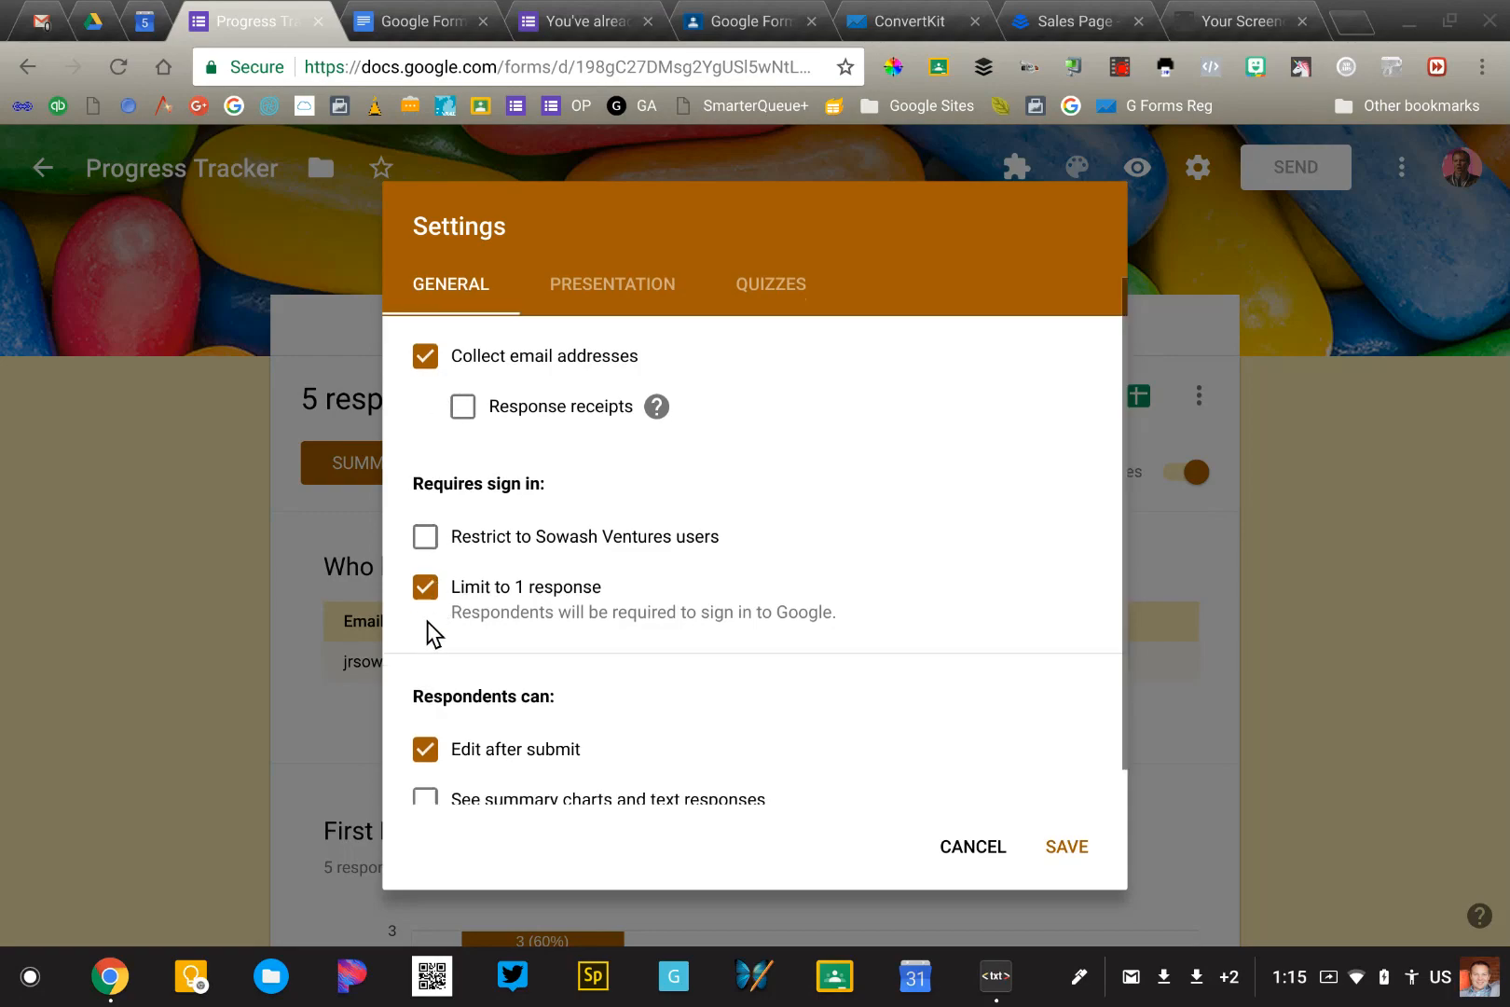
{"action": "scroll", "scroll_direction": "down", "scroll_amount": 3}
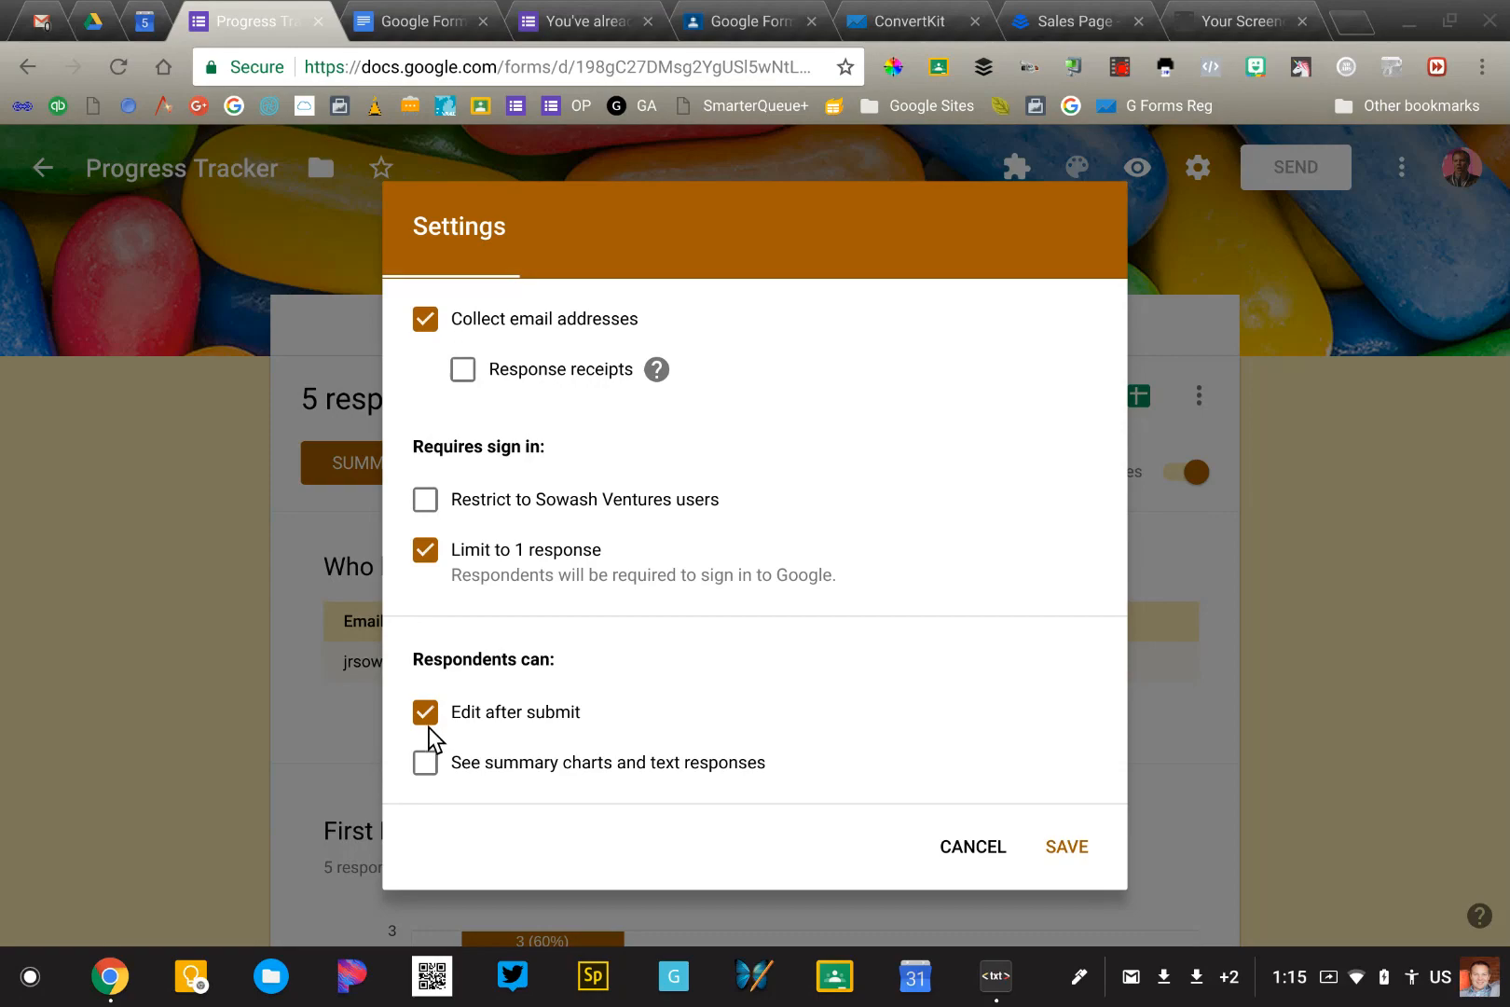
{"action": "mouse_move", "coordinate": [428, 730]}
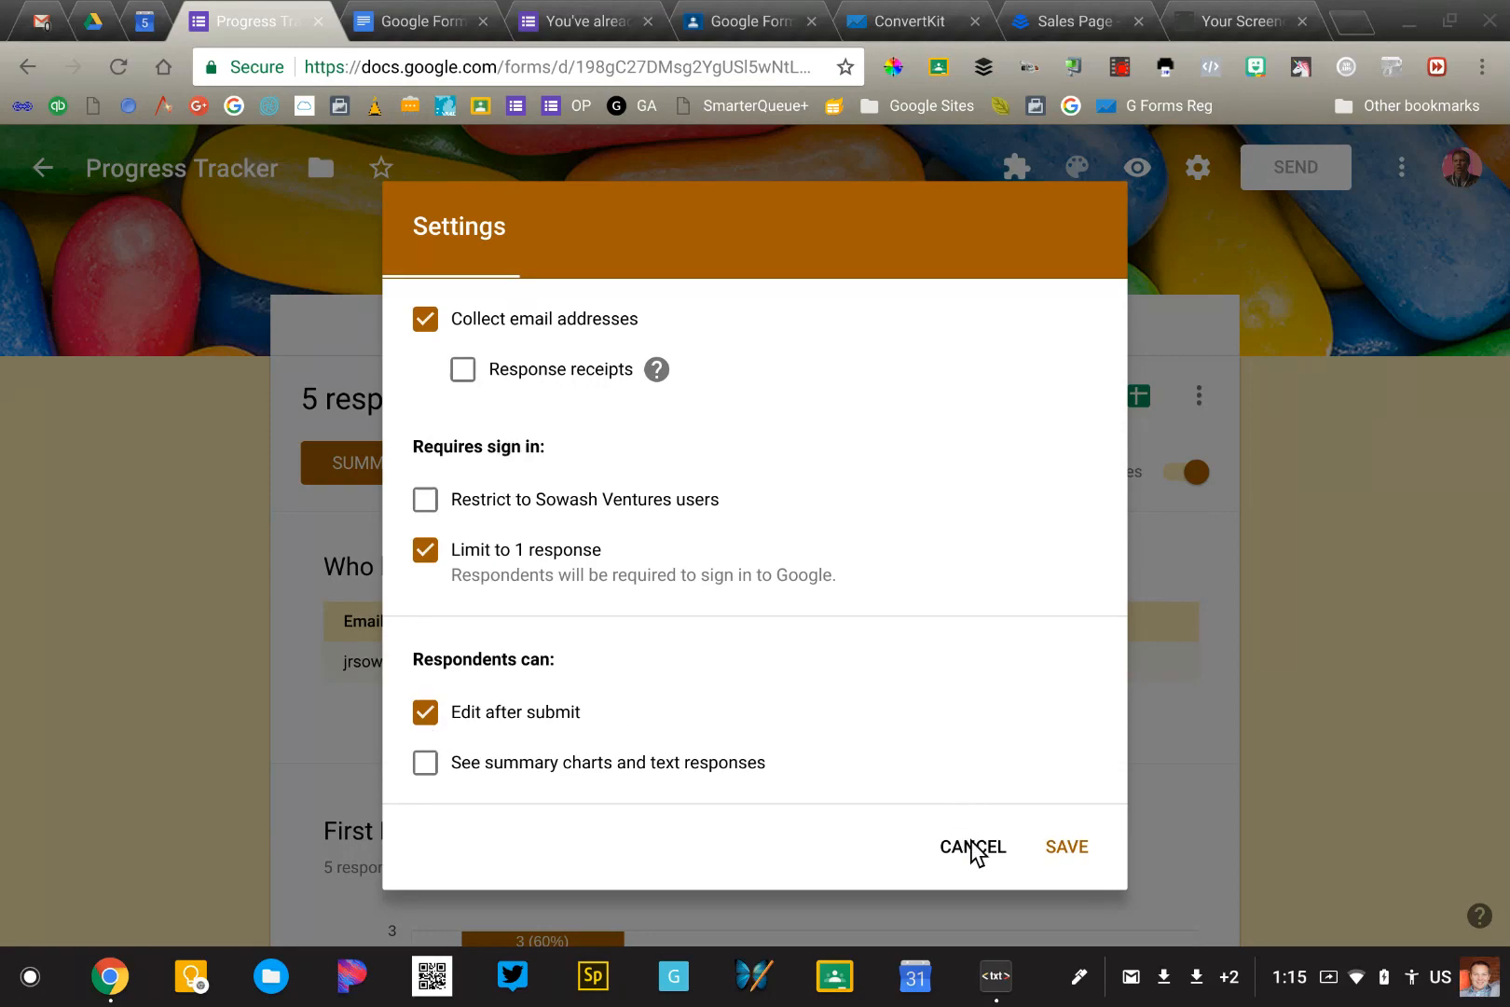
{"action": "left_click", "coordinate": [971, 847]}
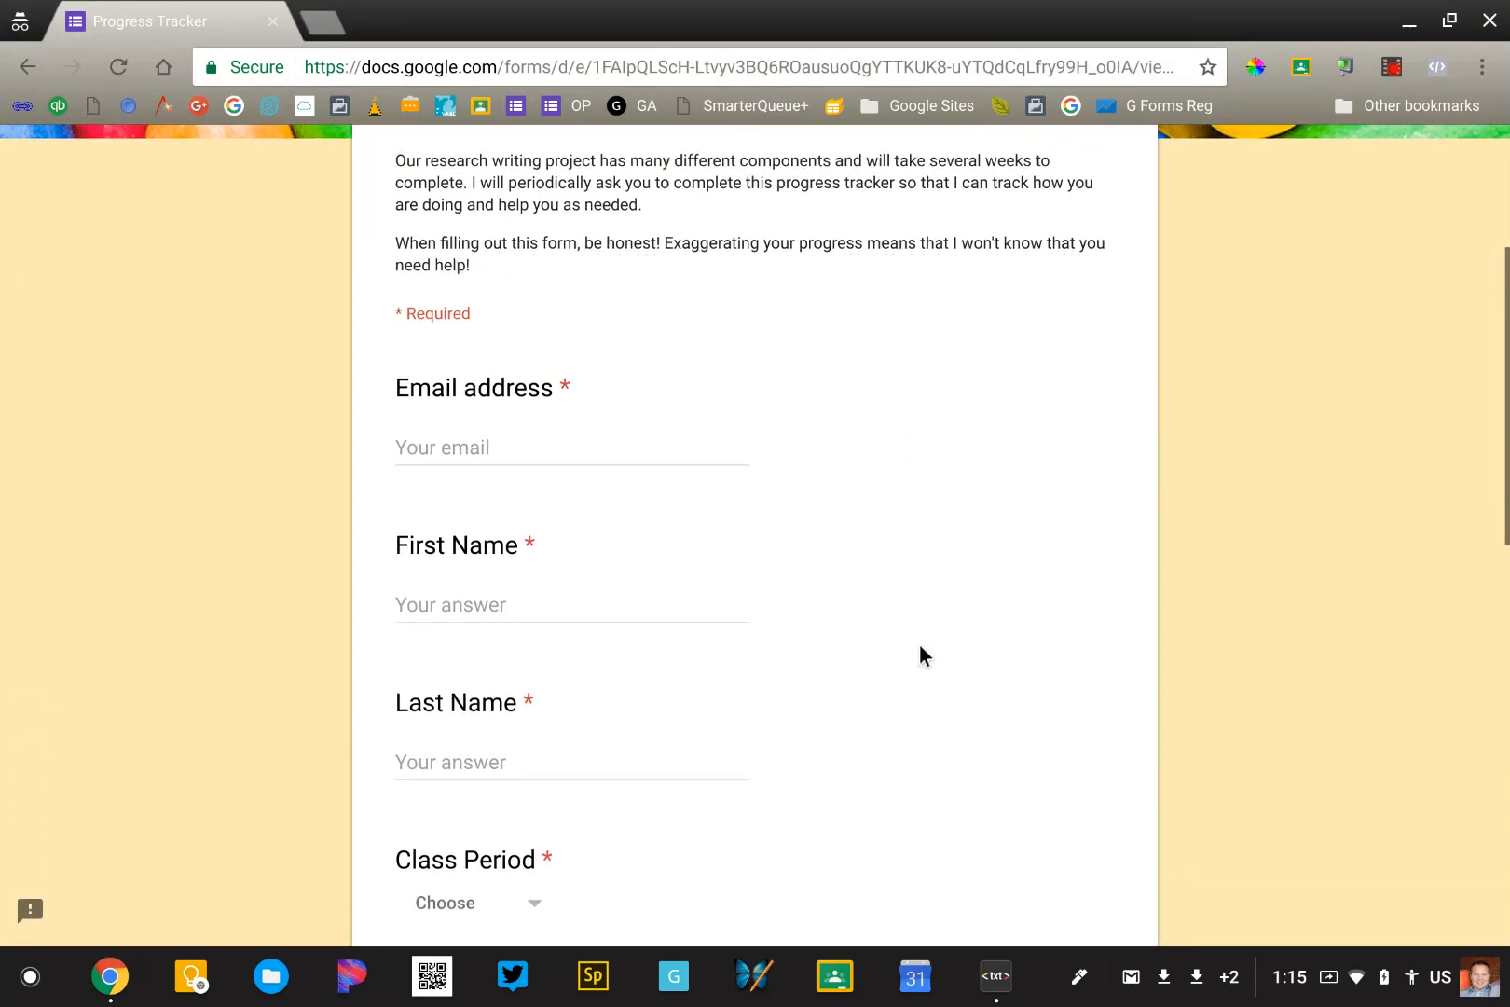
Fill in the student name 'jr sowash' and choose Third Hour as the class period.
{"action": "scroll", "scroll_direction": "up", "scroll_amount": 3}
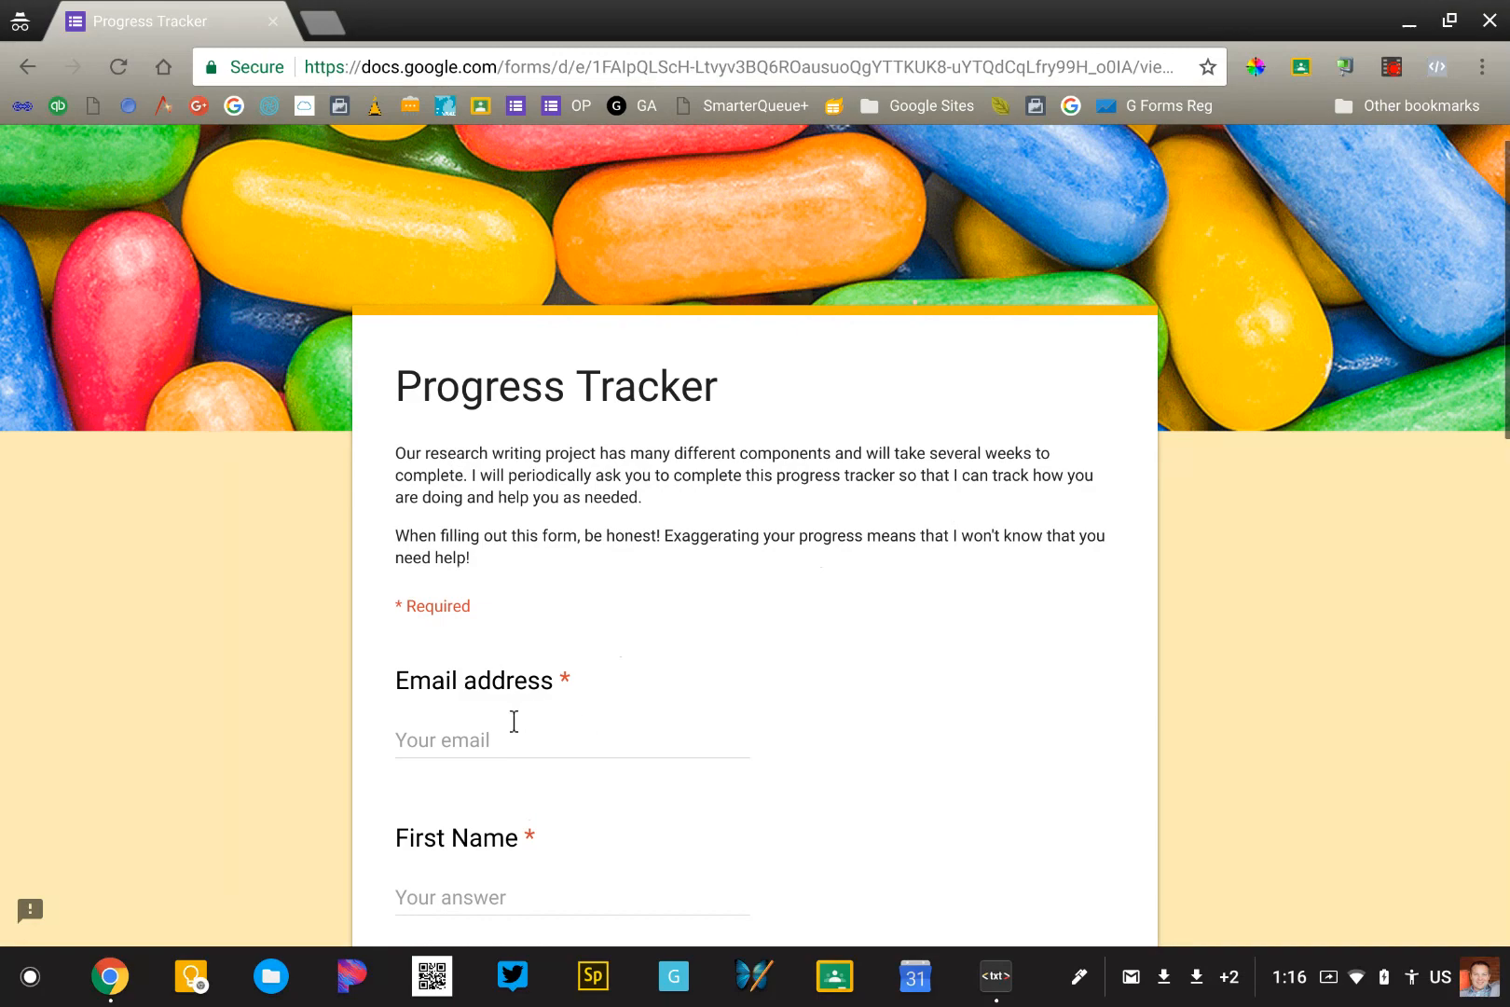
{"action": "type", "text": "jr"}
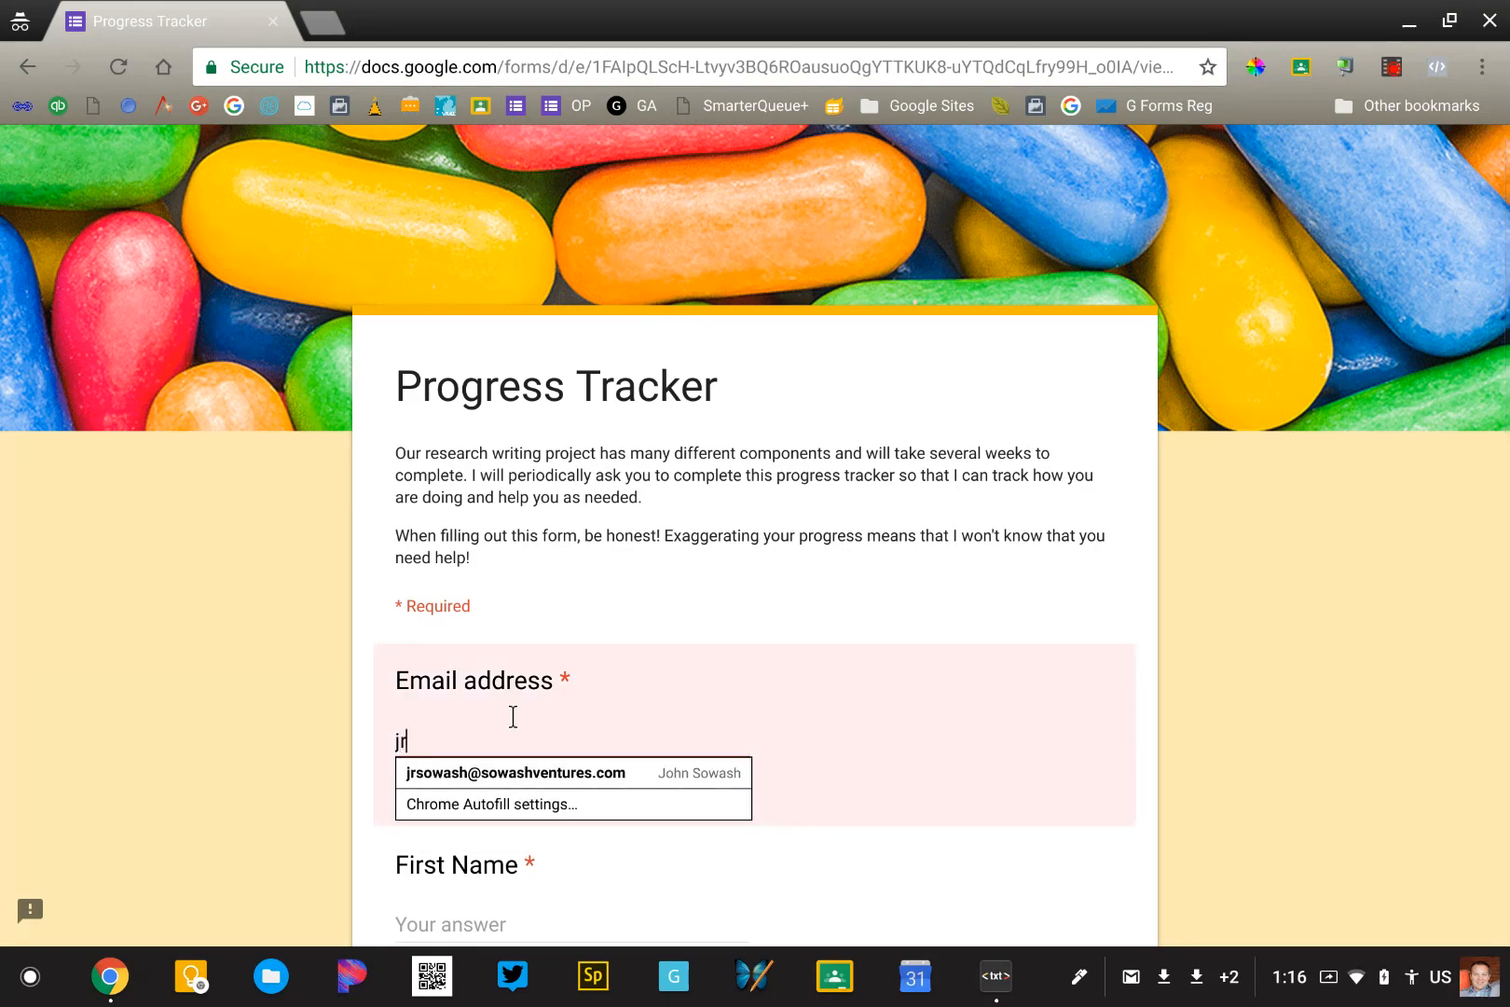
{"action": "type", "text": "sowash"}
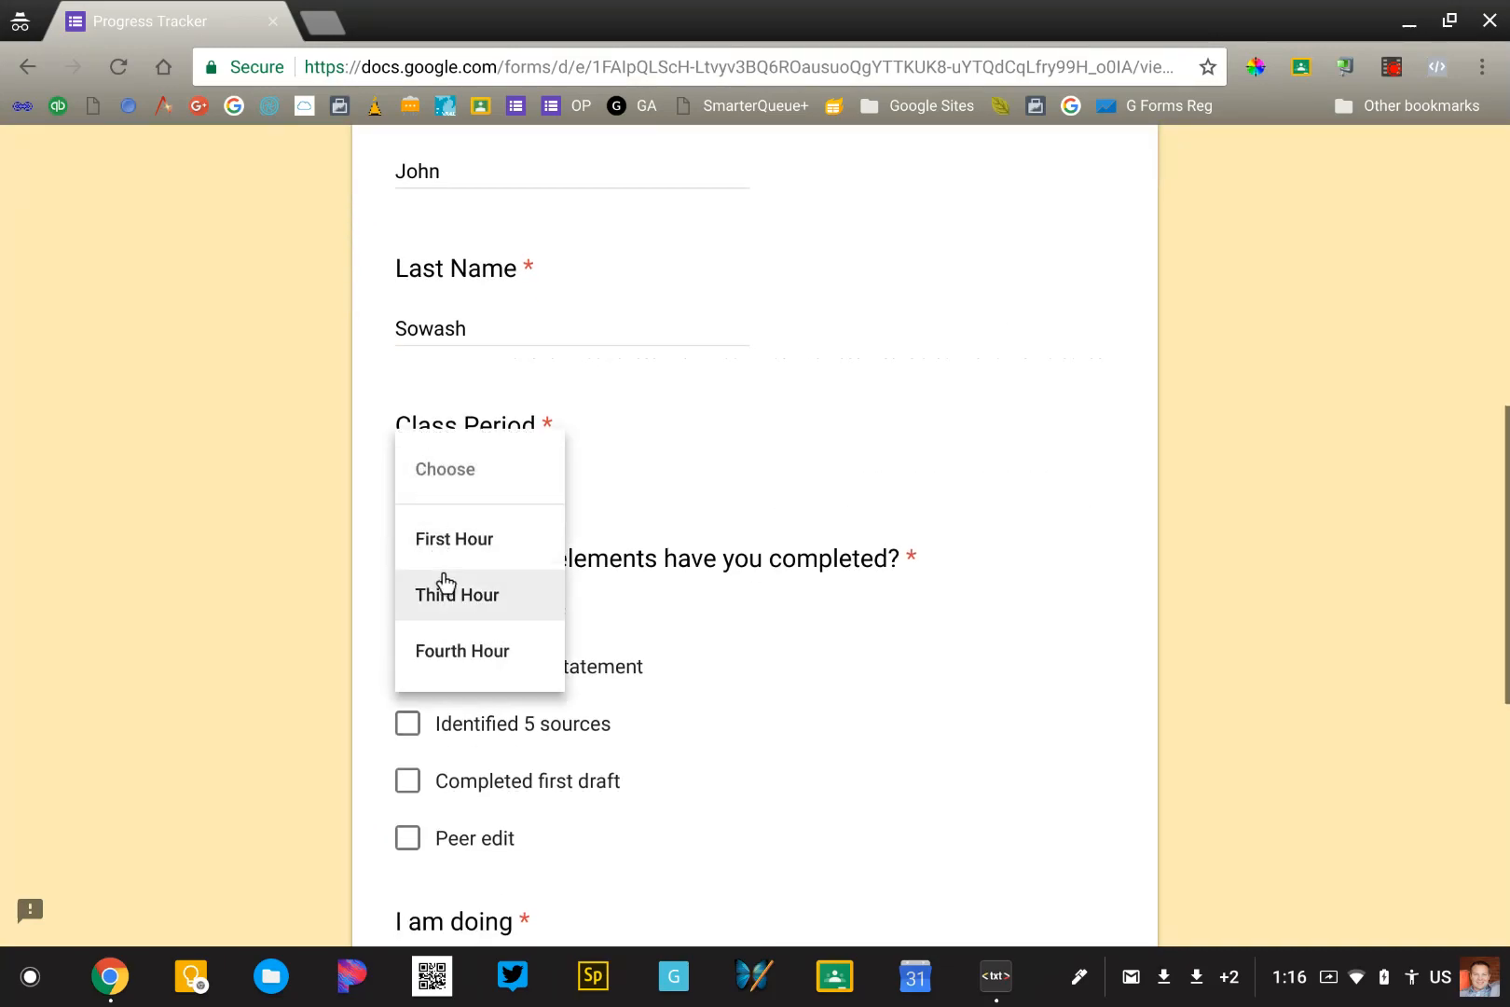
{"action": "left_click", "coordinate": [457, 594]}
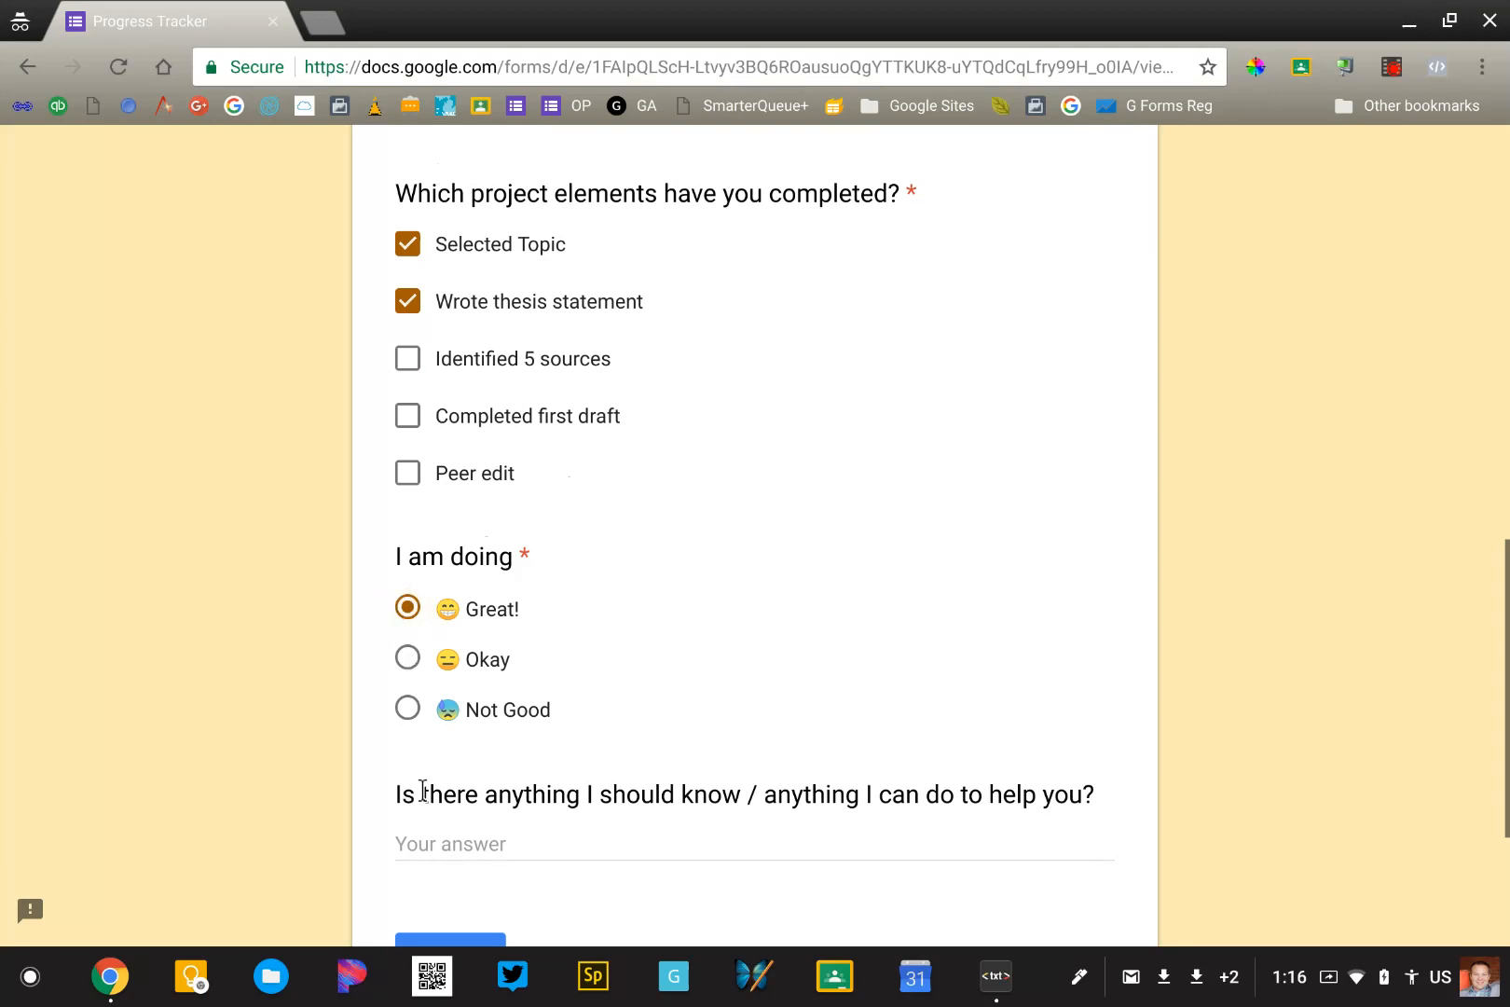
Answer the last question with 'Nope' and submit the response.
{"action": "type", "text": "Nope"}
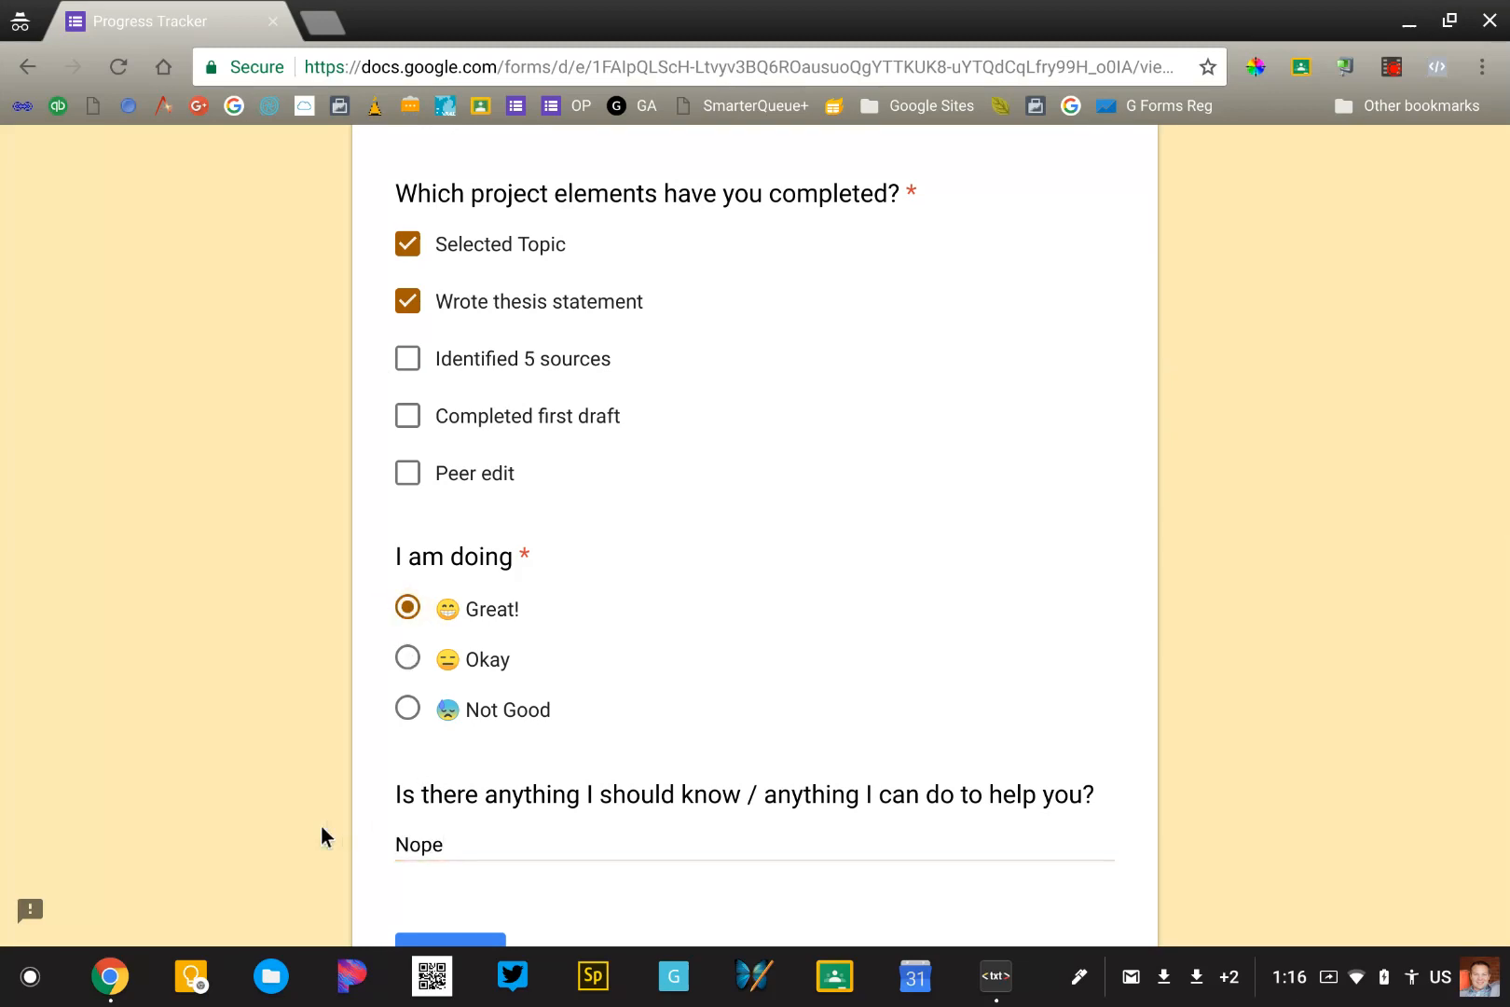
{"action": "scroll", "scroll_direction": "down", "scroll_amount": 3}
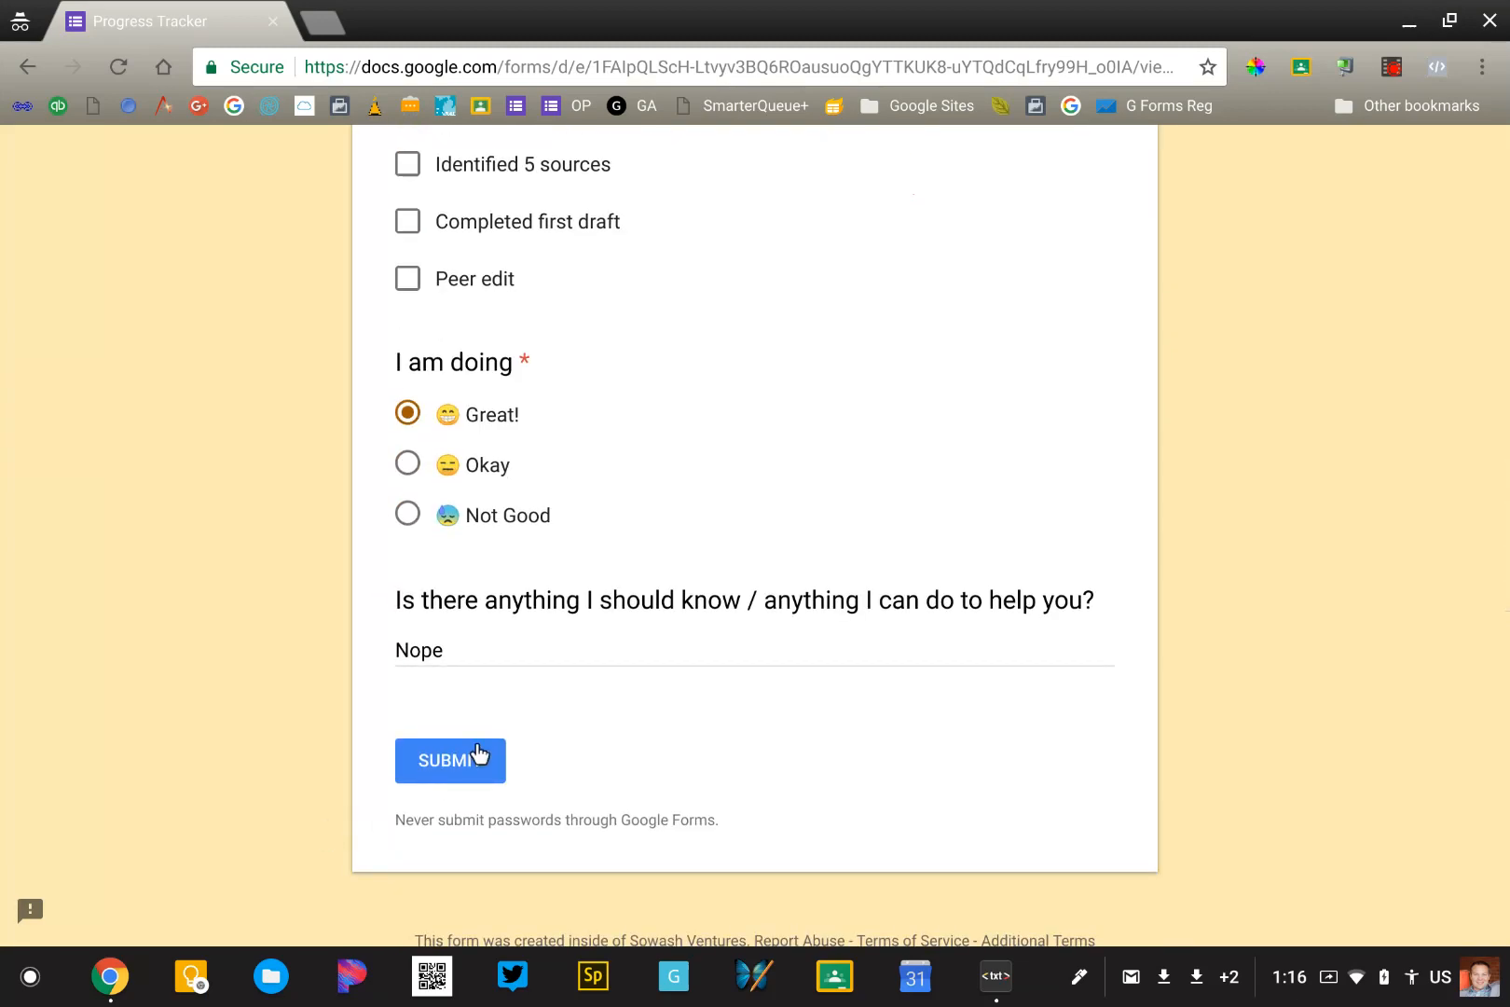
{"action": "left_click", "coordinate": [449, 760]}
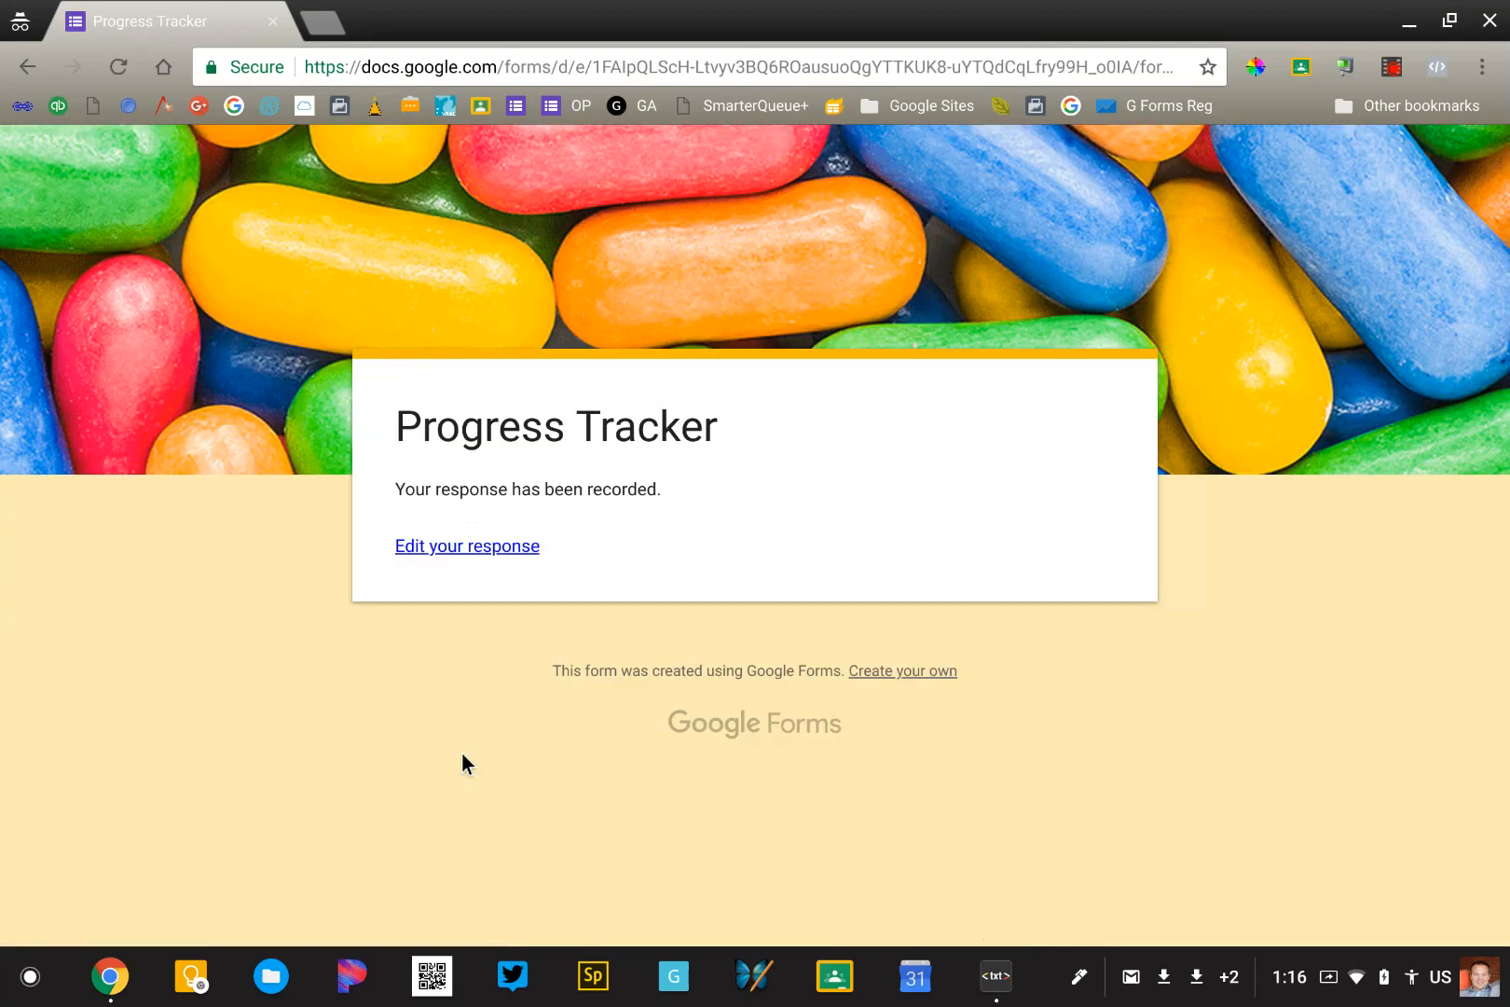
{"action": "mouse_move", "coordinate": [405, 311]}
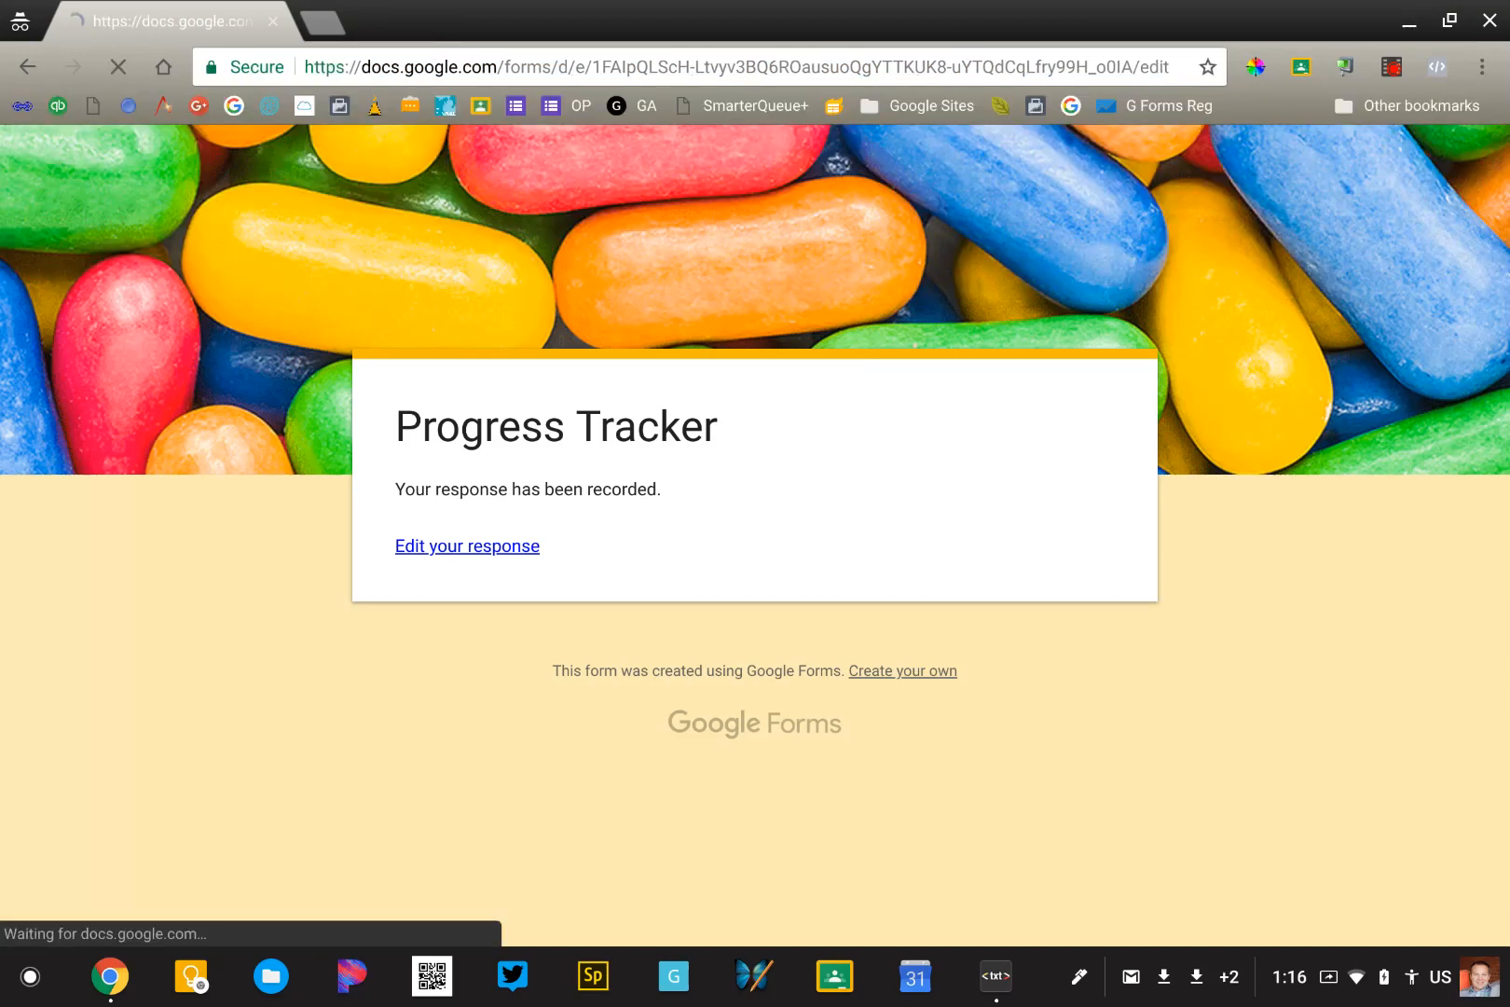
Reopen the form, see 'You've already responded', and edit the earlier response.
{"action": "left_click", "coordinate": [467, 545]}
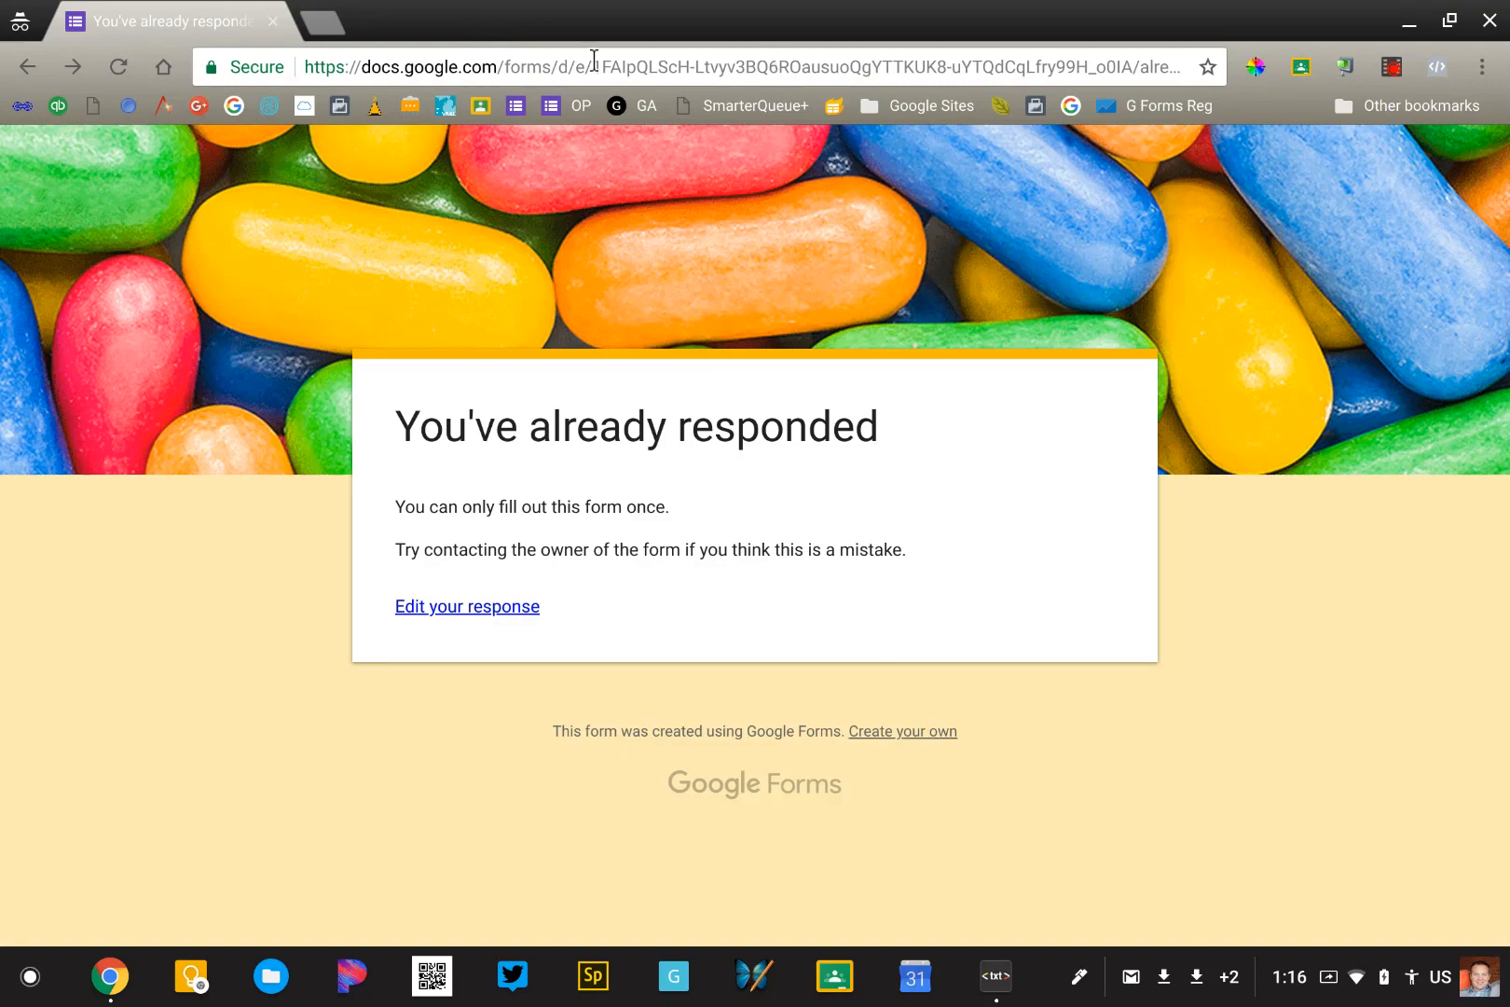
{"action": "mouse_move", "coordinate": [195, 299]}
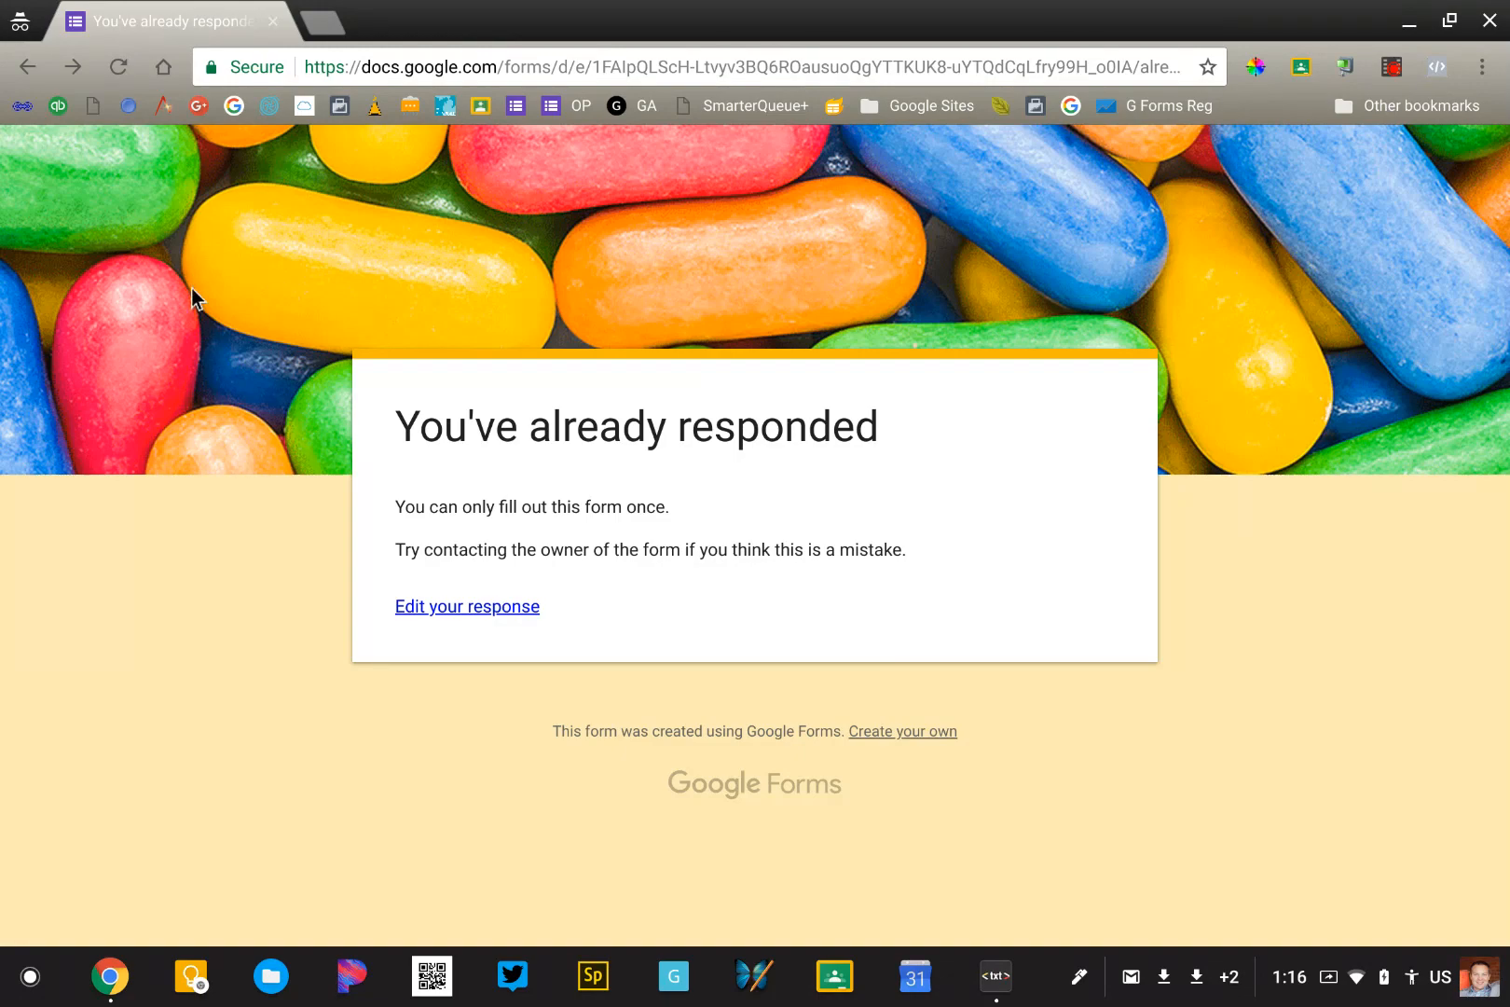
{"action": "mouse_move", "coordinate": [132, 597]}
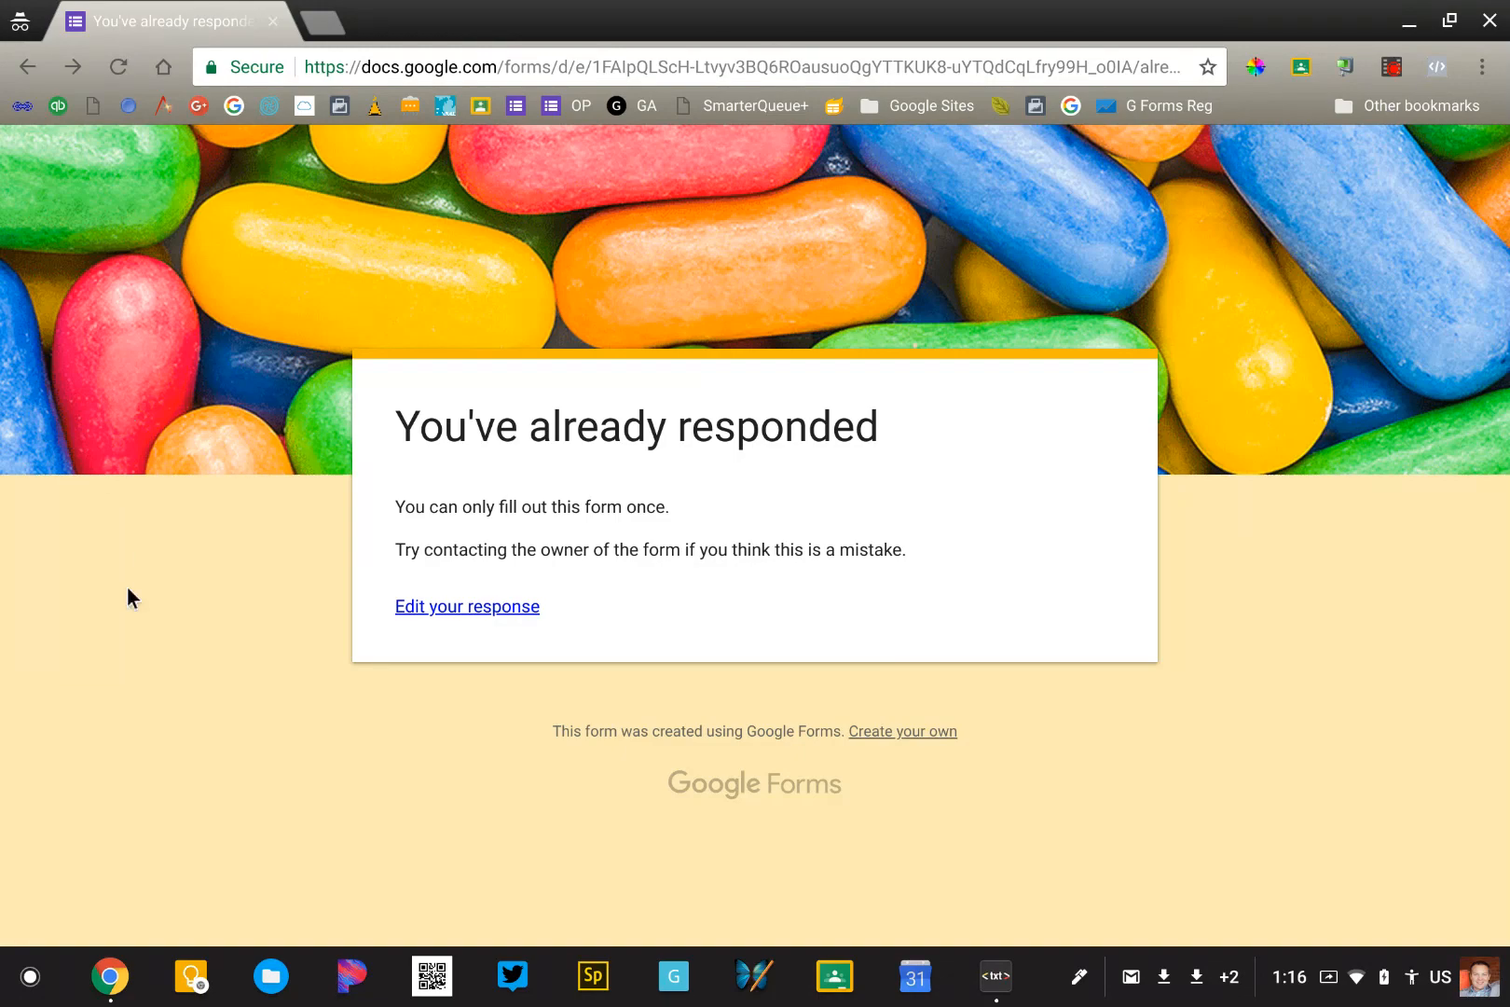
{"action": "left_click", "coordinate": [467, 606]}
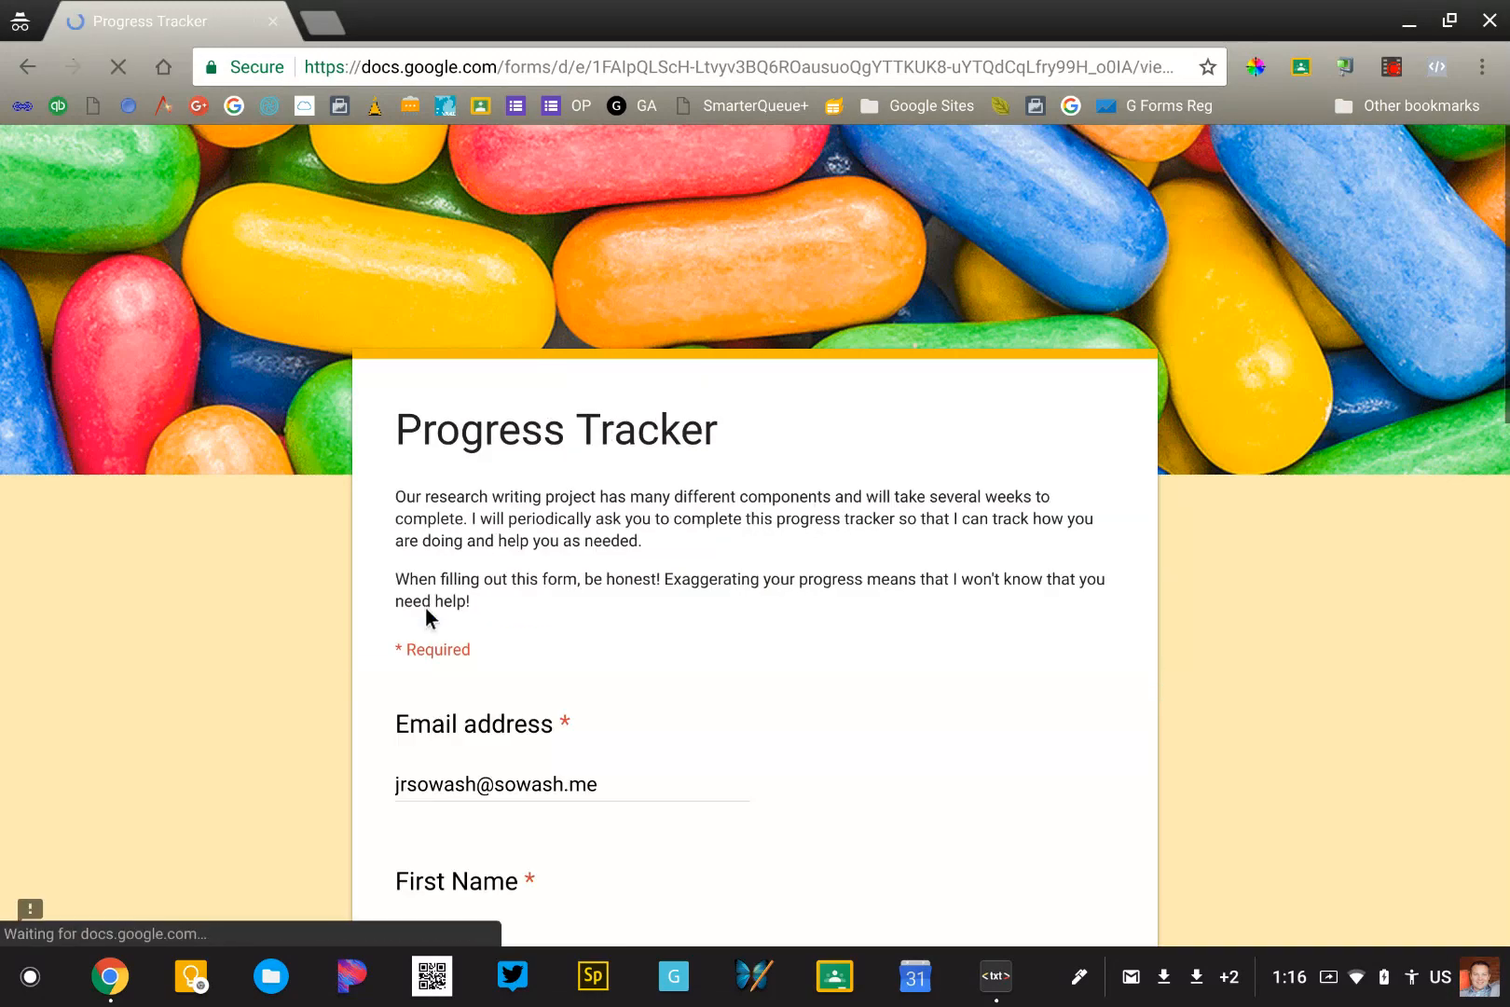
Change the mood answer to Okay, resubmit, and reopen the response for editing.
{"action": "scroll", "scroll_direction": "down", "scroll_amount": 3}
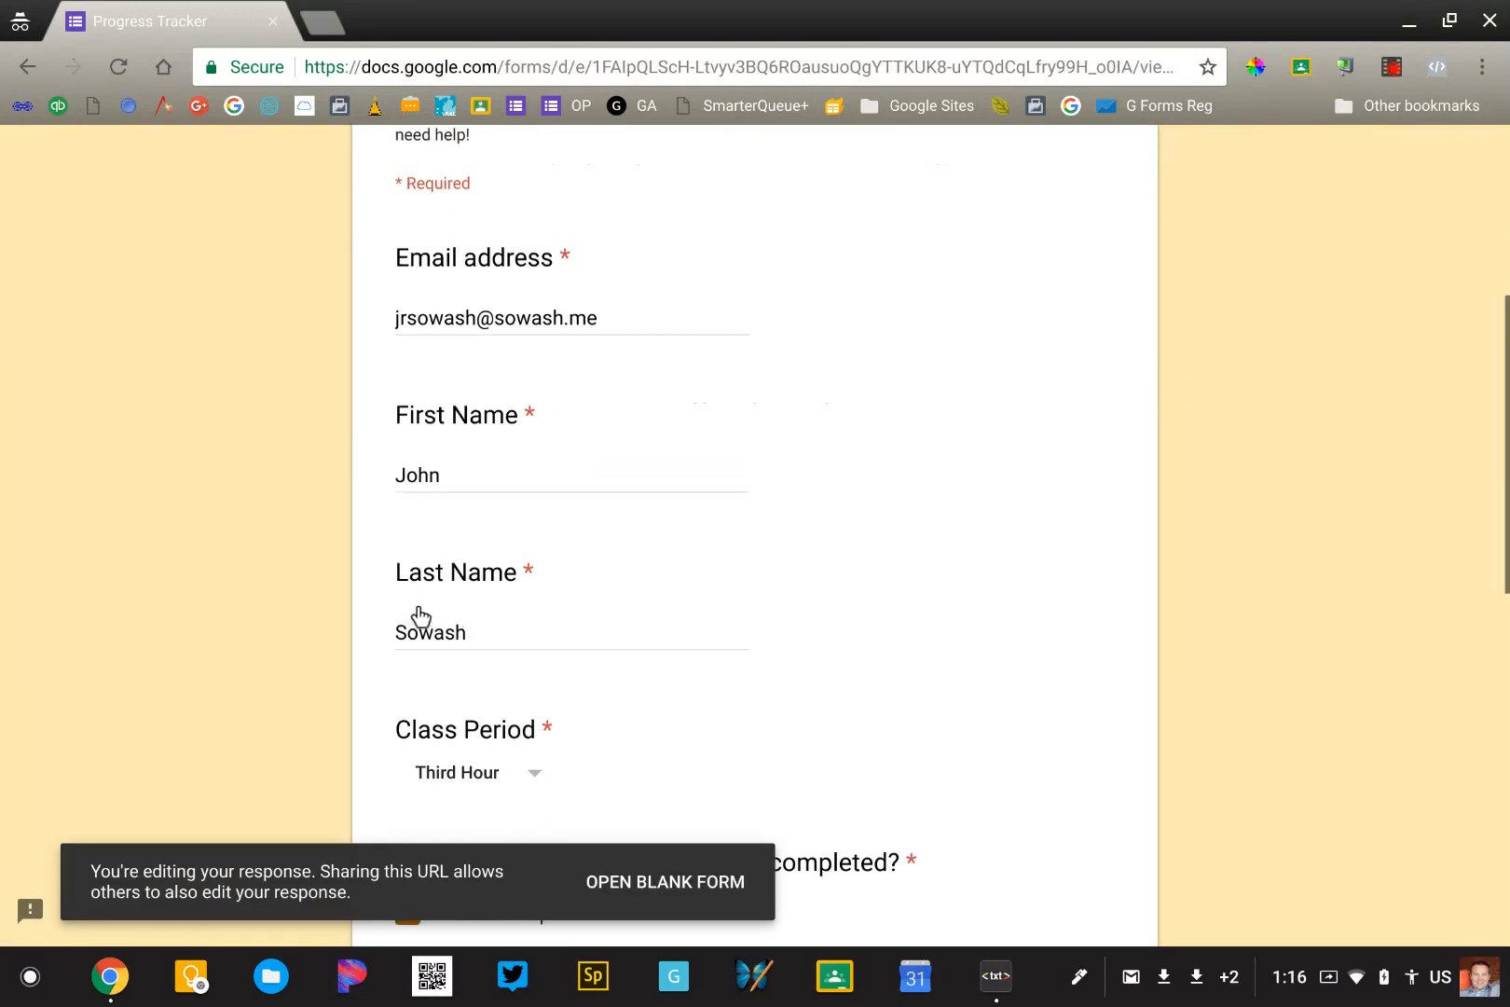
{"action": "scroll", "scroll_direction": "down", "scroll_amount": 3}
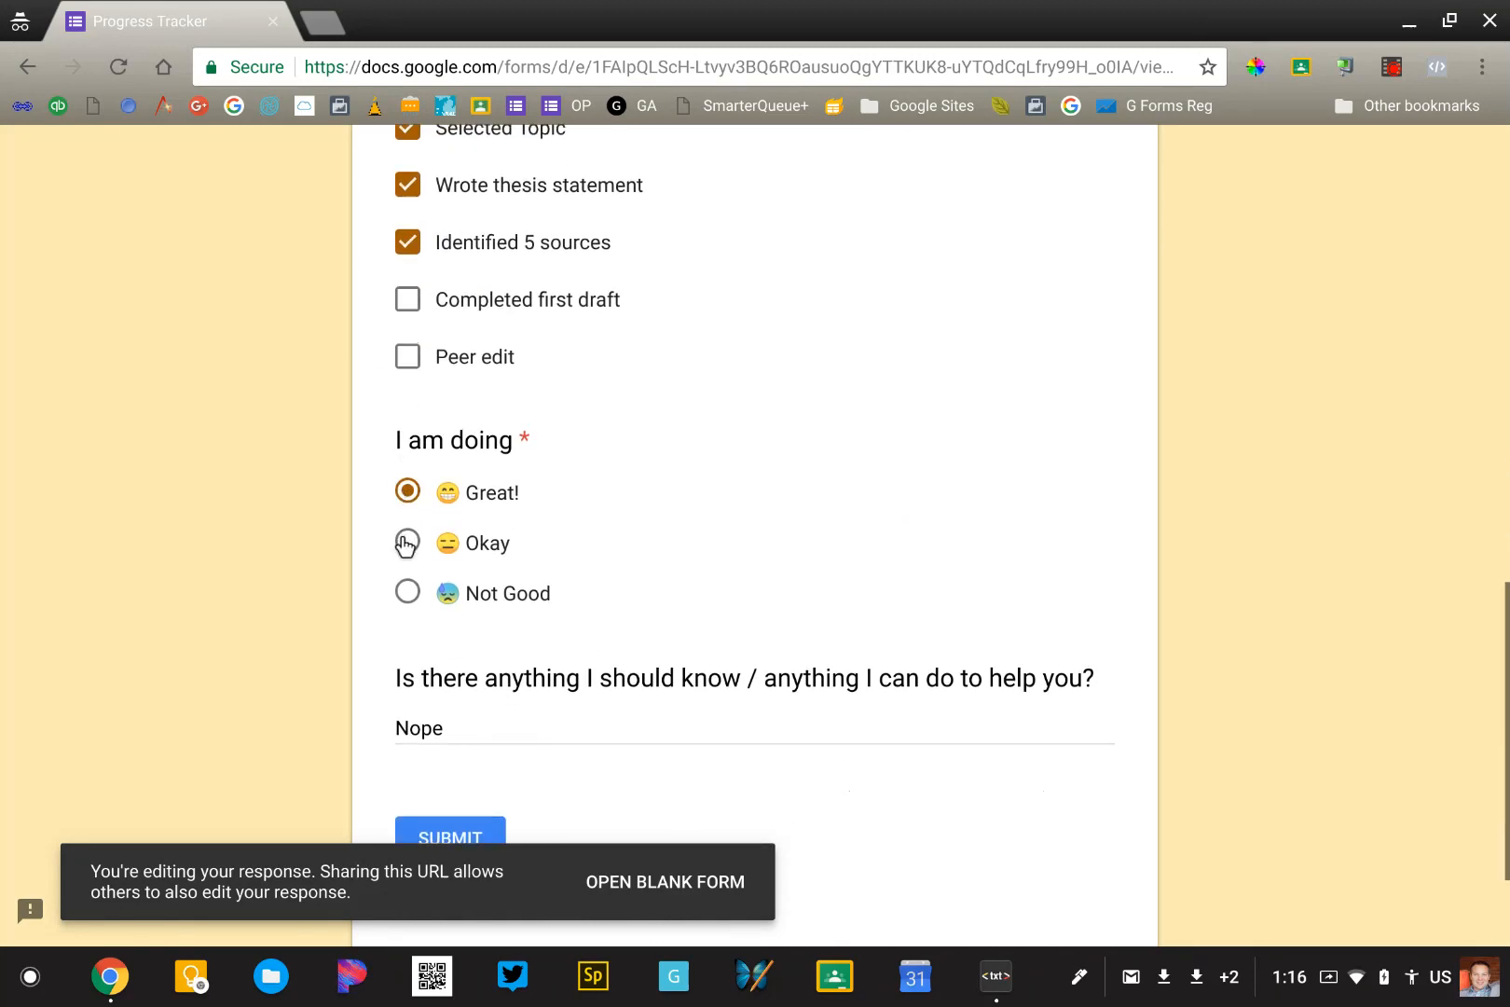
{"action": "left_click", "coordinate": [407, 542]}
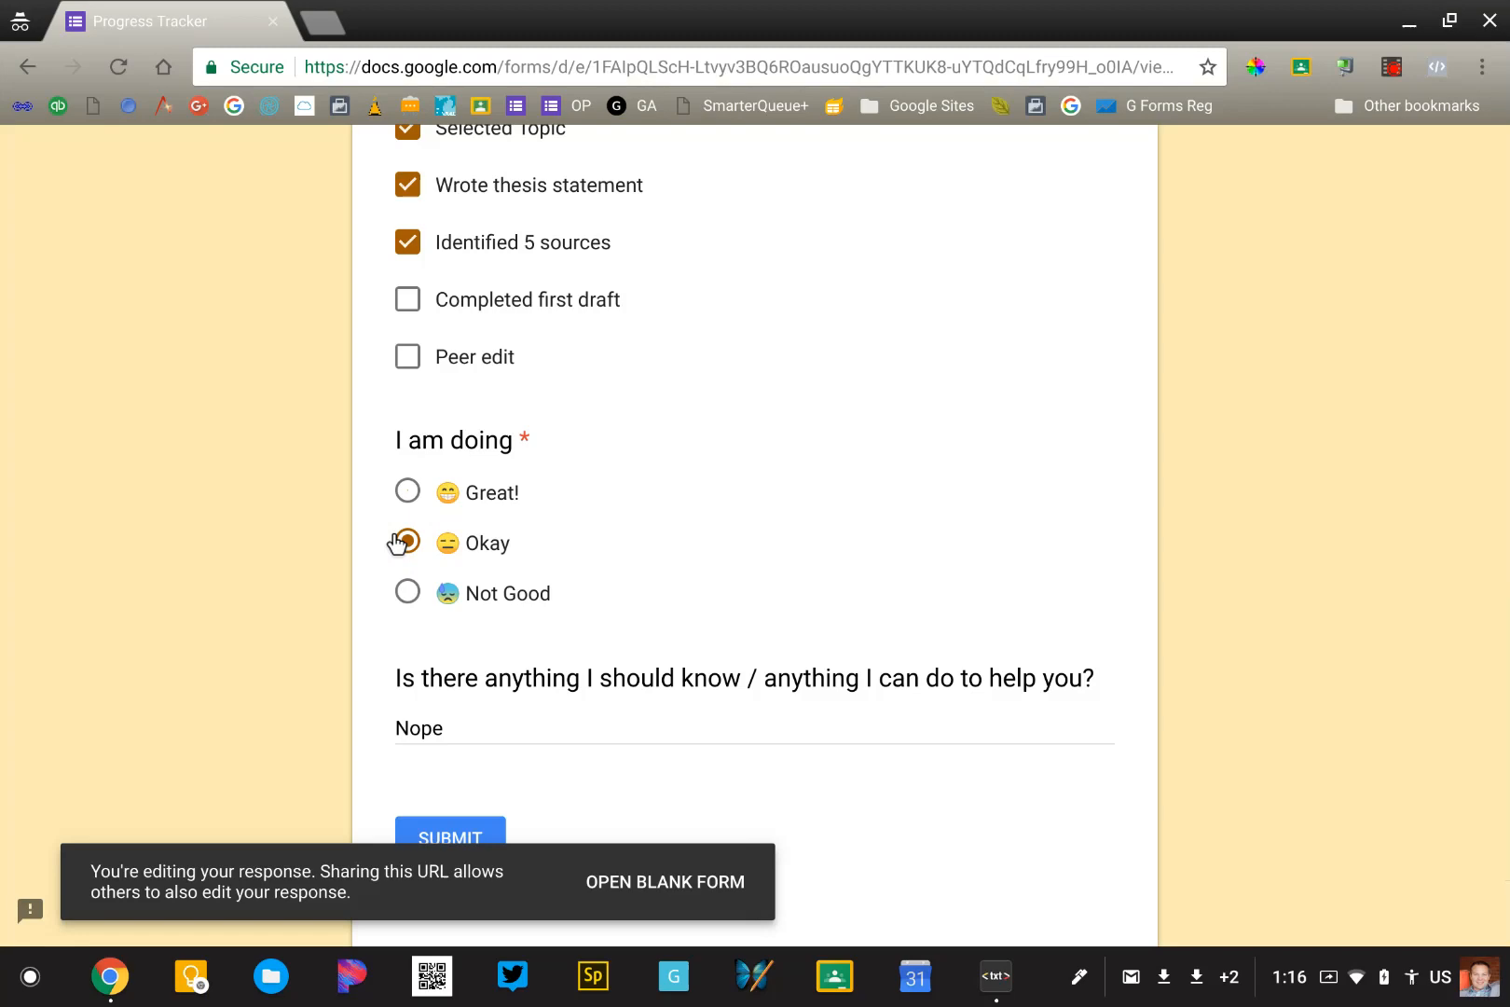
{"action": "left_click", "coordinate": [448, 787]}
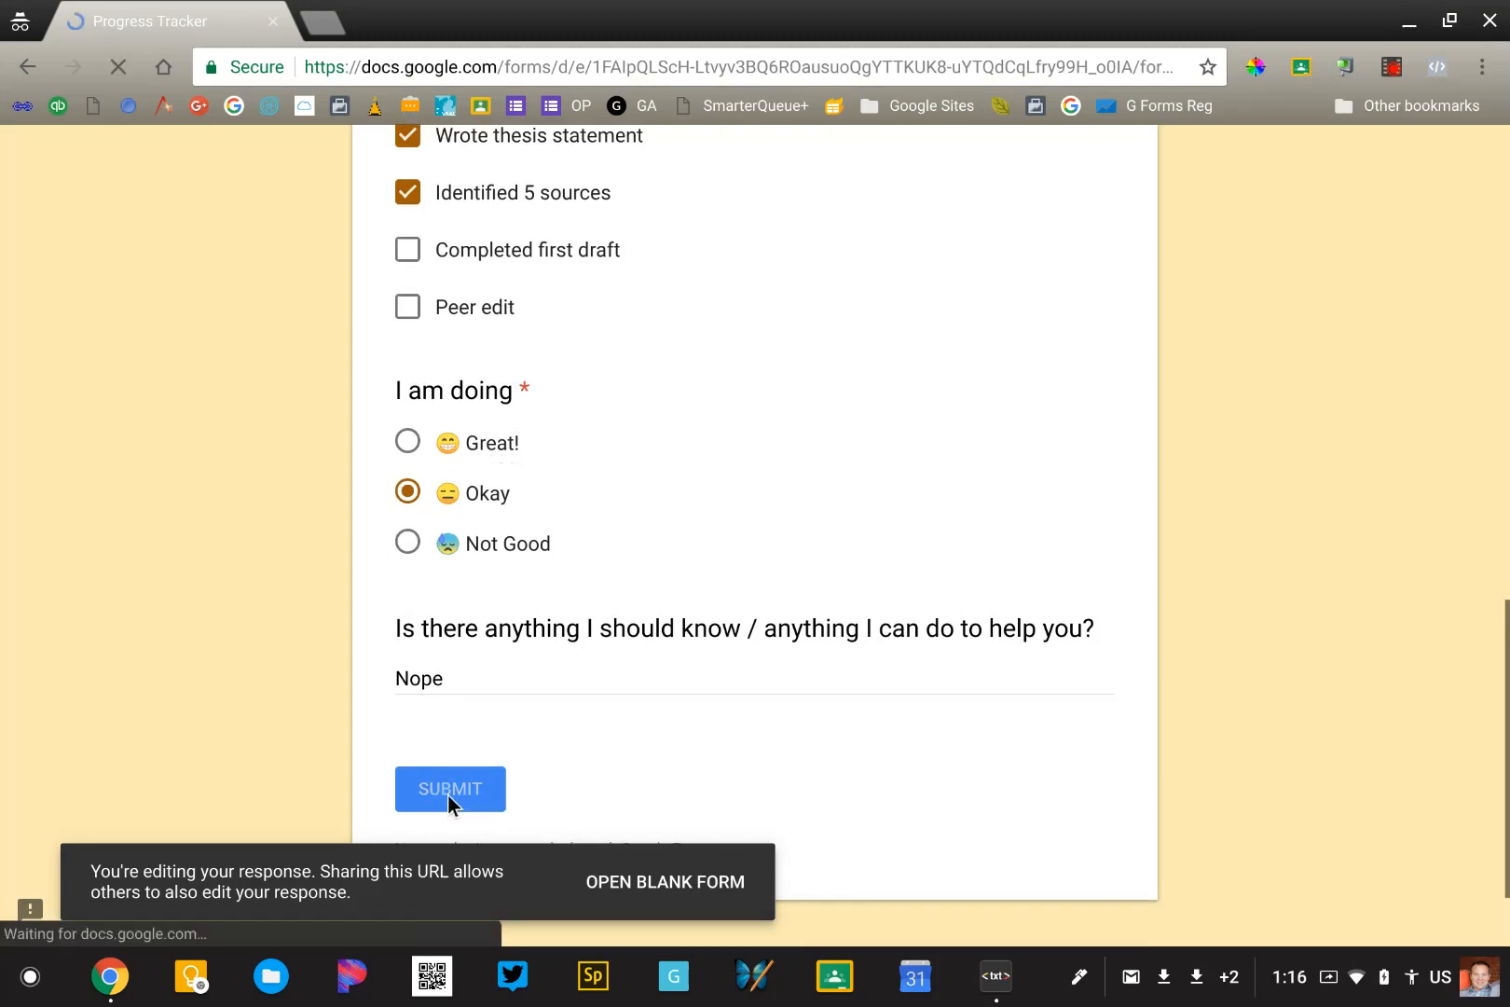
{"action": "left_click", "coordinate": [449, 788]}
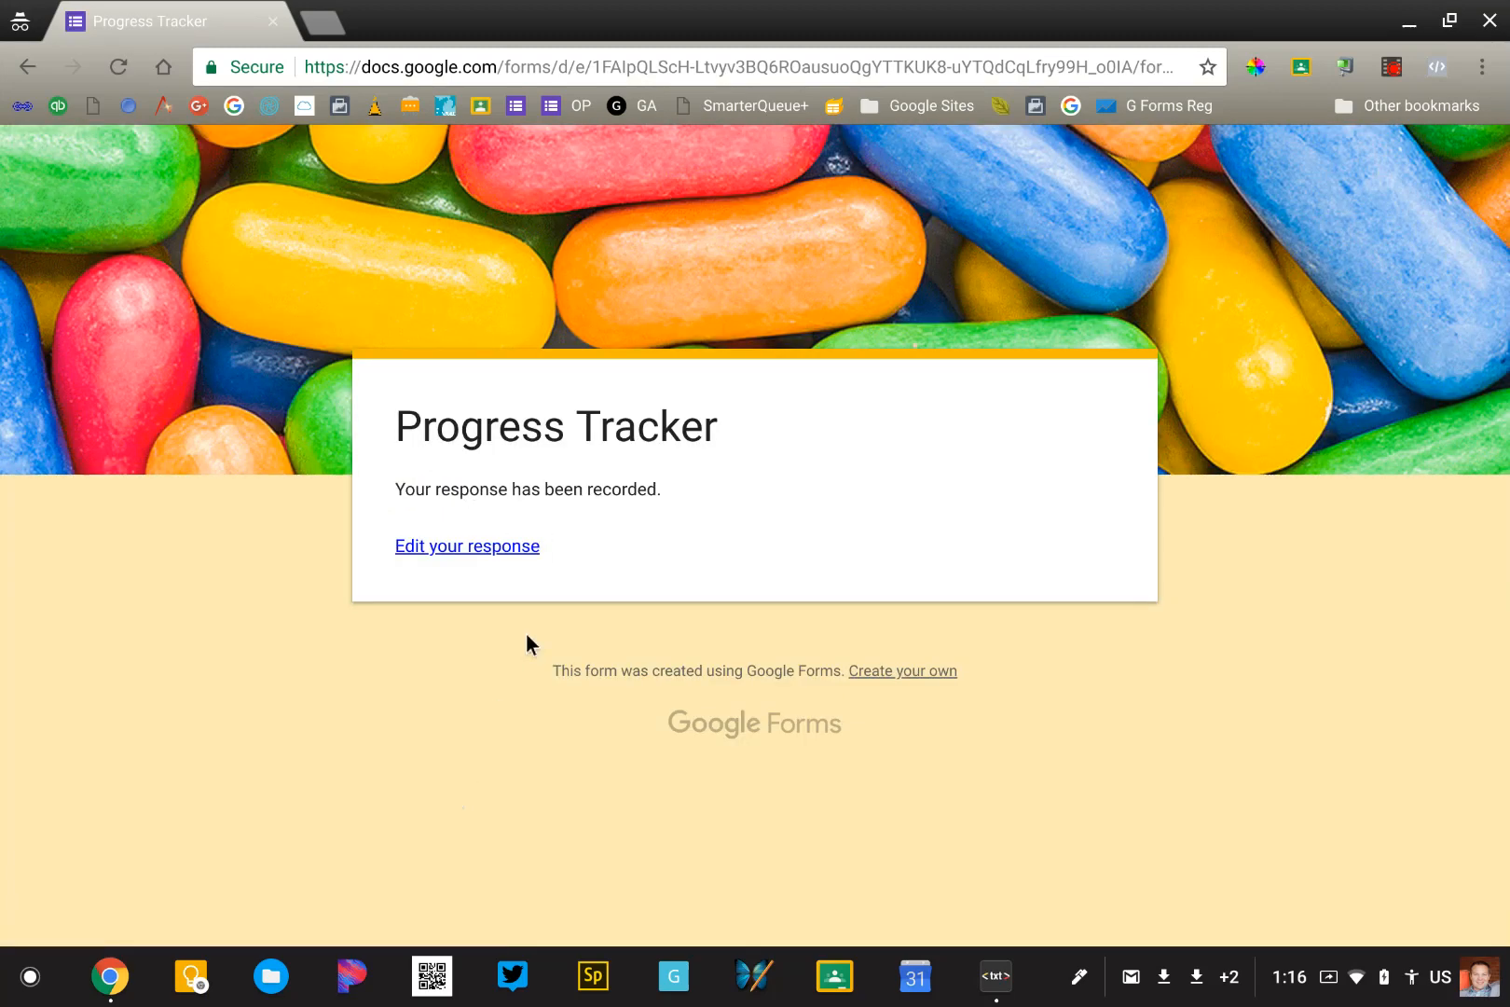
{"action": "left_click", "coordinate": [467, 545]}
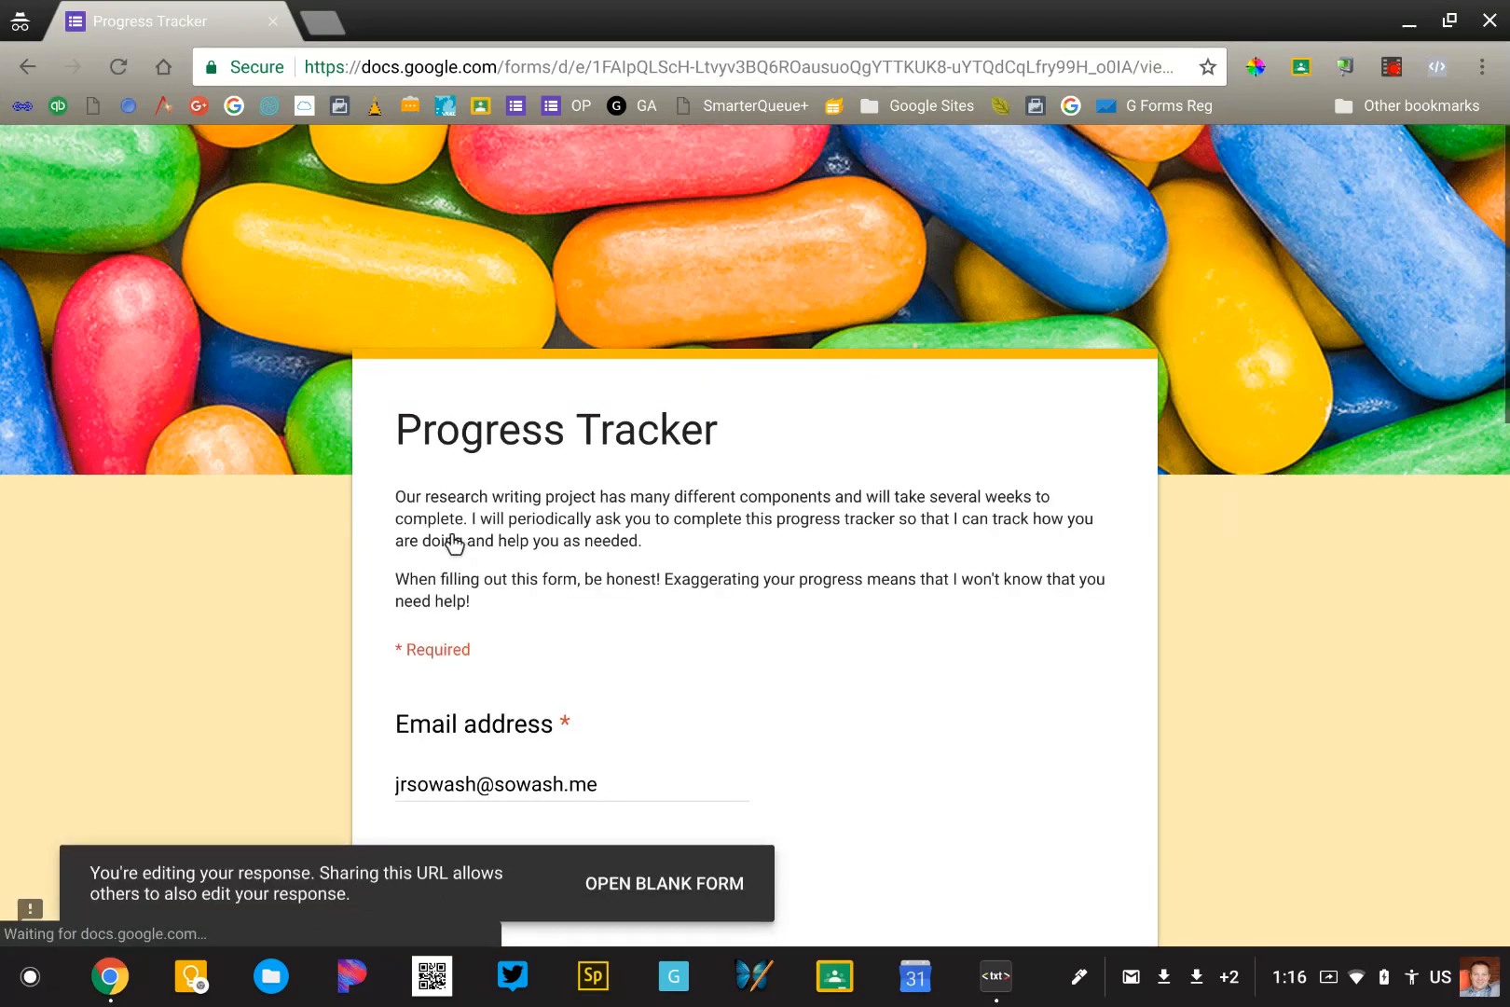
Change the mood to Not Good, comment 'I need help!', and submit.
{"action": "scroll", "scroll_direction": "down", "scroll_amount": 3}
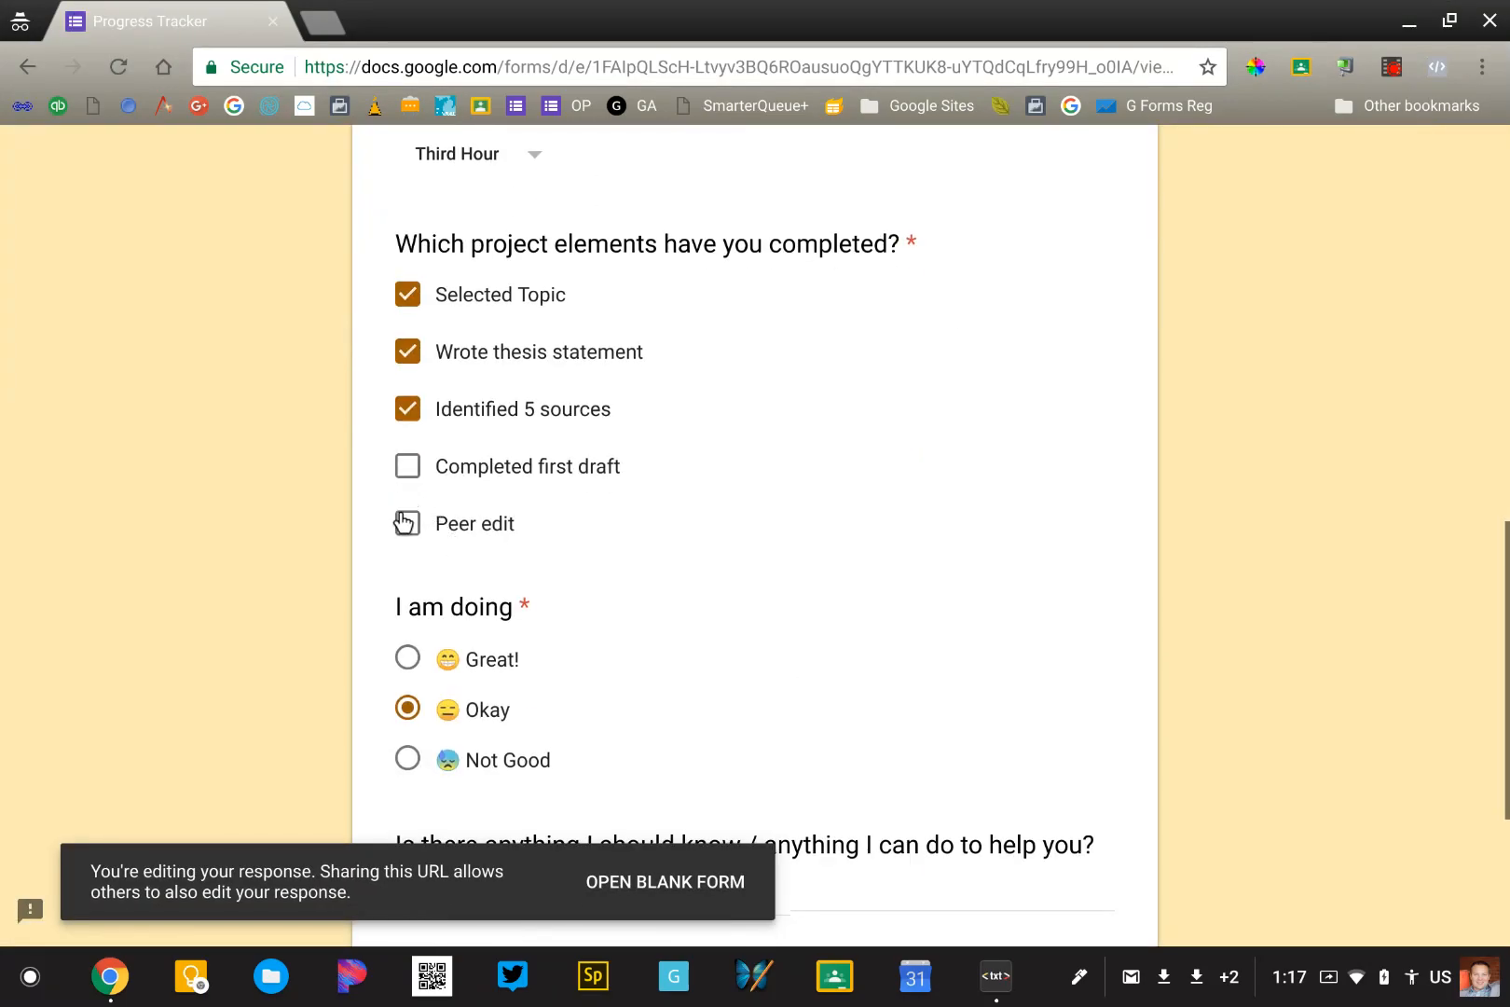
{"action": "left_click", "coordinate": [407, 523]}
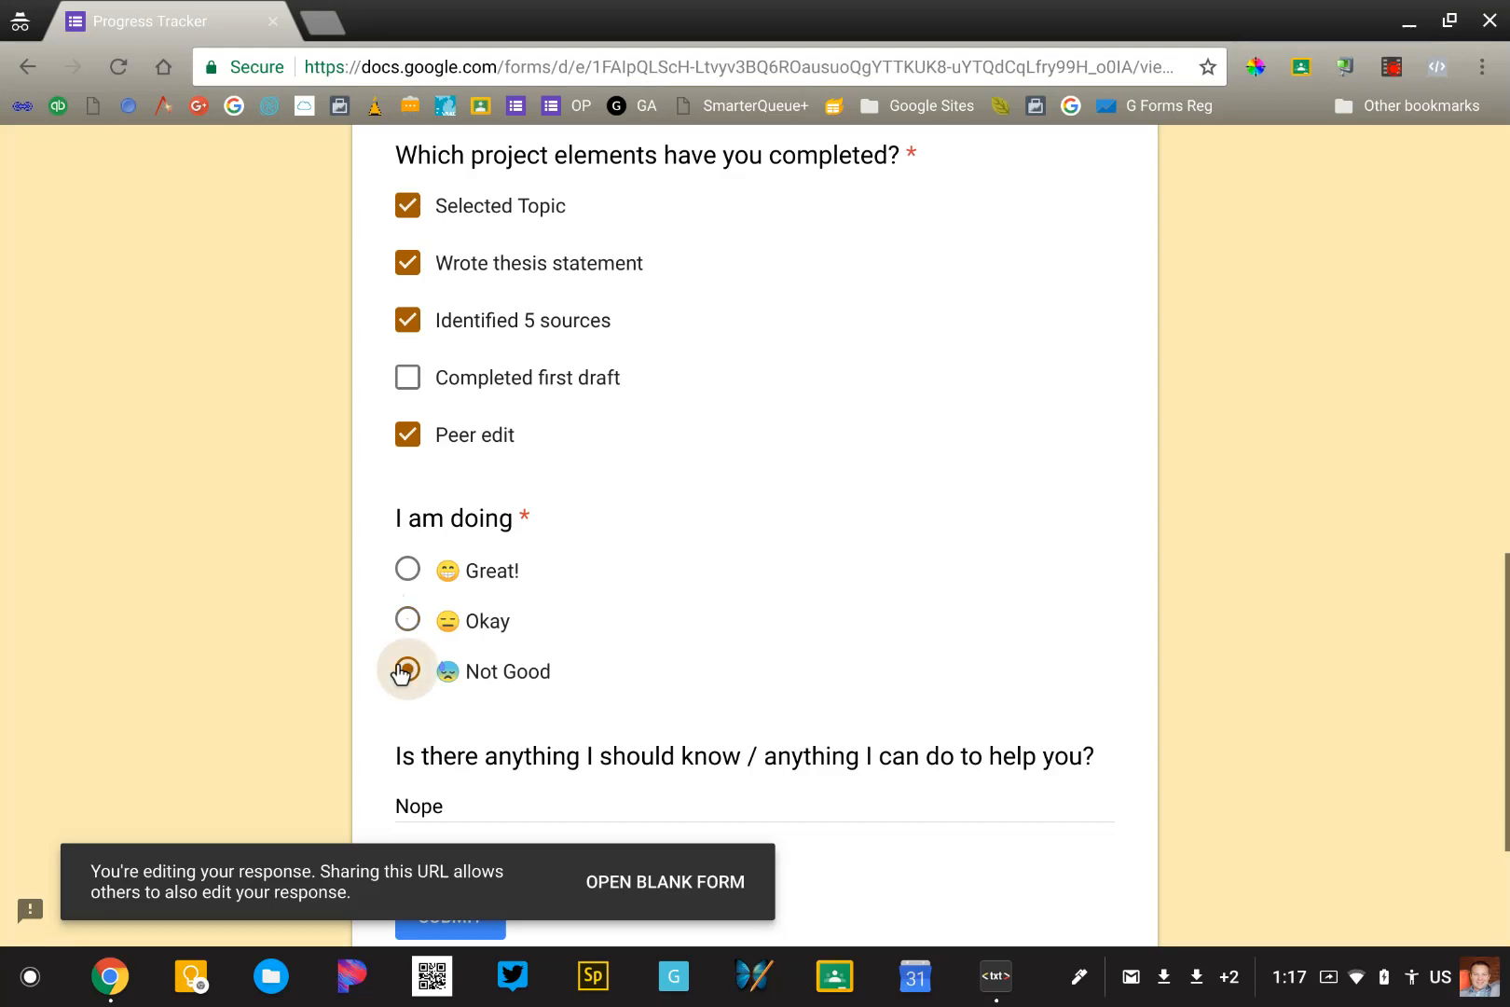
{"action": "left_click", "coordinate": [405, 671]}
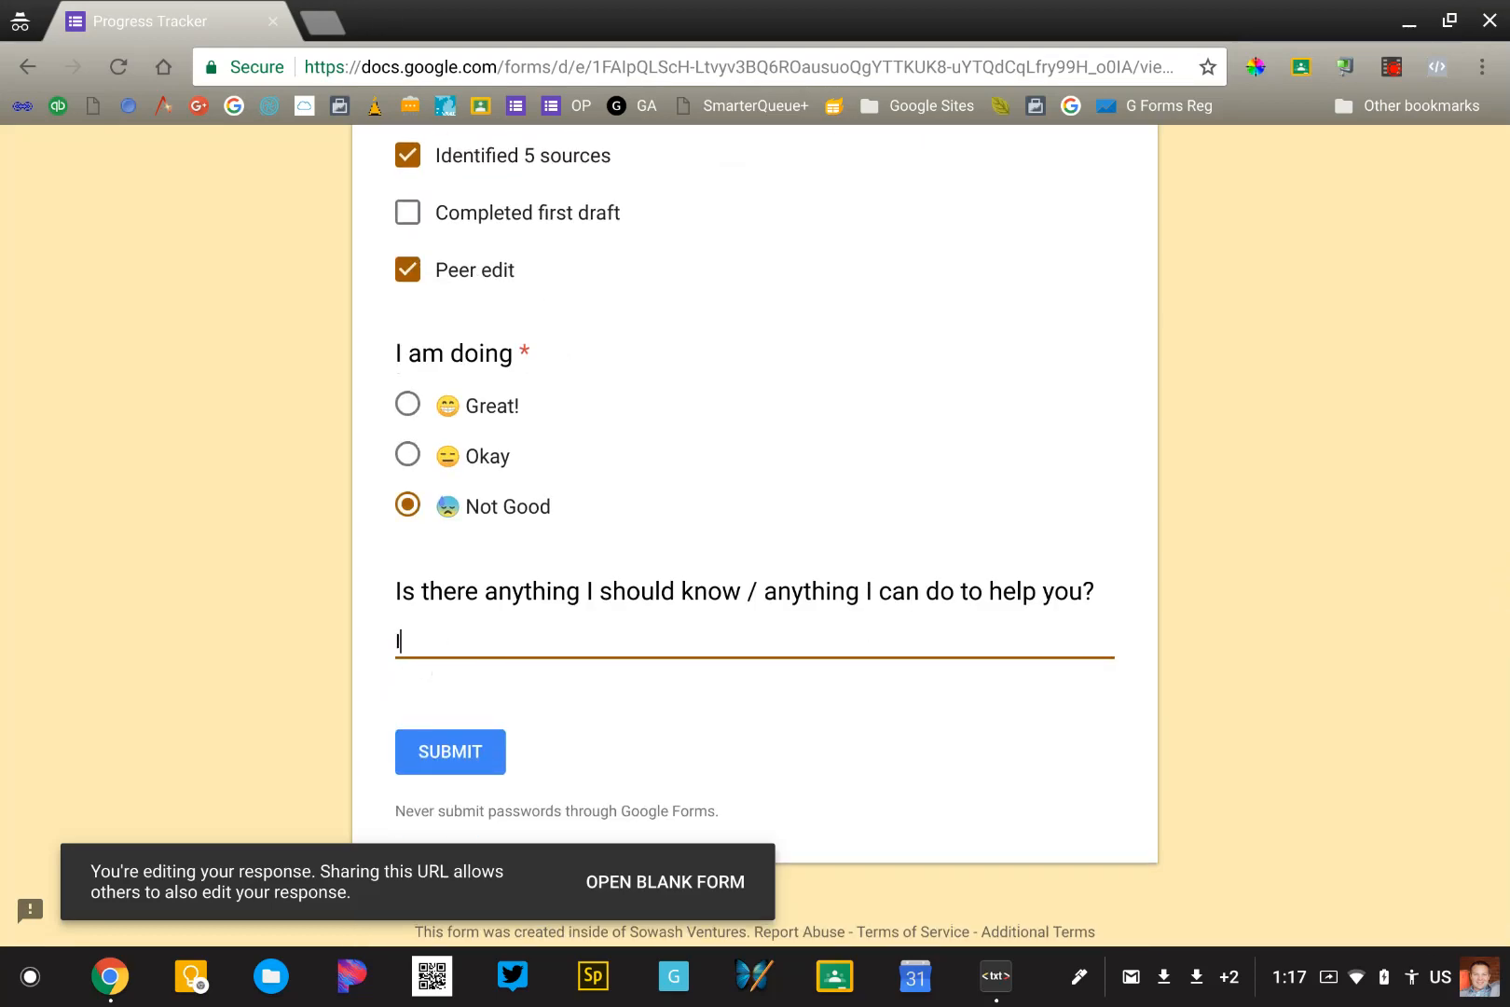
{"action": "type", "text": "I need help'1"}
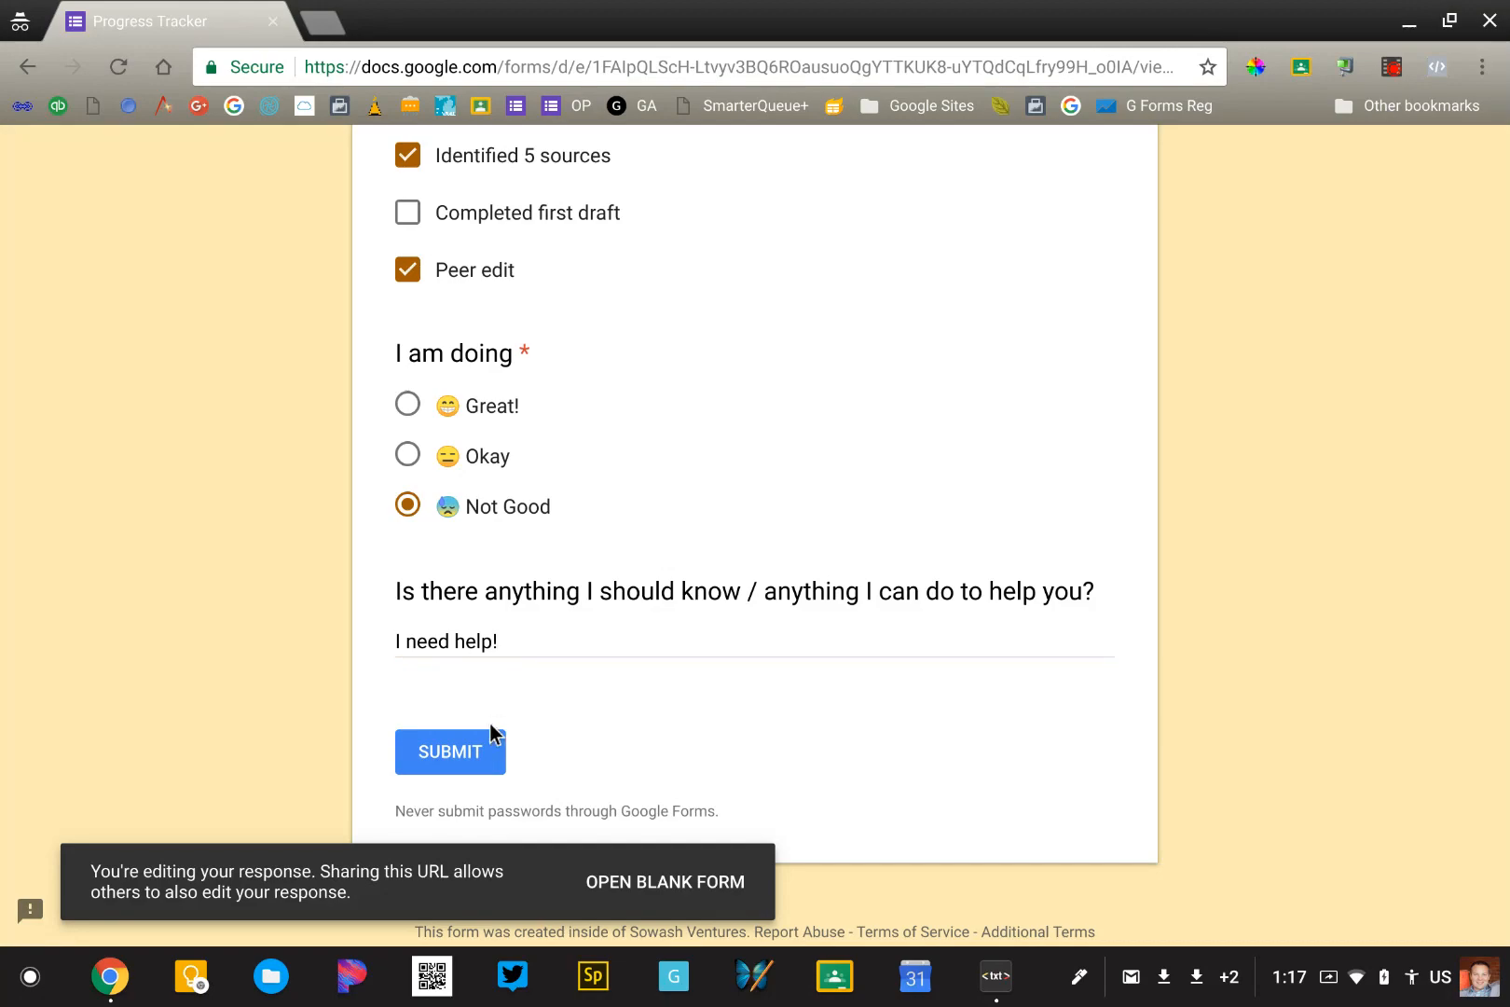
{"action": "left_click", "coordinate": [449, 752]}
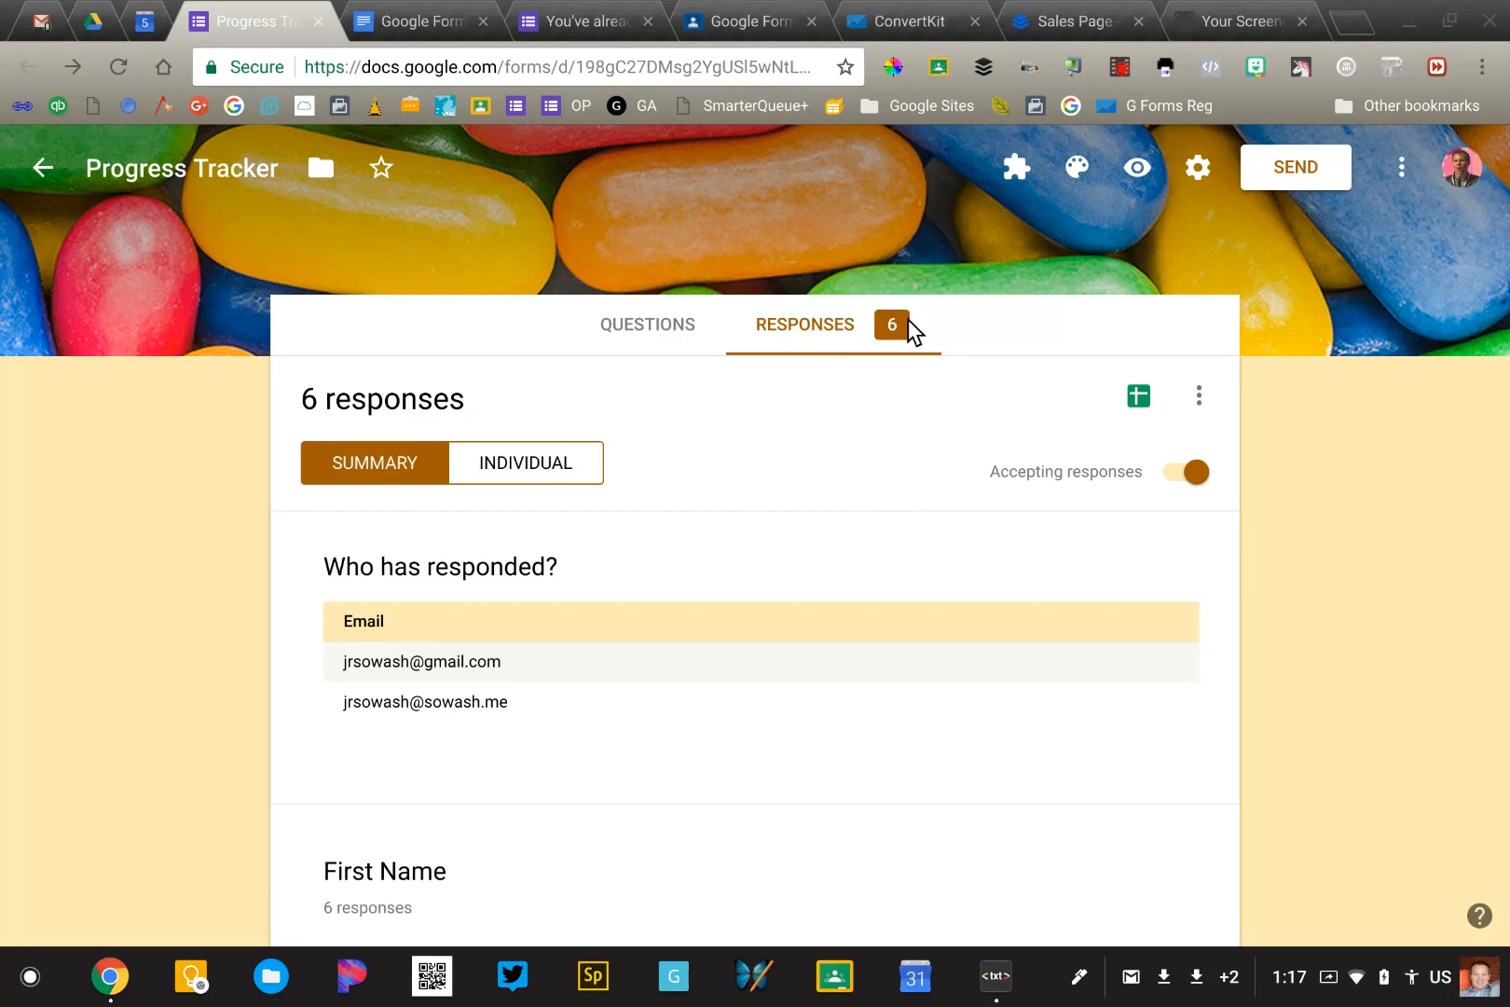
Check the six-response summary for Not Good and 'I need help!', then switch to Individual view.
{"action": "scroll", "scroll_direction": "down", "scroll_amount": 3}
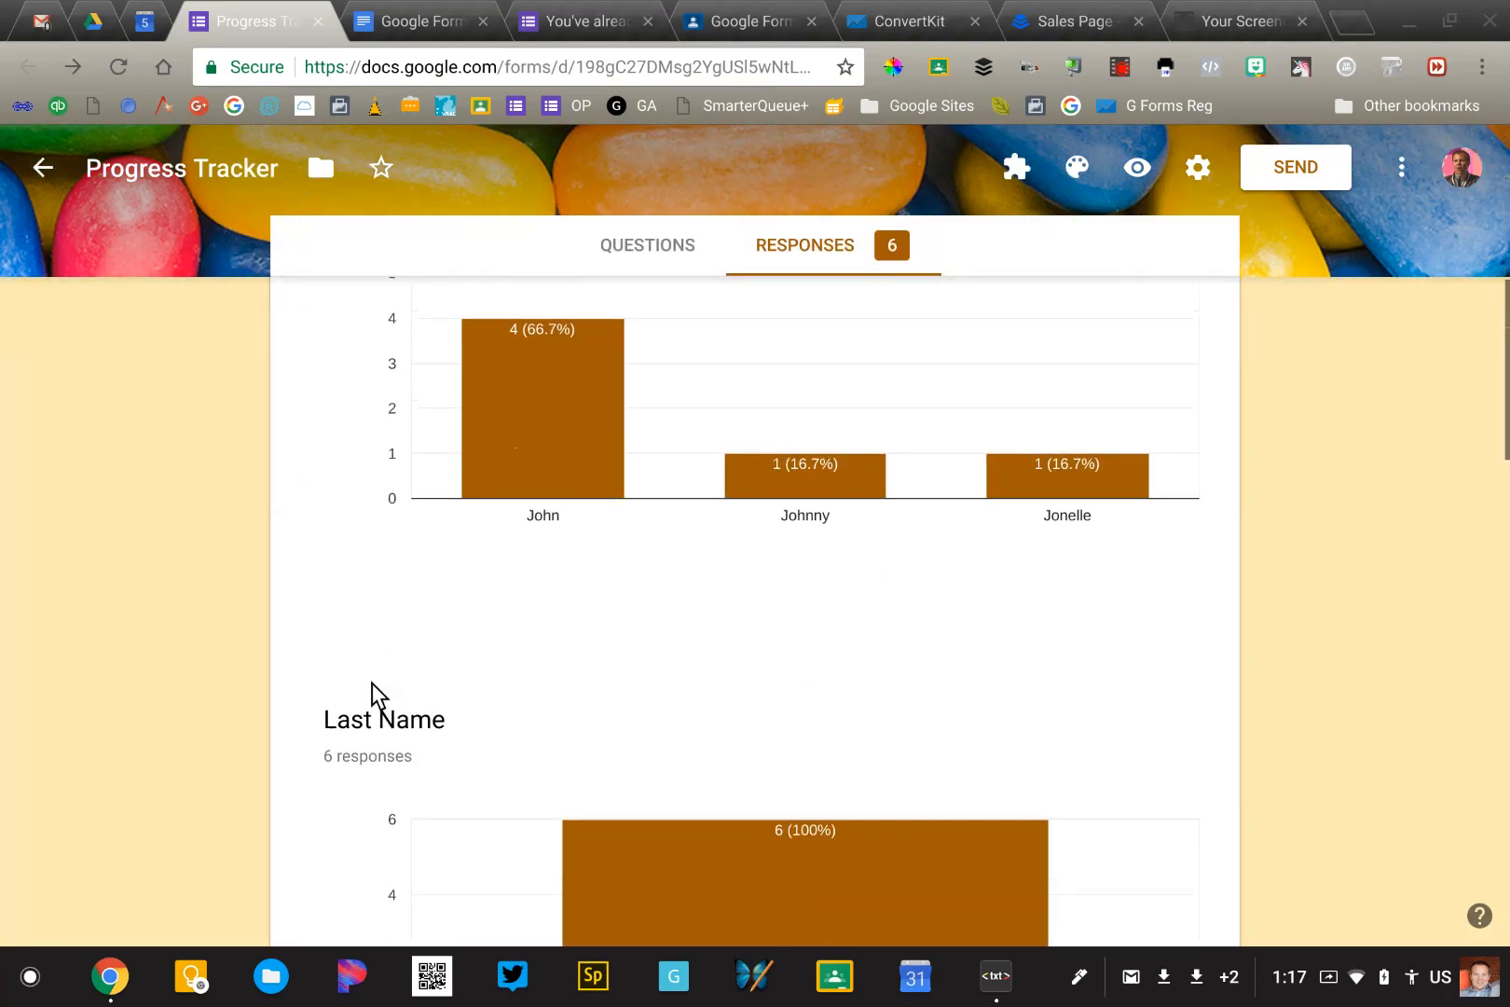
{"action": "scroll", "scroll_direction": "down", "scroll_amount": 3}
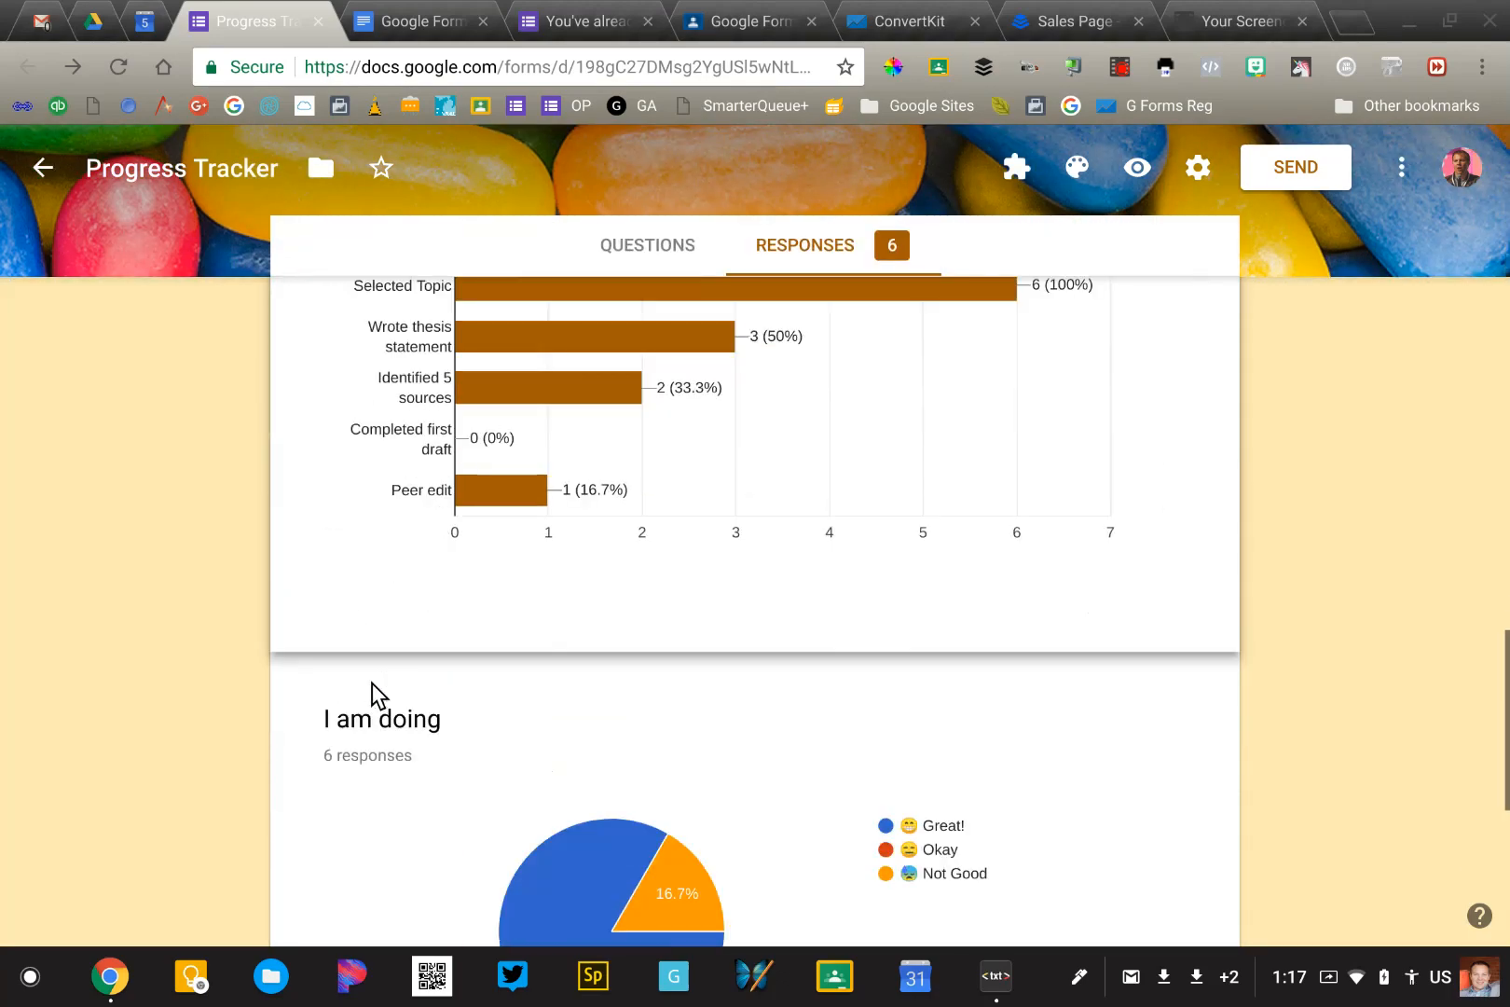
{"action": "scroll", "scroll_direction": "down", "scroll_amount": 3}
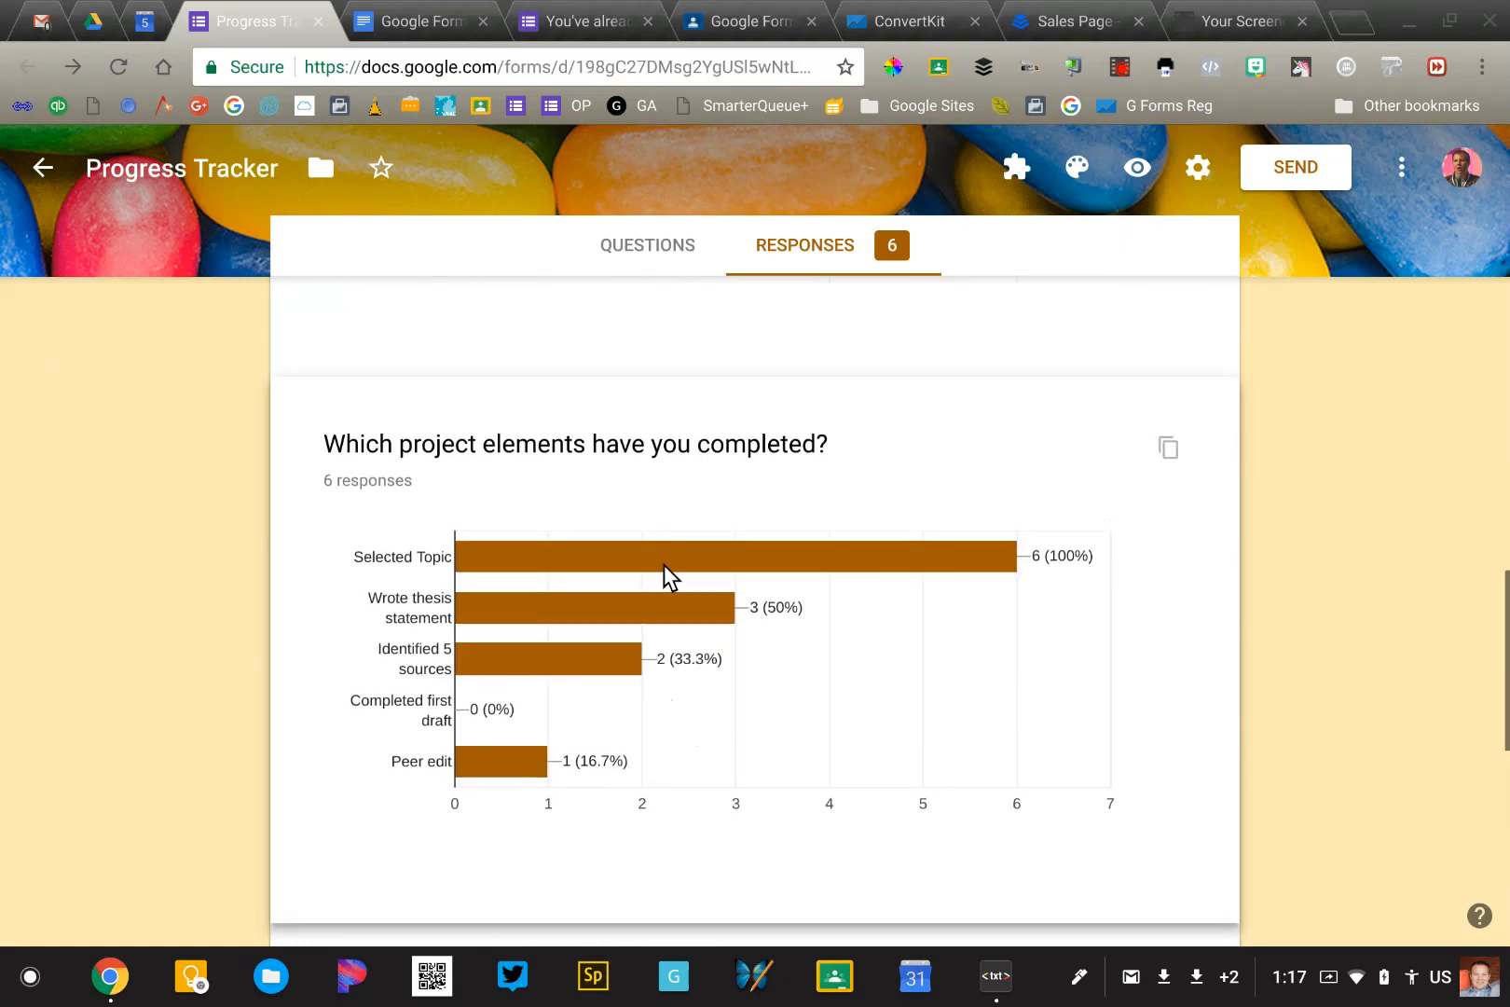
{"action": "scroll", "scroll_direction": "down", "scroll_amount": 3}
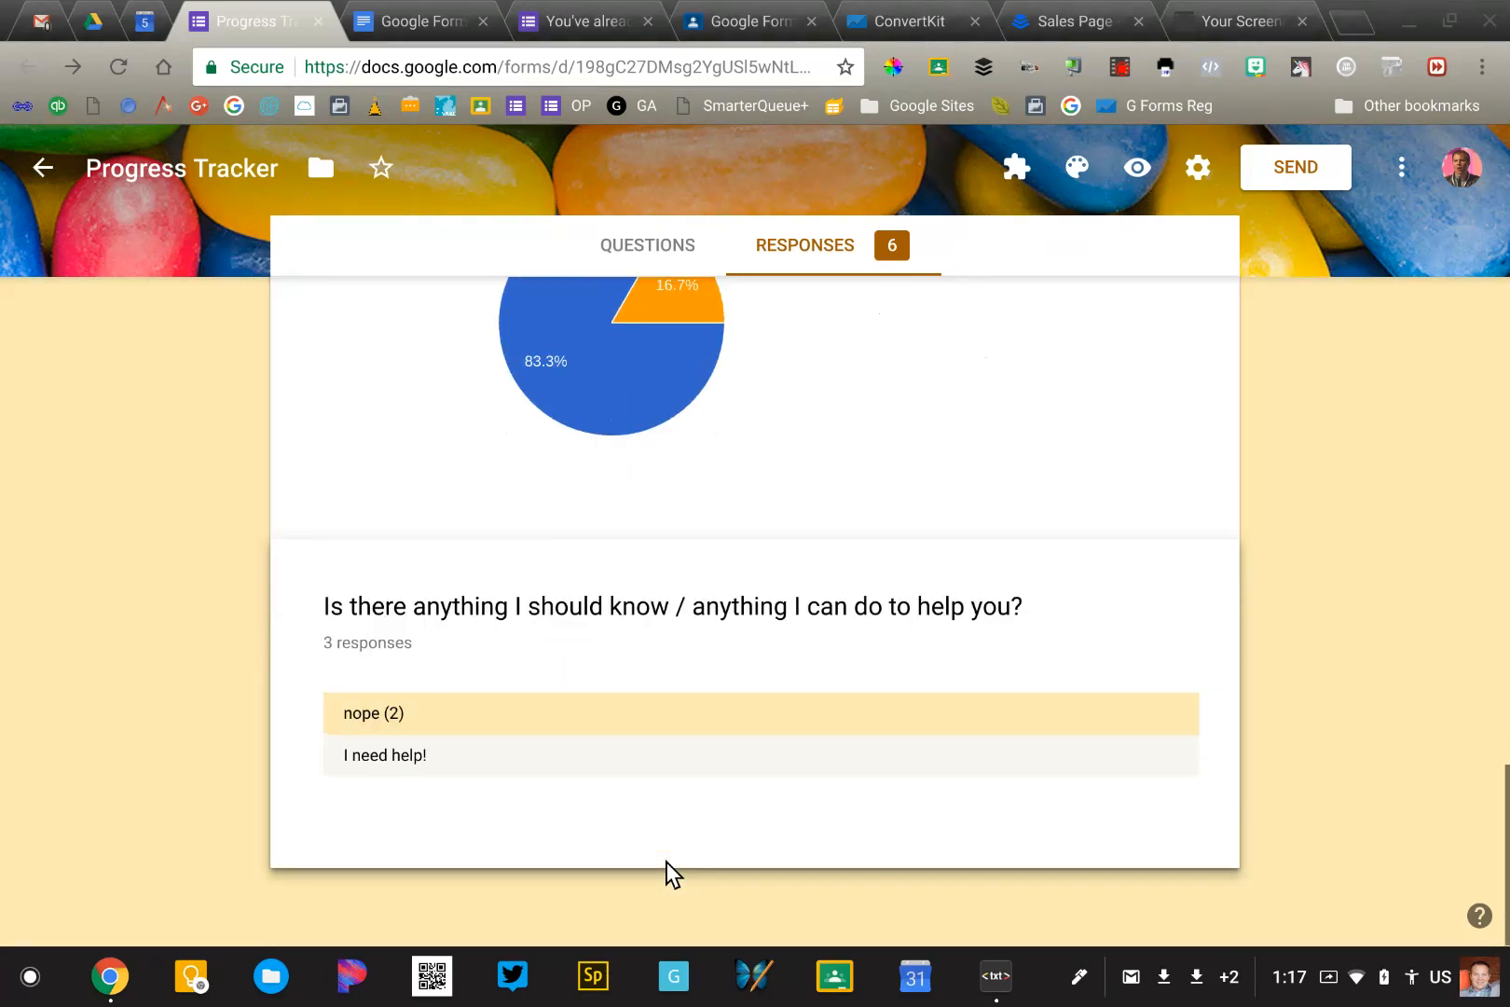
{"action": "scroll", "scroll_direction": "up", "scroll_amount": 3}
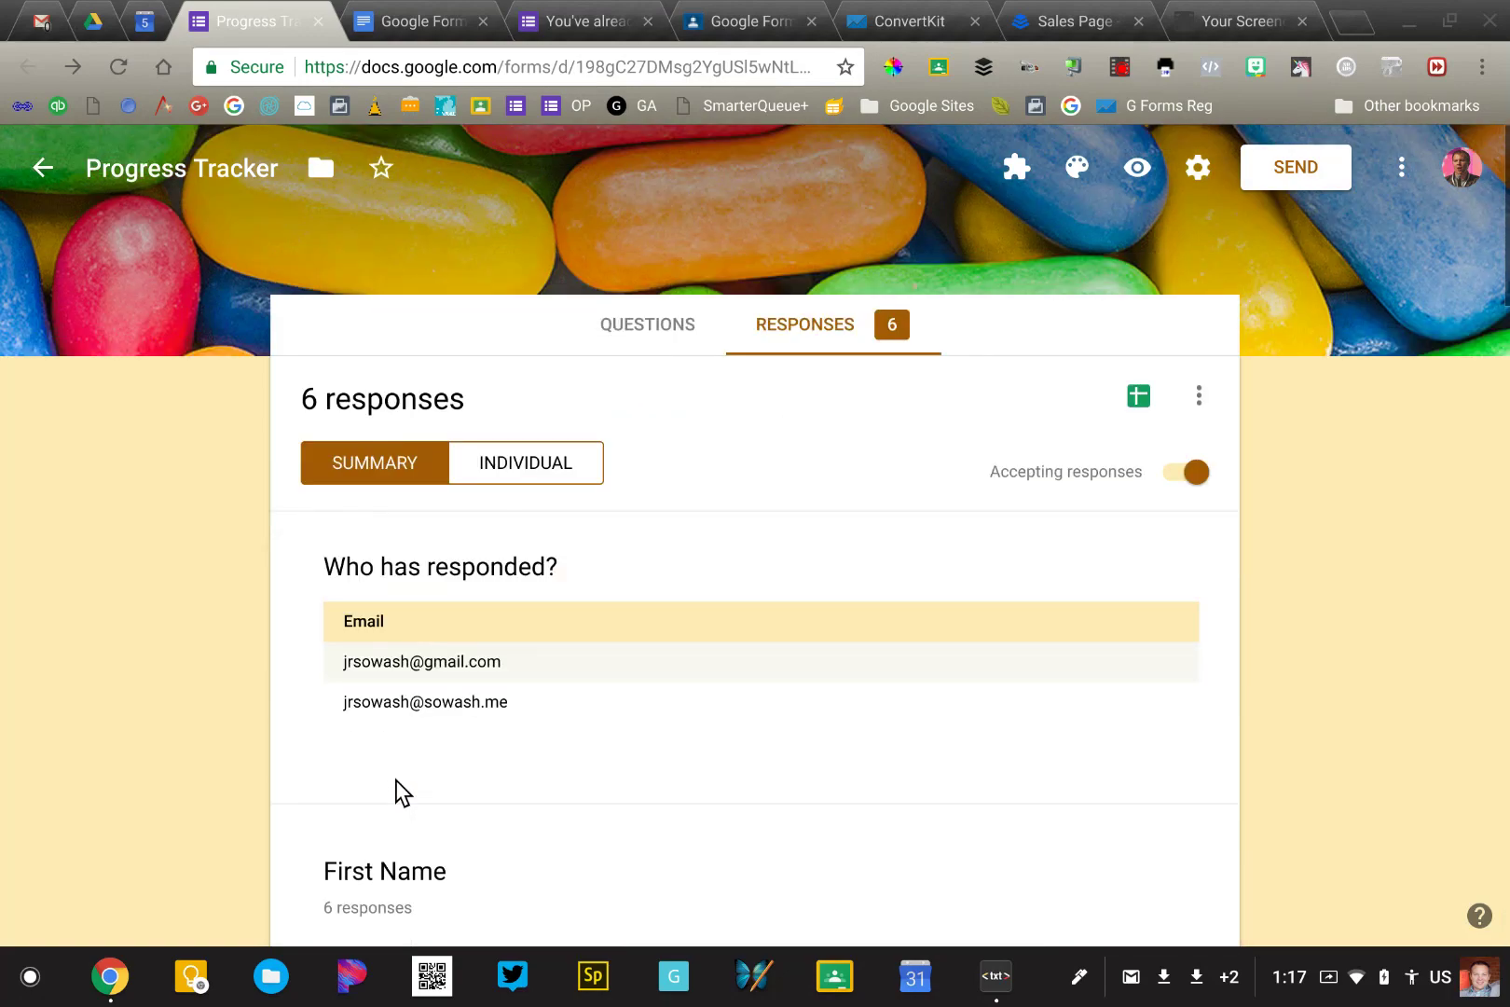
{"action": "left_click", "coordinate": [525, 463]}
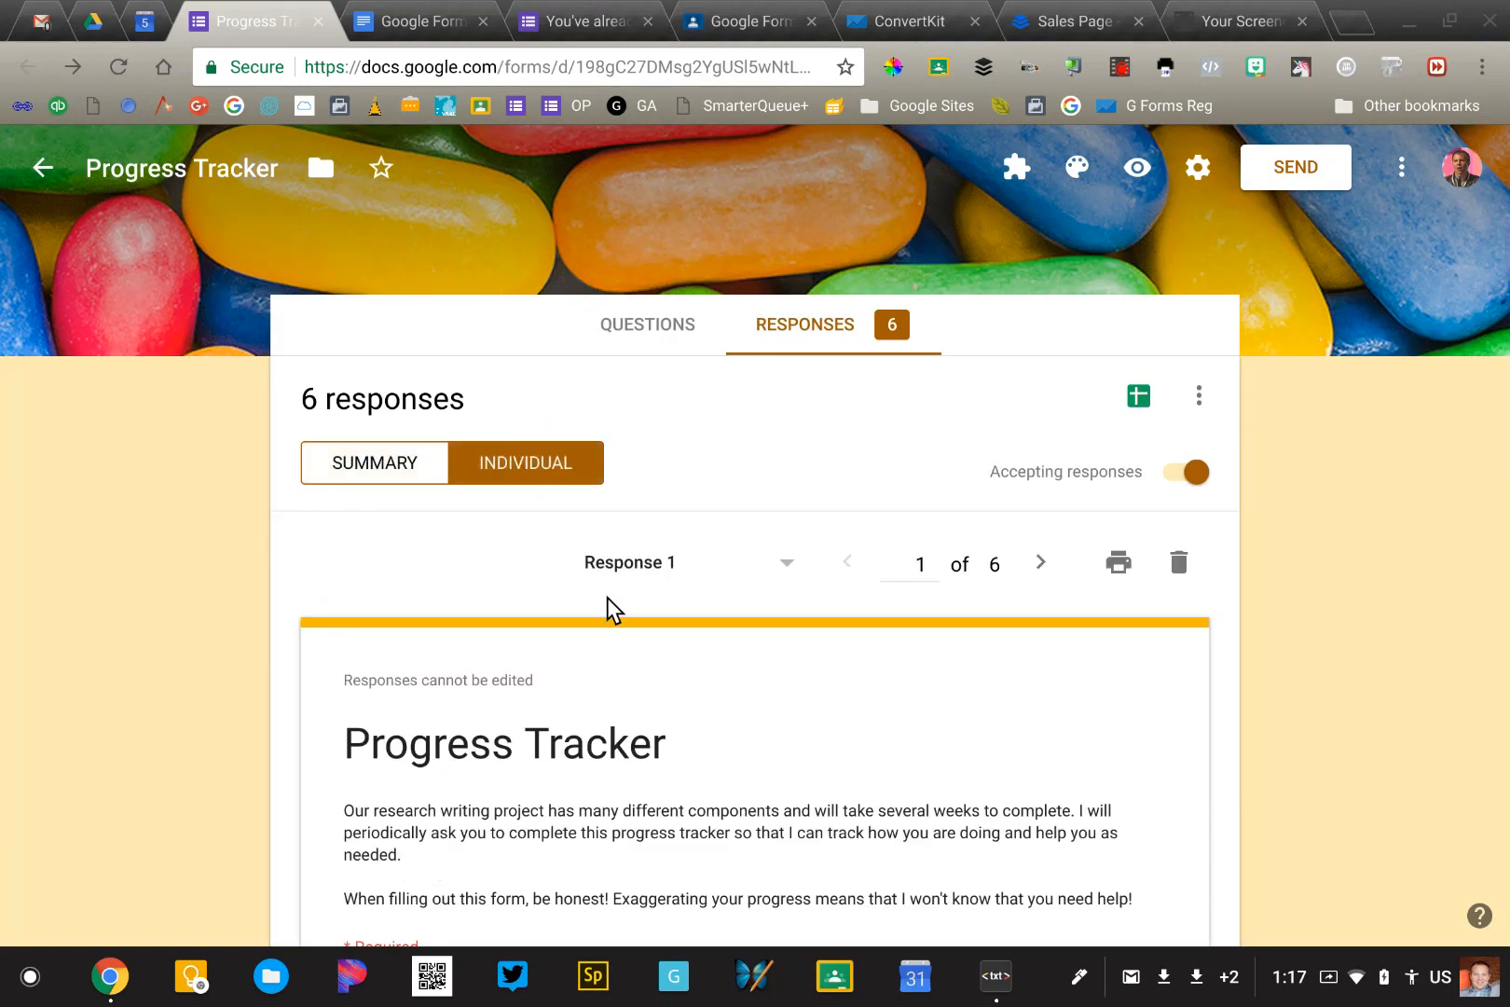
Page to response 6 of 6 and view its Peer edit, Not Good and 'I need help!' answers.
{"action": "scroll", "scroll_direction": "down", "scroll_amount": 3}
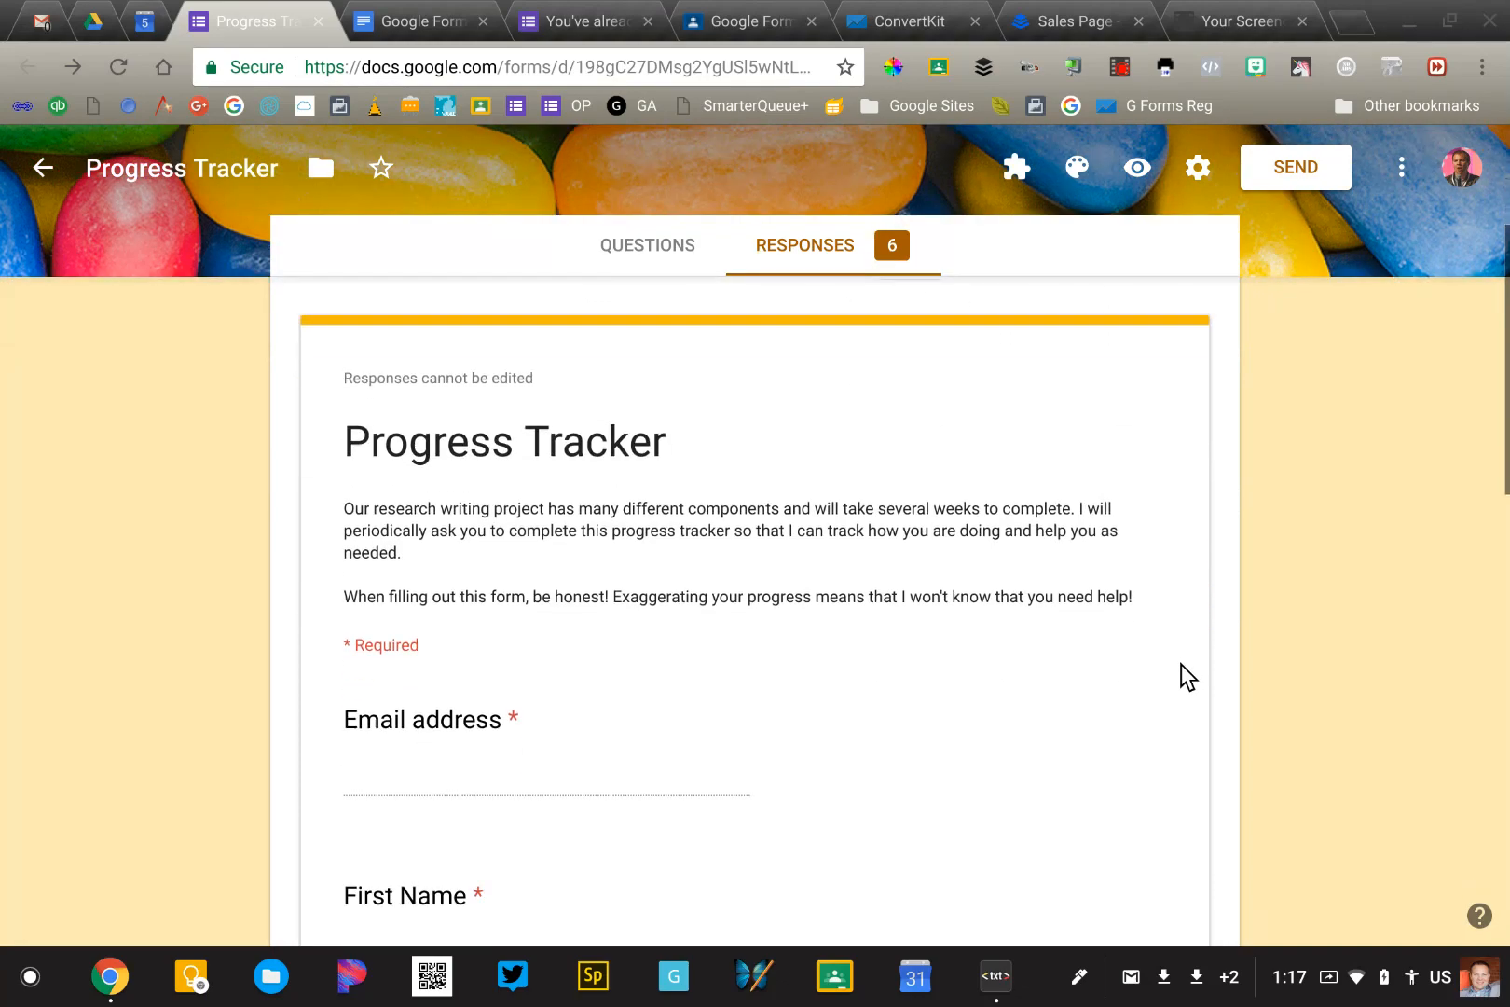
{"action": "scroll", "scroll_direction": "down", "scroll_amount": 3}
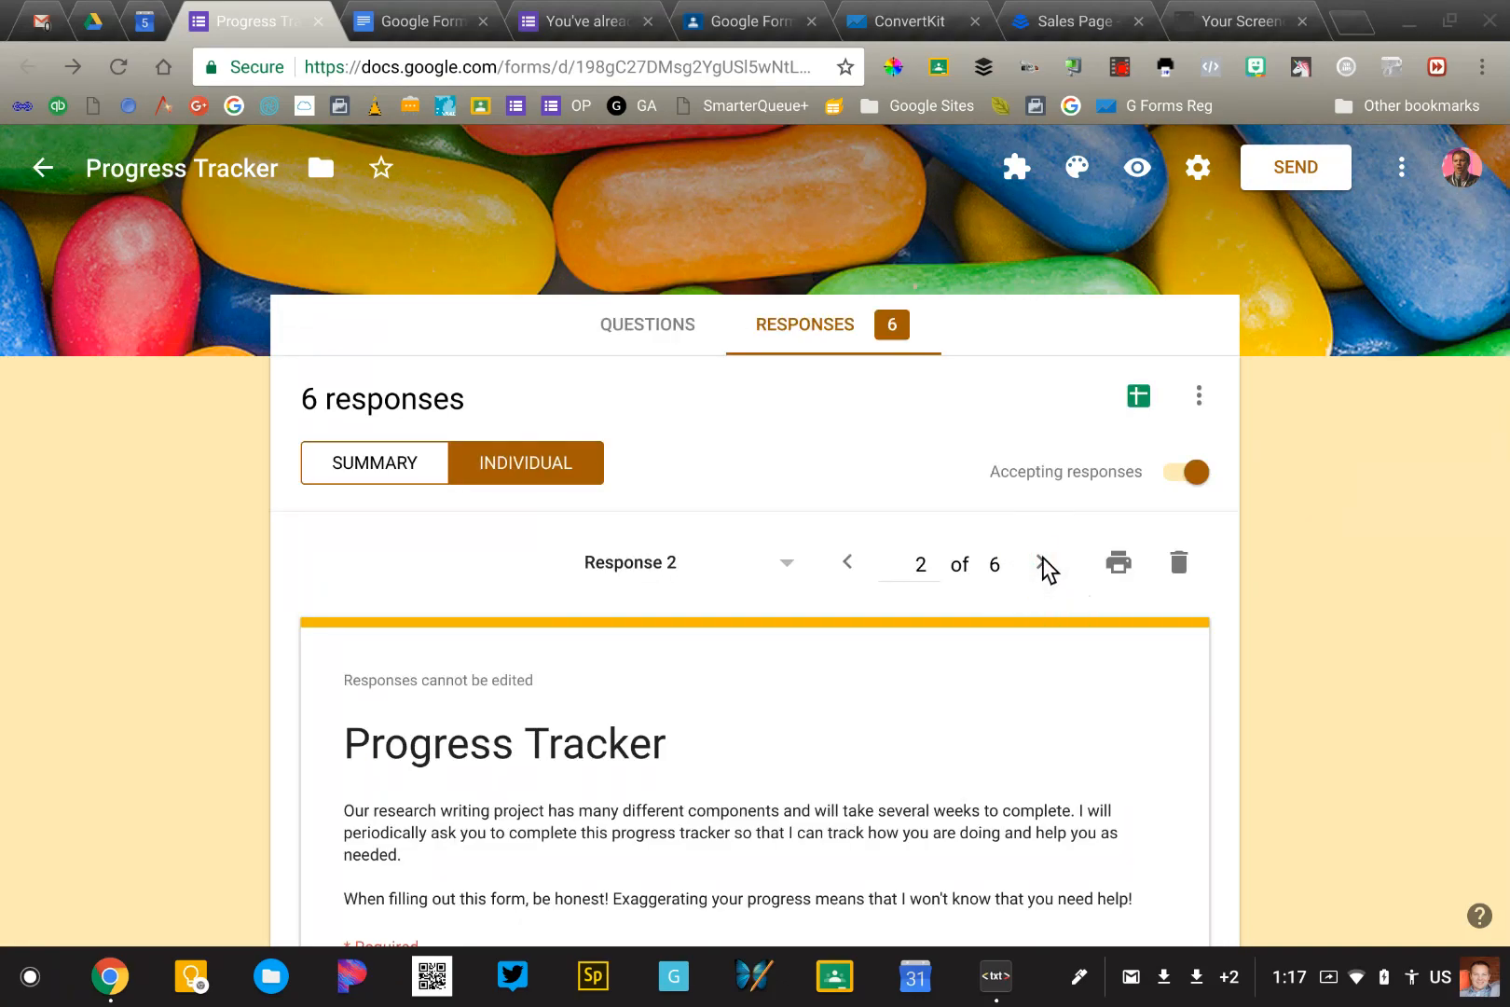
{"action": "left_click", "coordinate": [1044, 562]}
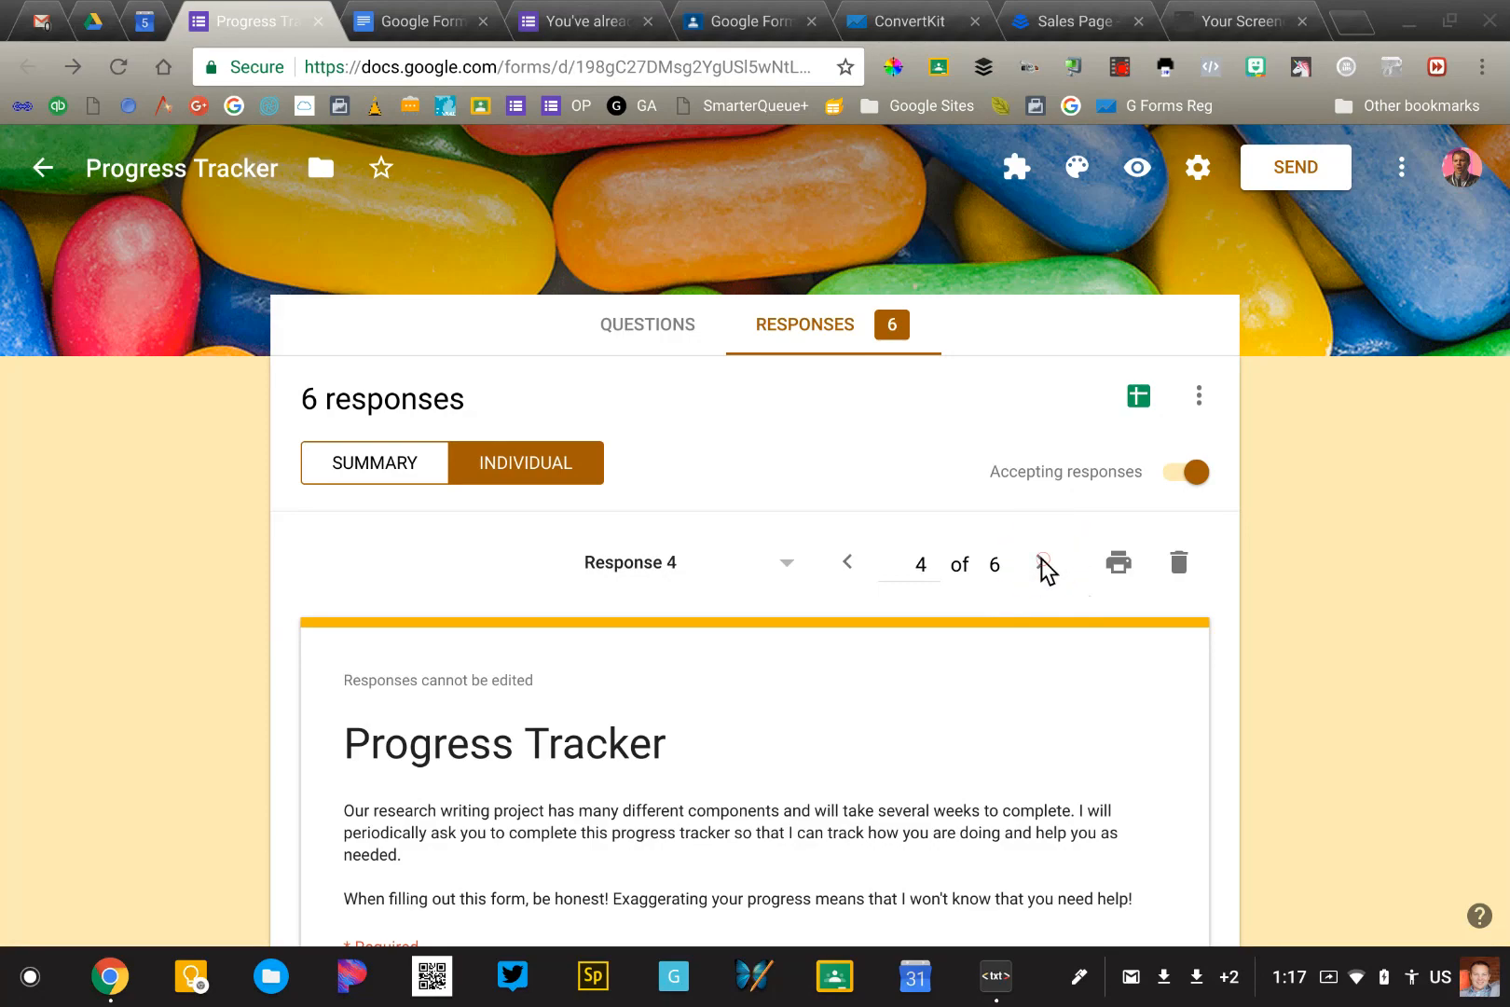
{"action": "left_click", "coordinate": [1045, 562]}
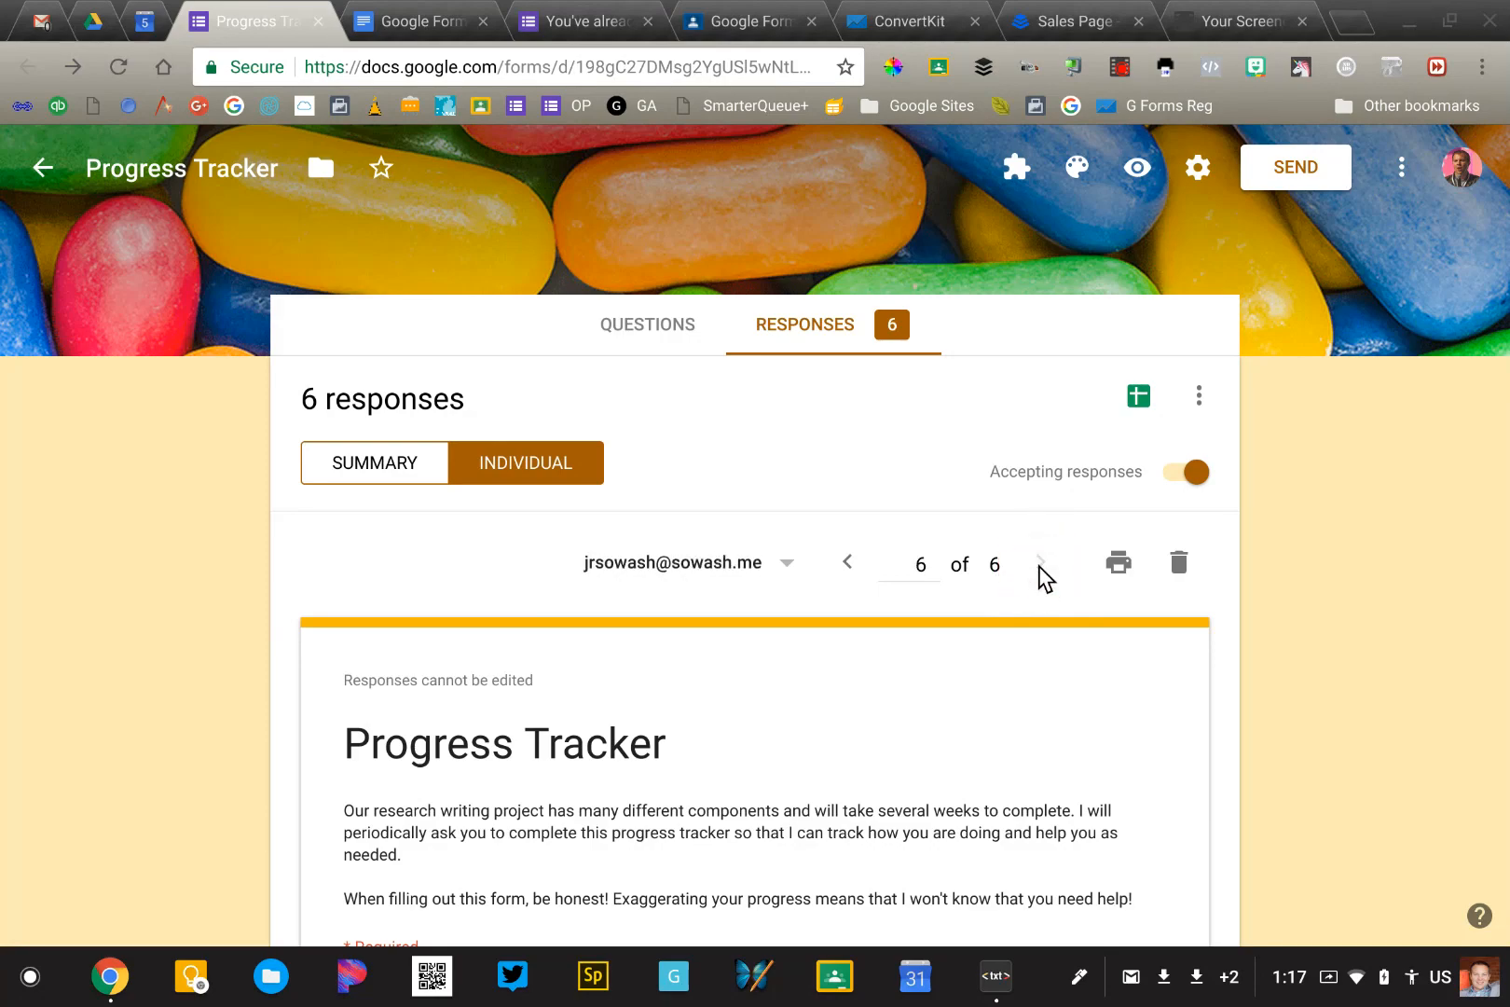
{"action": "scroll", "scroll_direction": "down", "scroll_amount": 3}
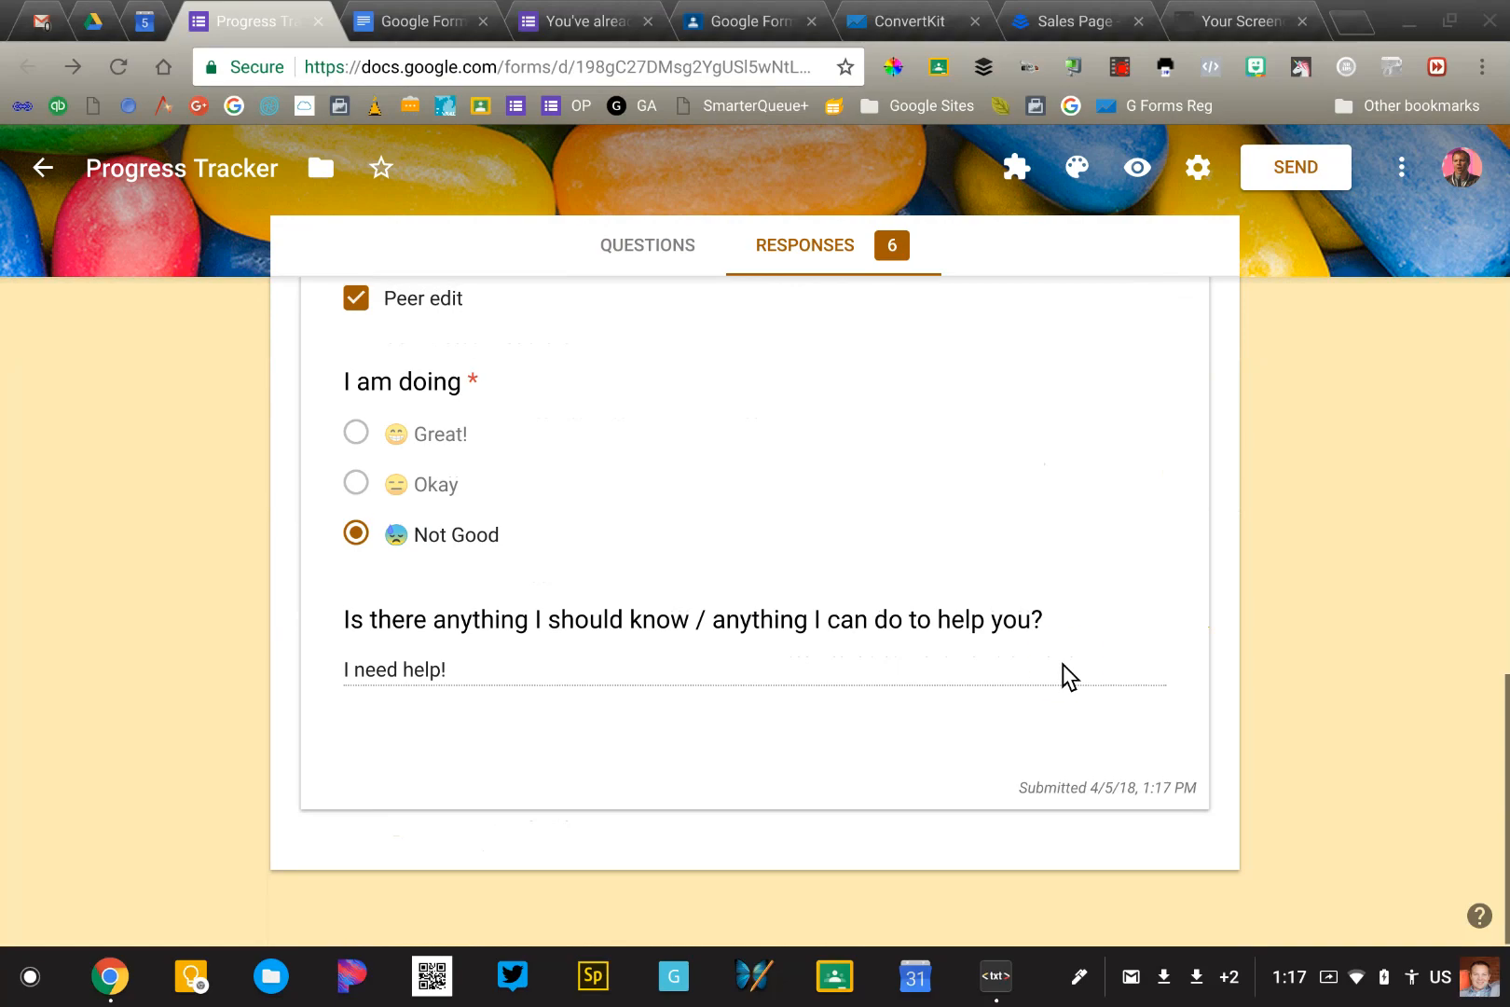
{"action": "mouse_move", "coordinate": [447, 693]}
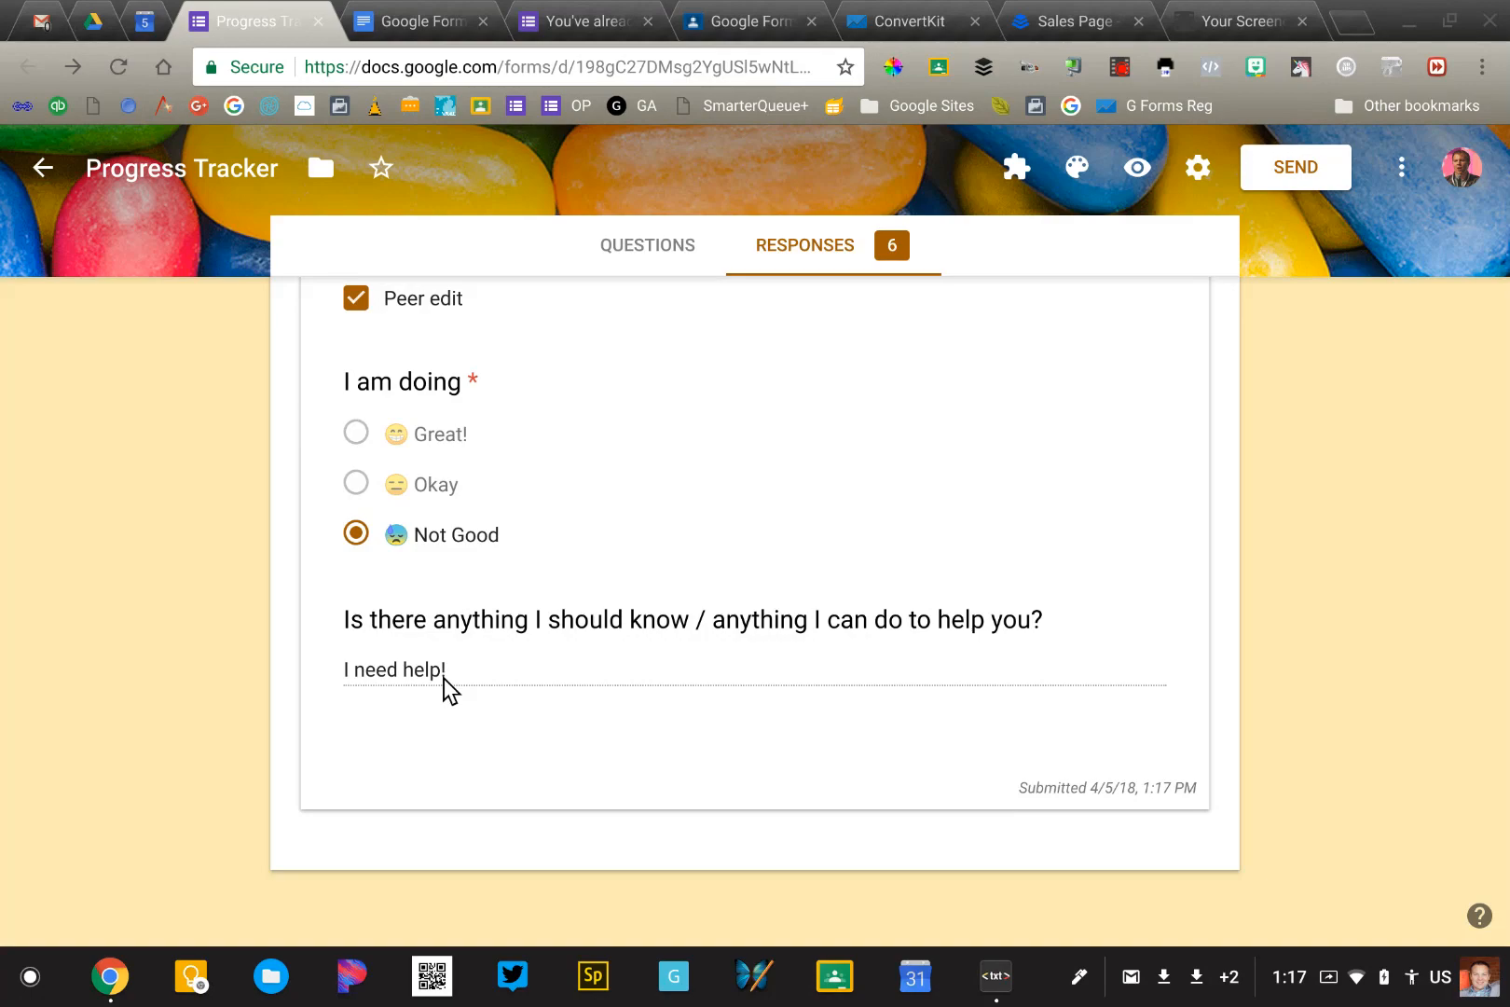
{"action": "mouse_move", "coordinate": [956, 351]}
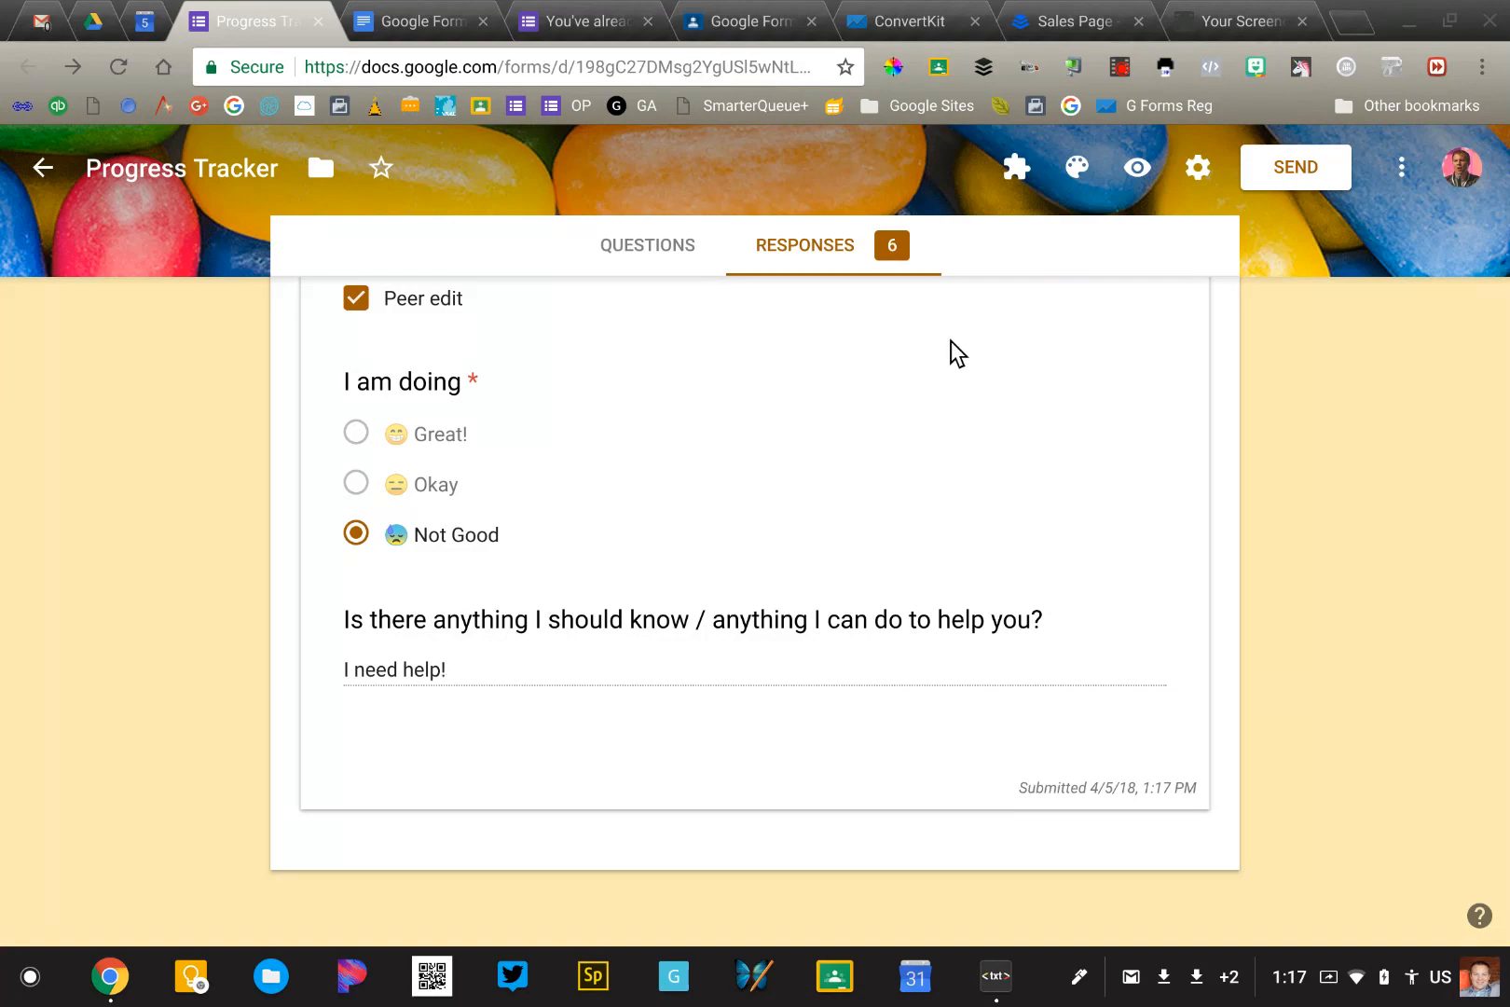